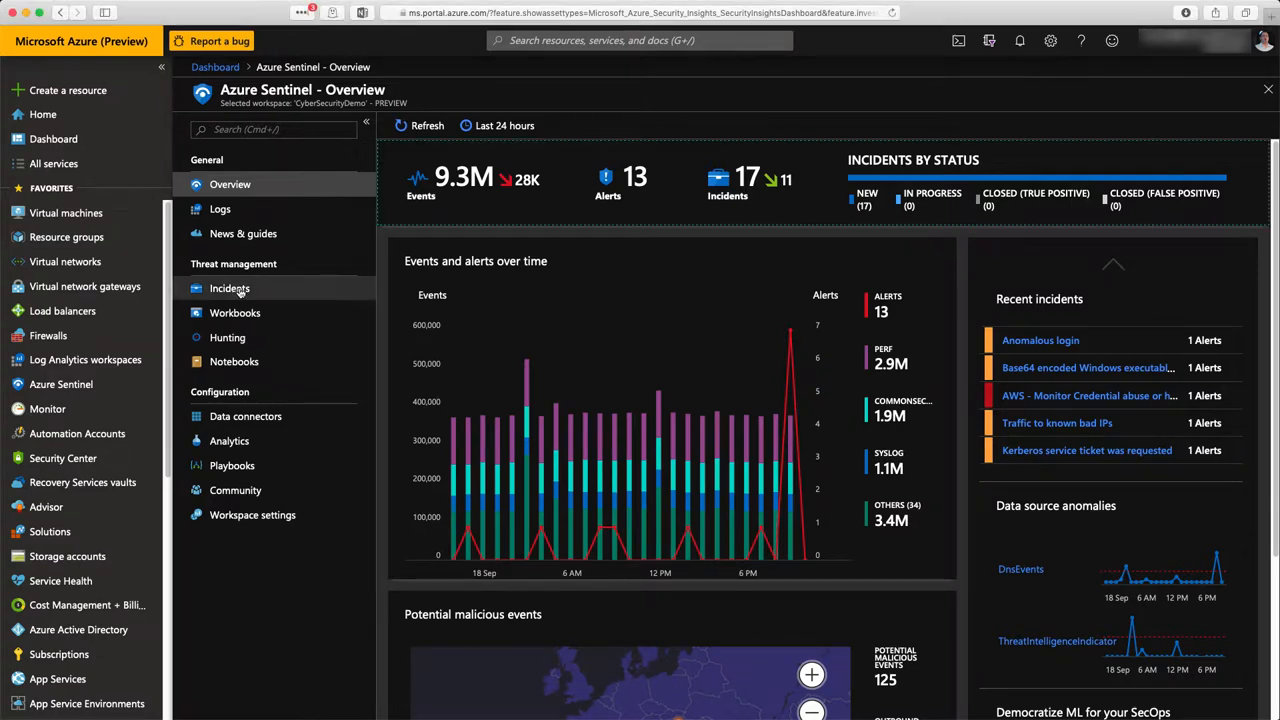
# Step: Open the Incidents list and view the Anomalous login incident's details
pyautogui.click(229, 288)
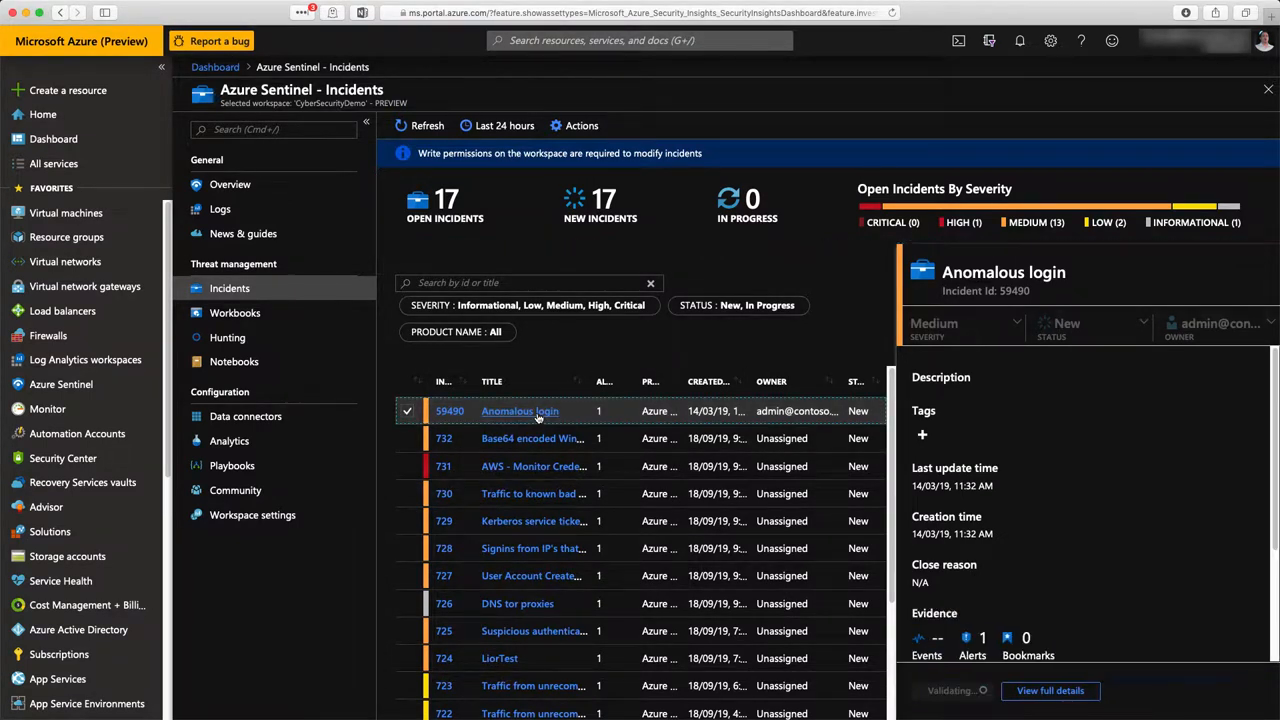
pyautogui.click(950, 690)
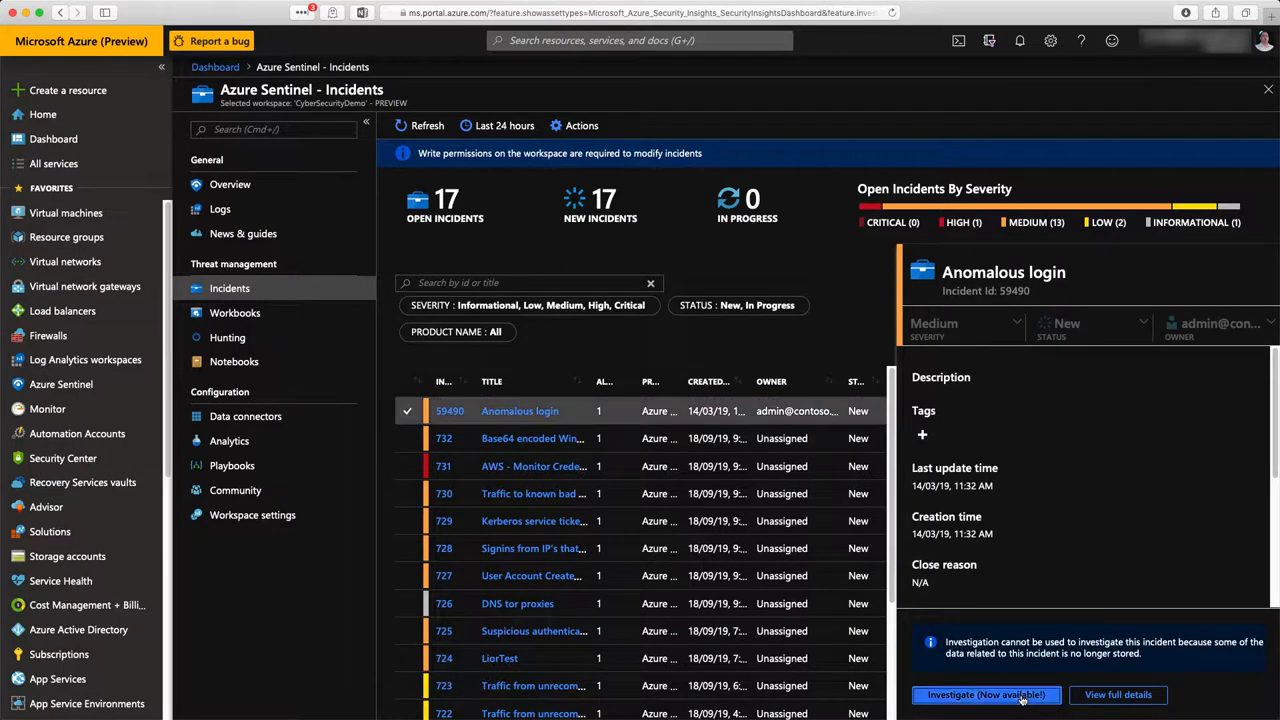
pyautogui.click(985, 694)
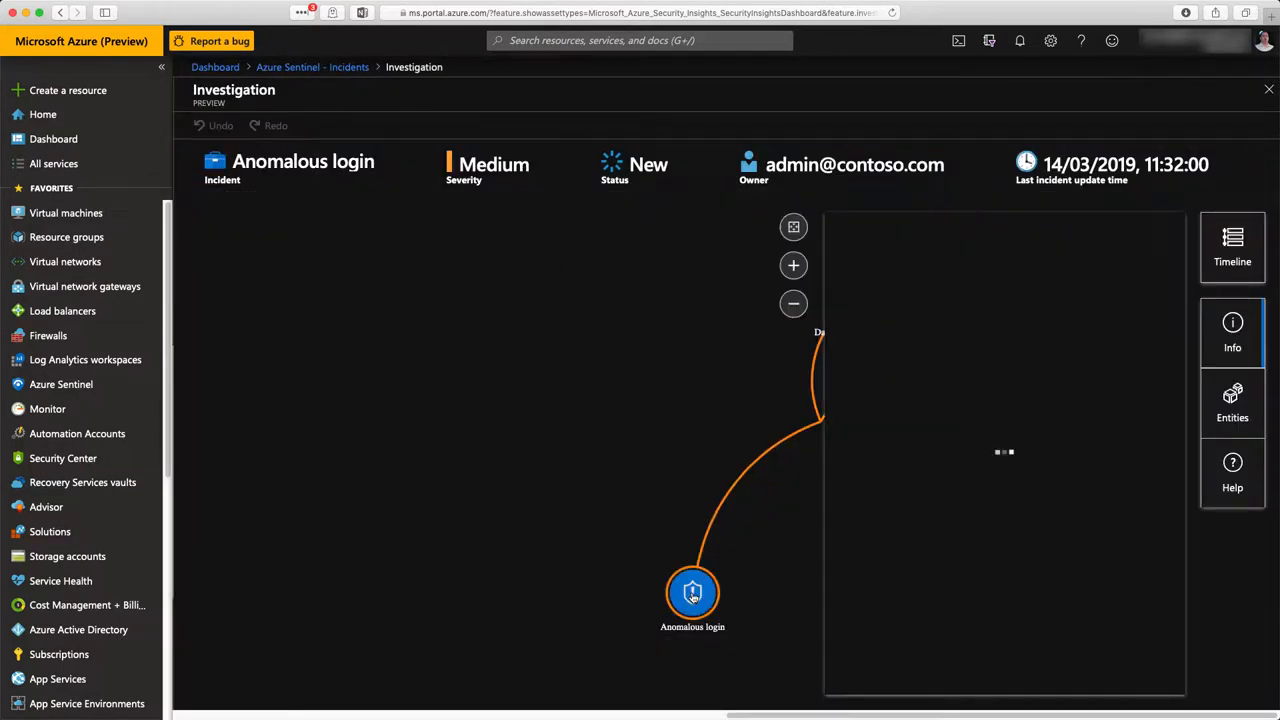
pyautogui.click(692, 592)
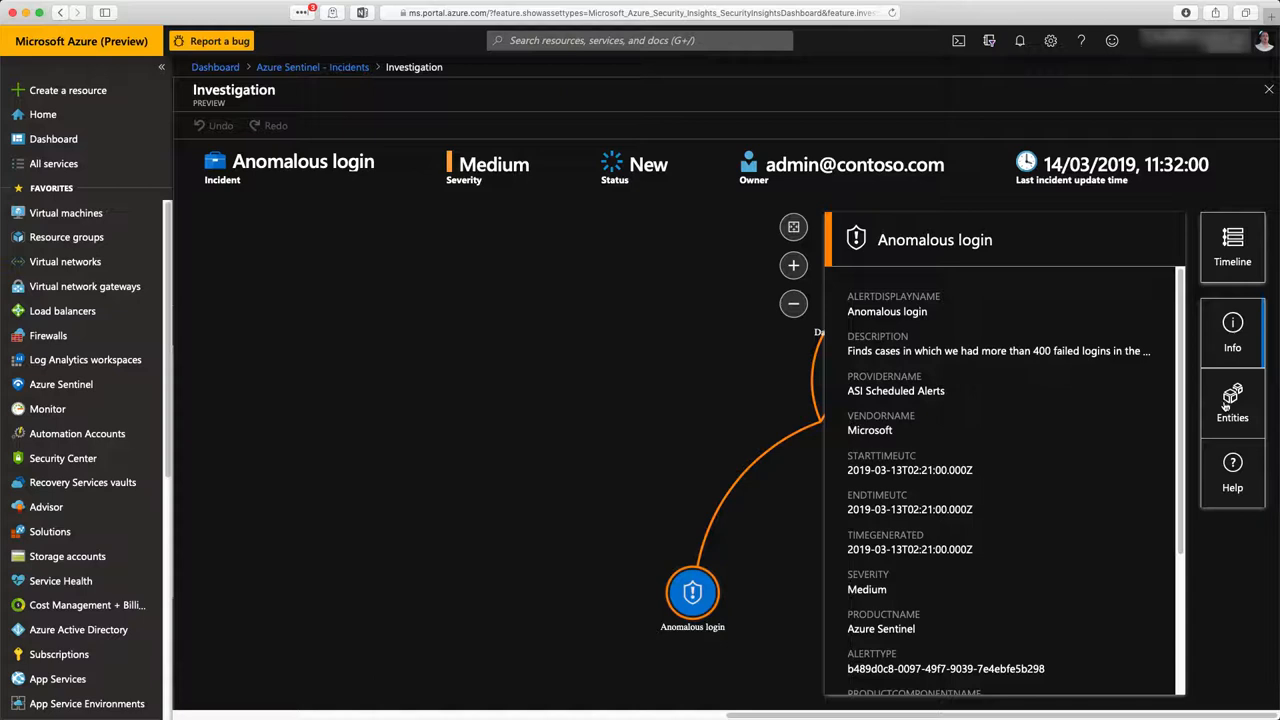
pyautogui.click(1232, 400)
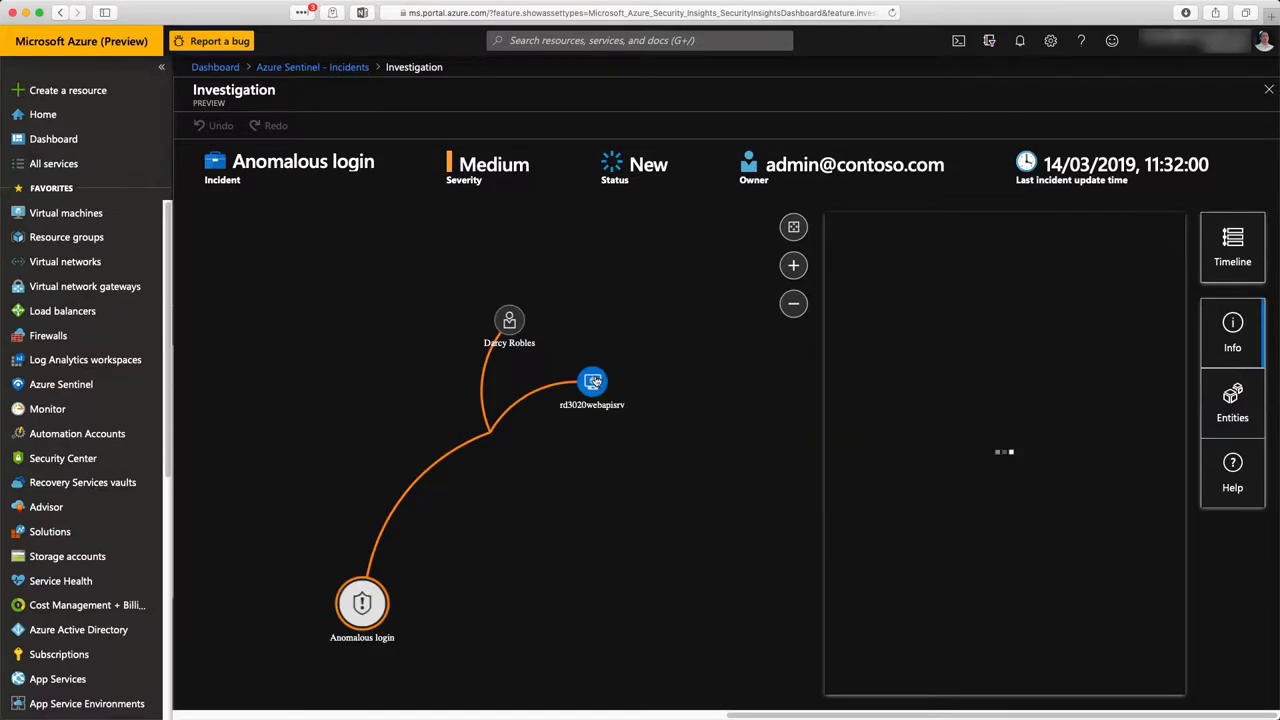
pyautogui.click(592, 382)
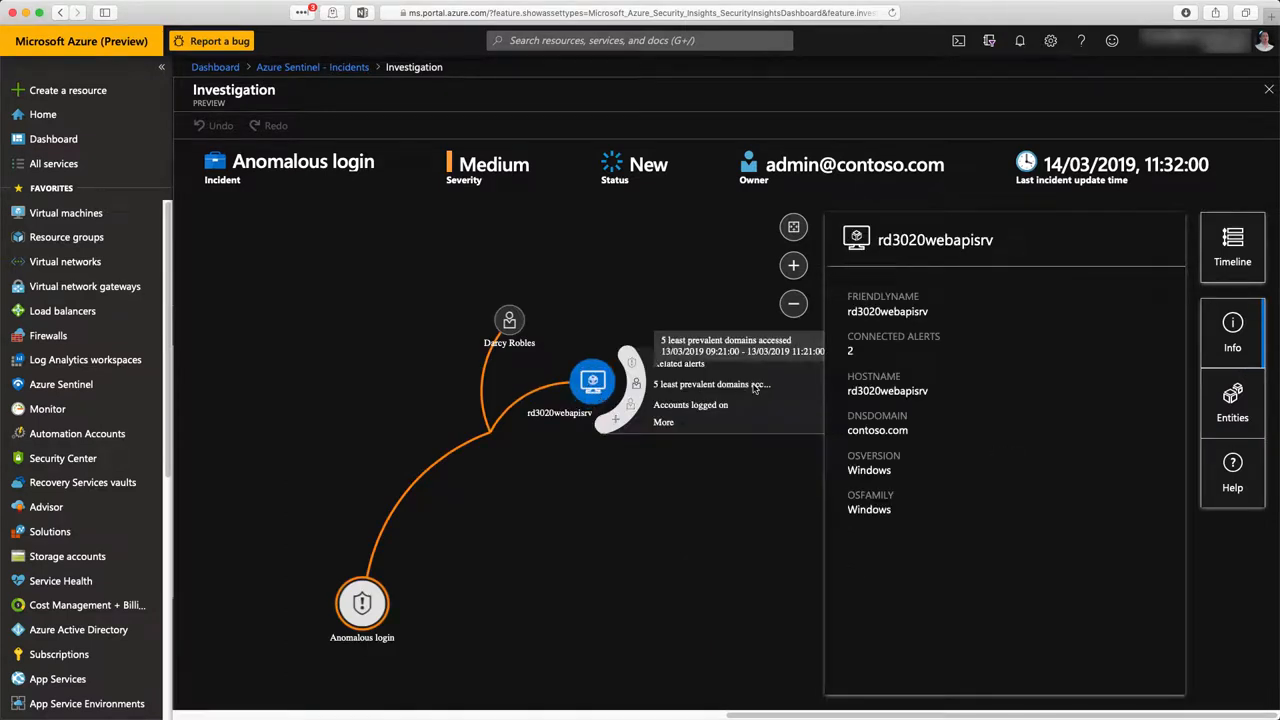
pyautogui.moveTo(640, 393)
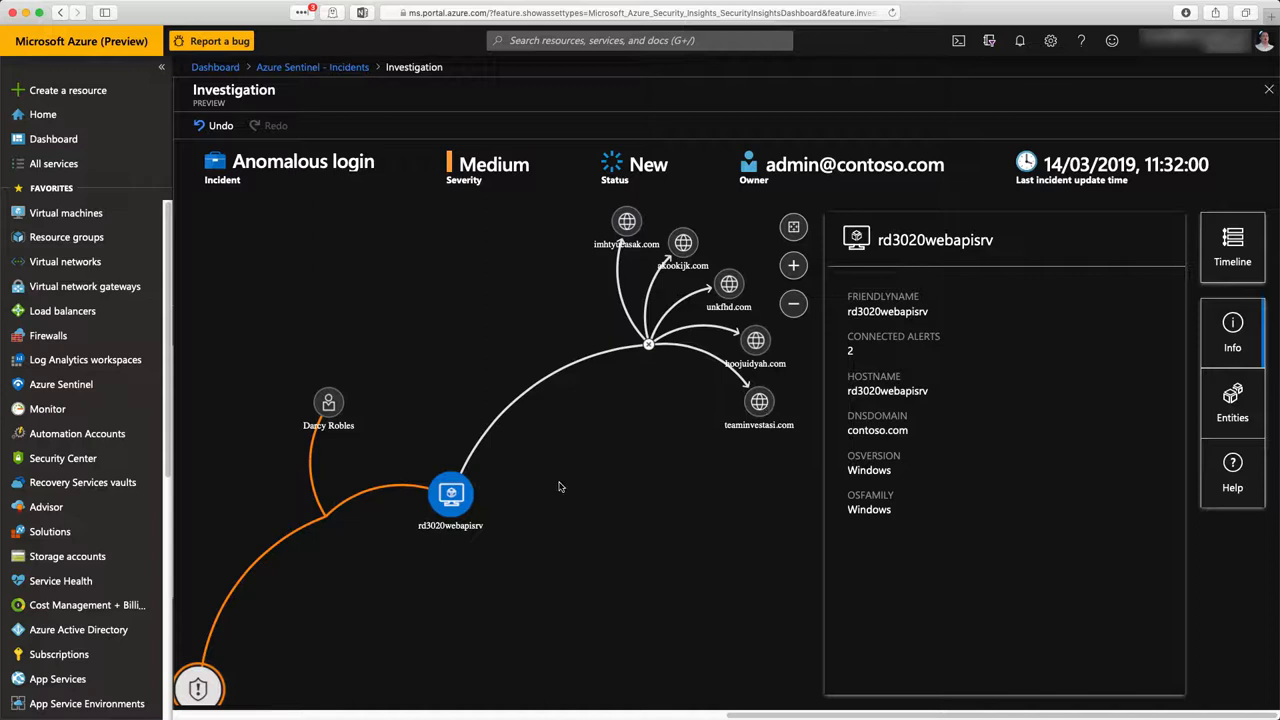
pyautogui.moveTo(1232, 247)
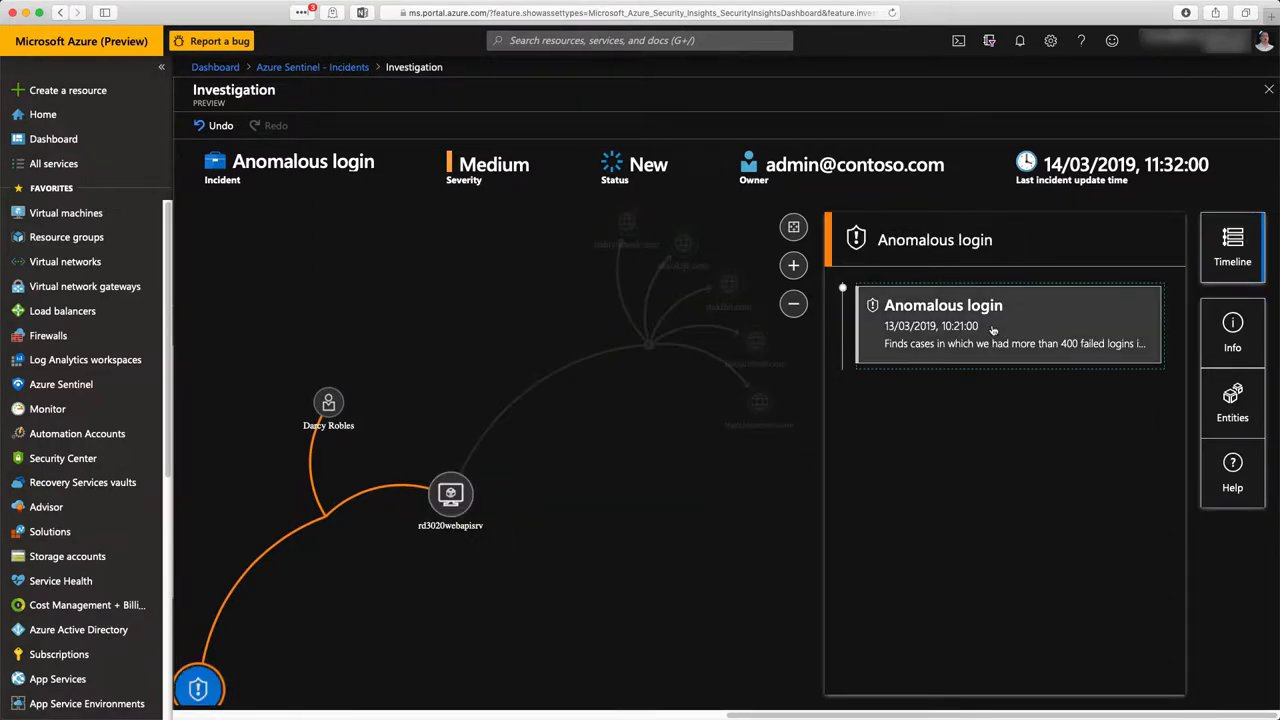
pyautogui.click(328, 402)
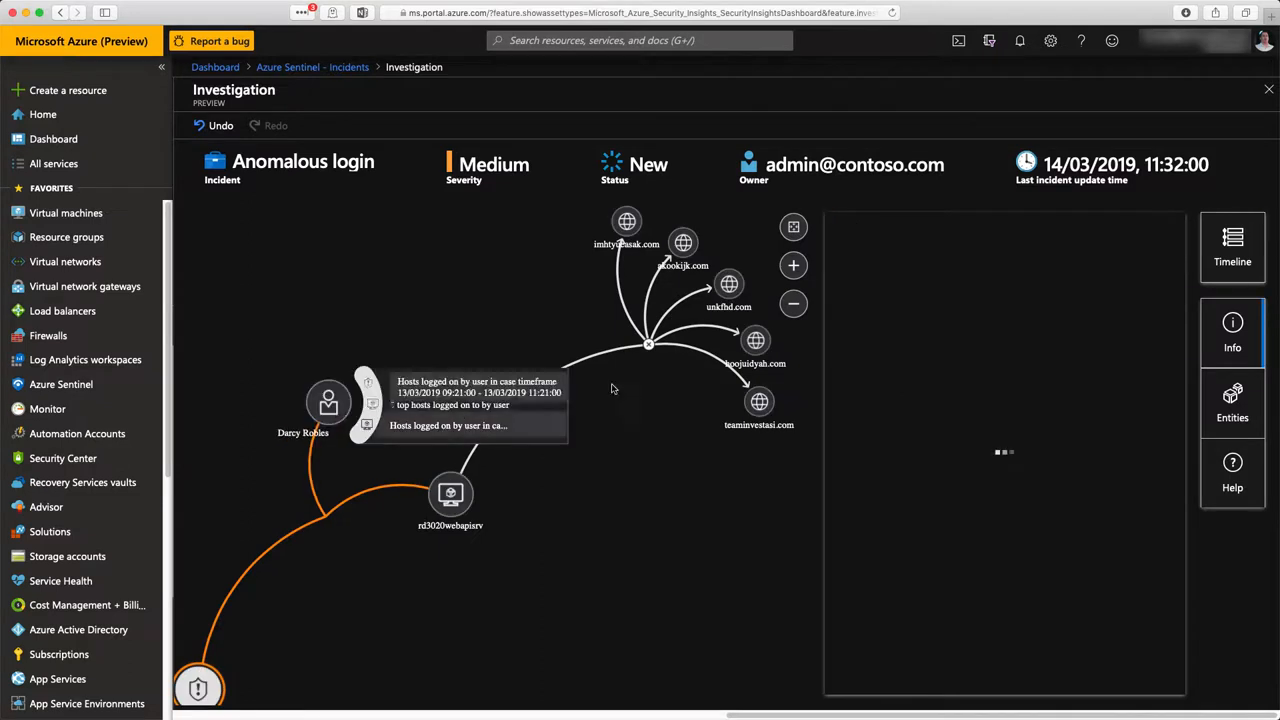
pyautogui.click(328, 403)
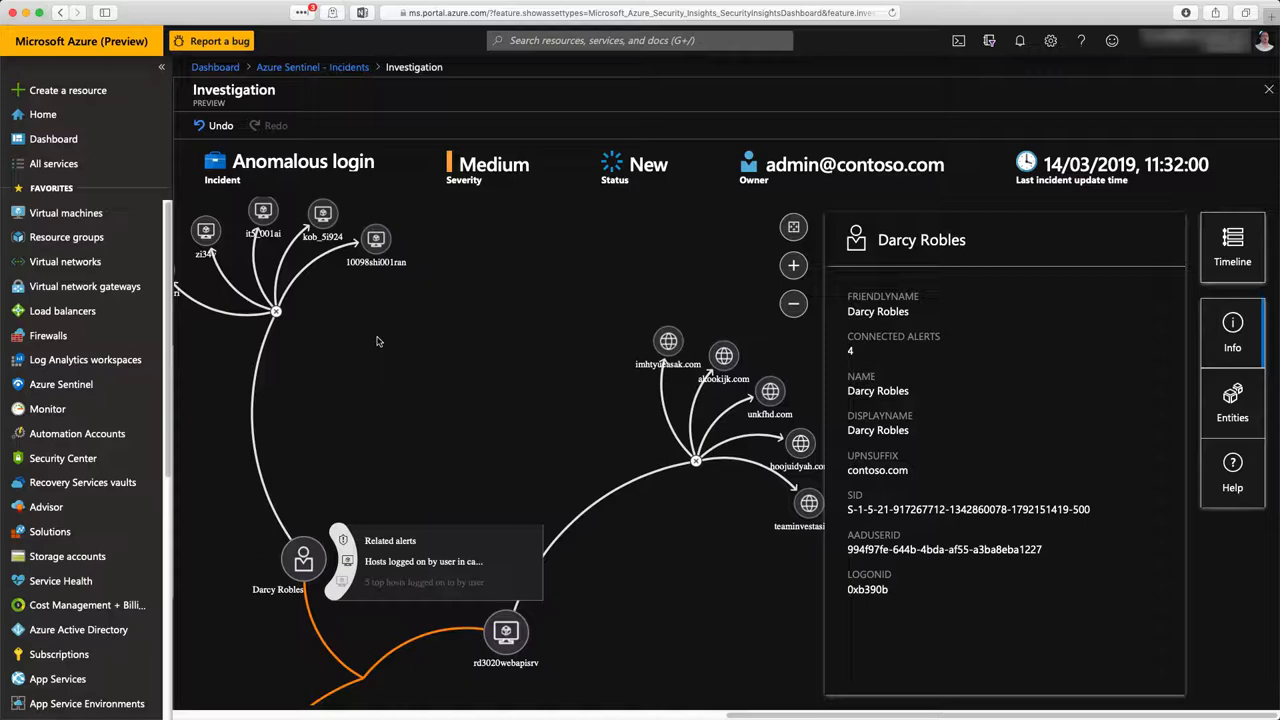
pyautogui.moveTo(644, 282)
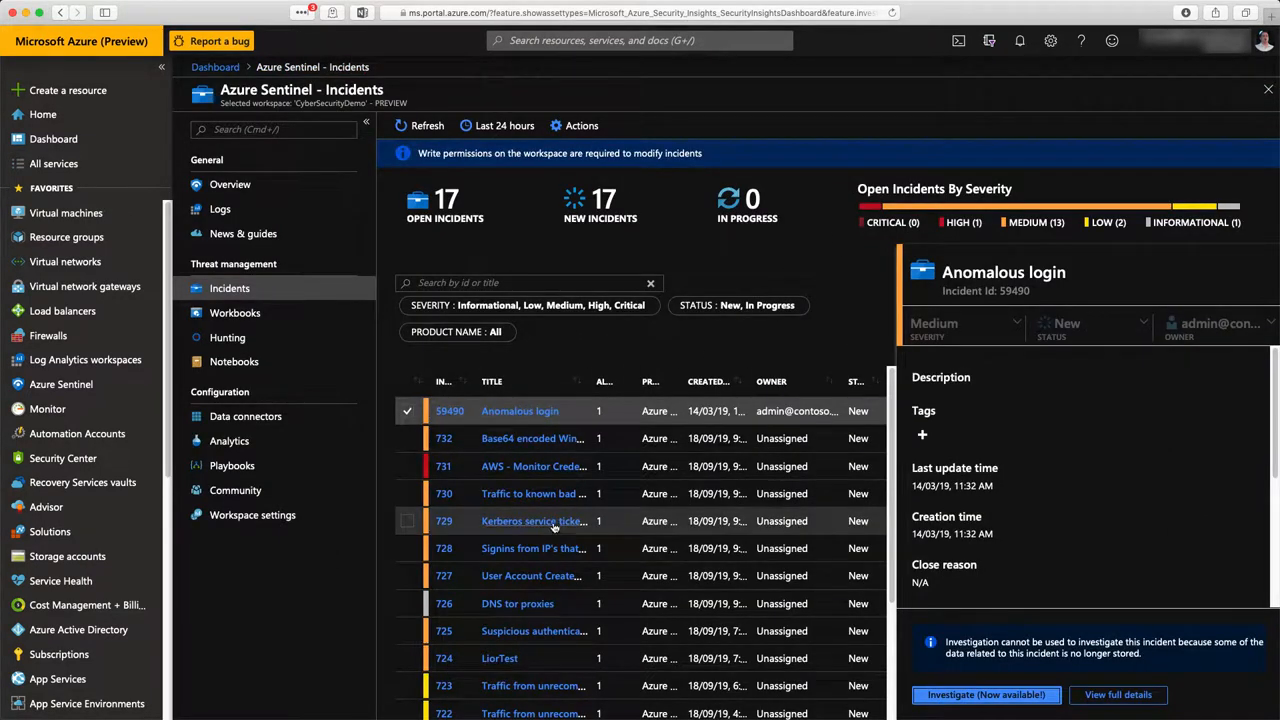
# Step: Browse the bad-IP, Kerberos and DNS tor proxies incidents, checking DNS tor proxies' entities
pyautogui.click(533, 493)
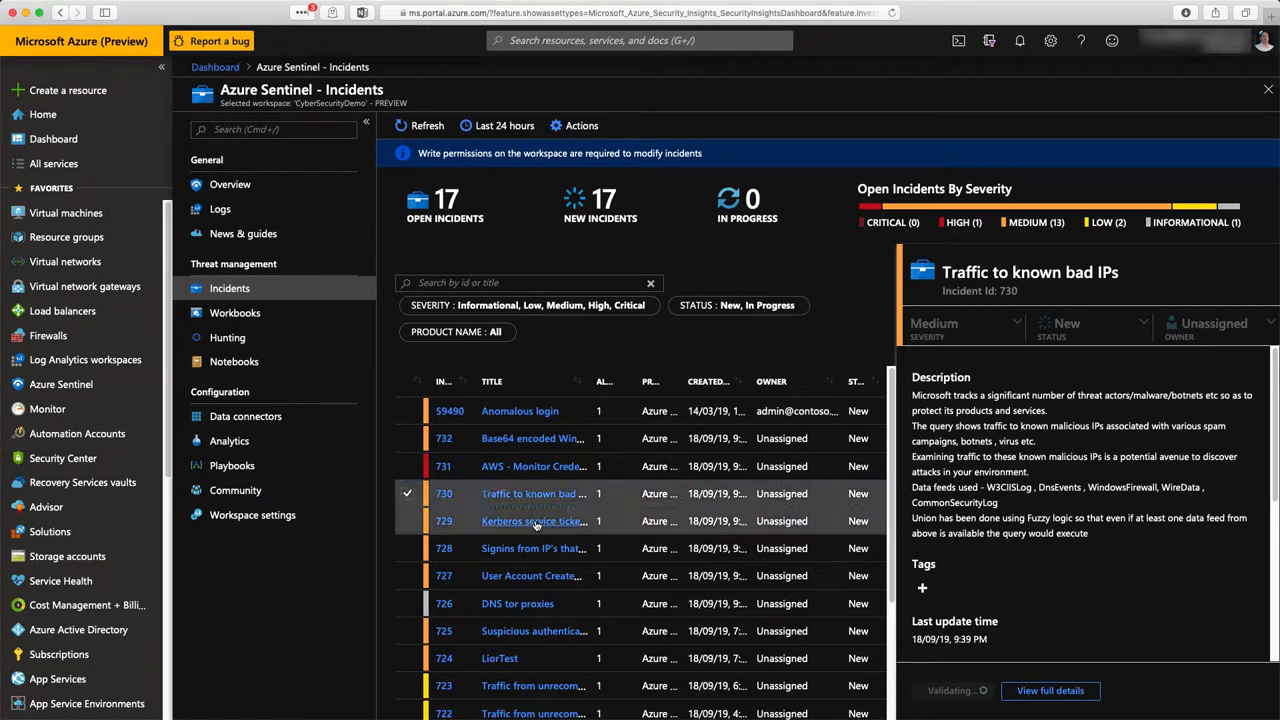
pyautogui.click(534, 521)
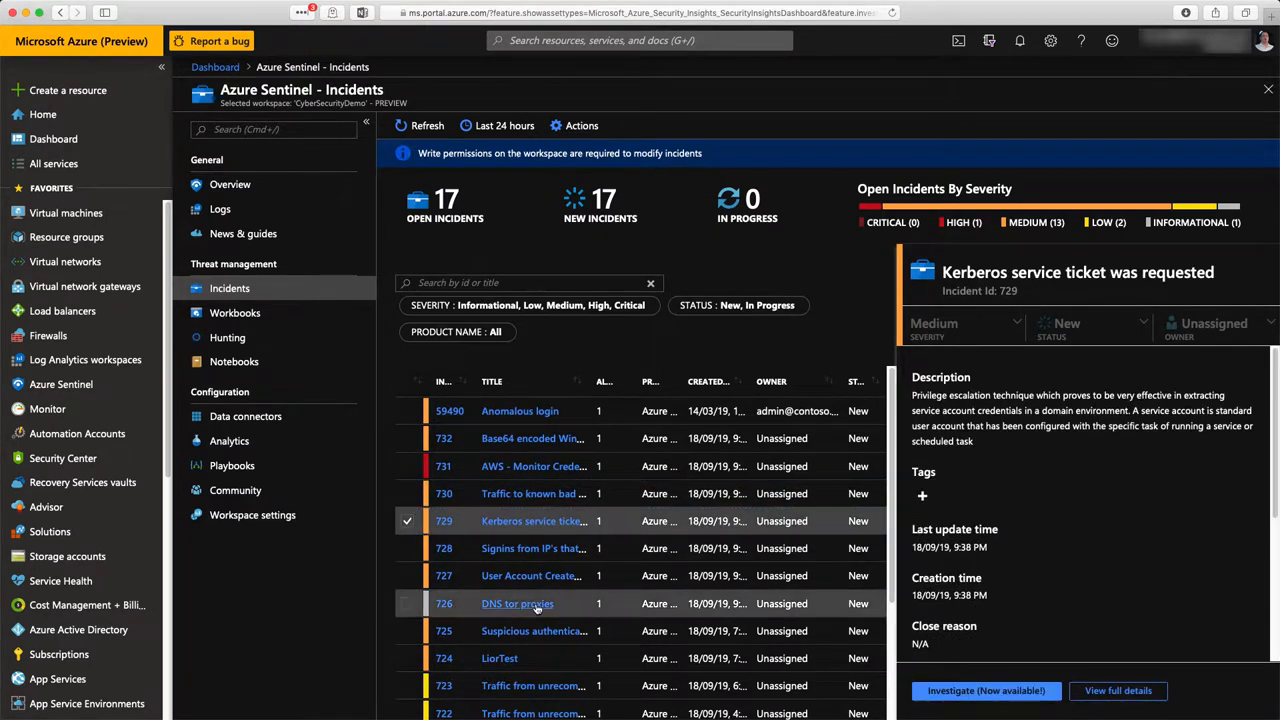
pyautogui.click(517, 603)
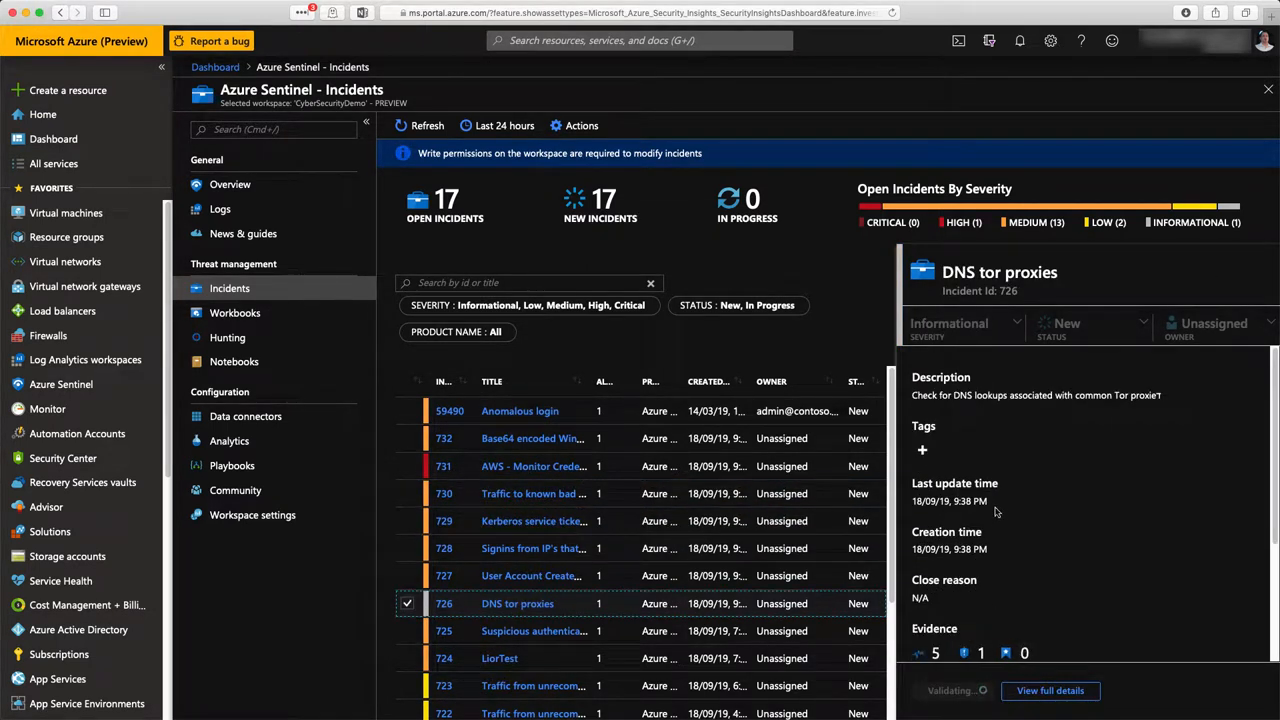
pyautogui.scroll(-3)
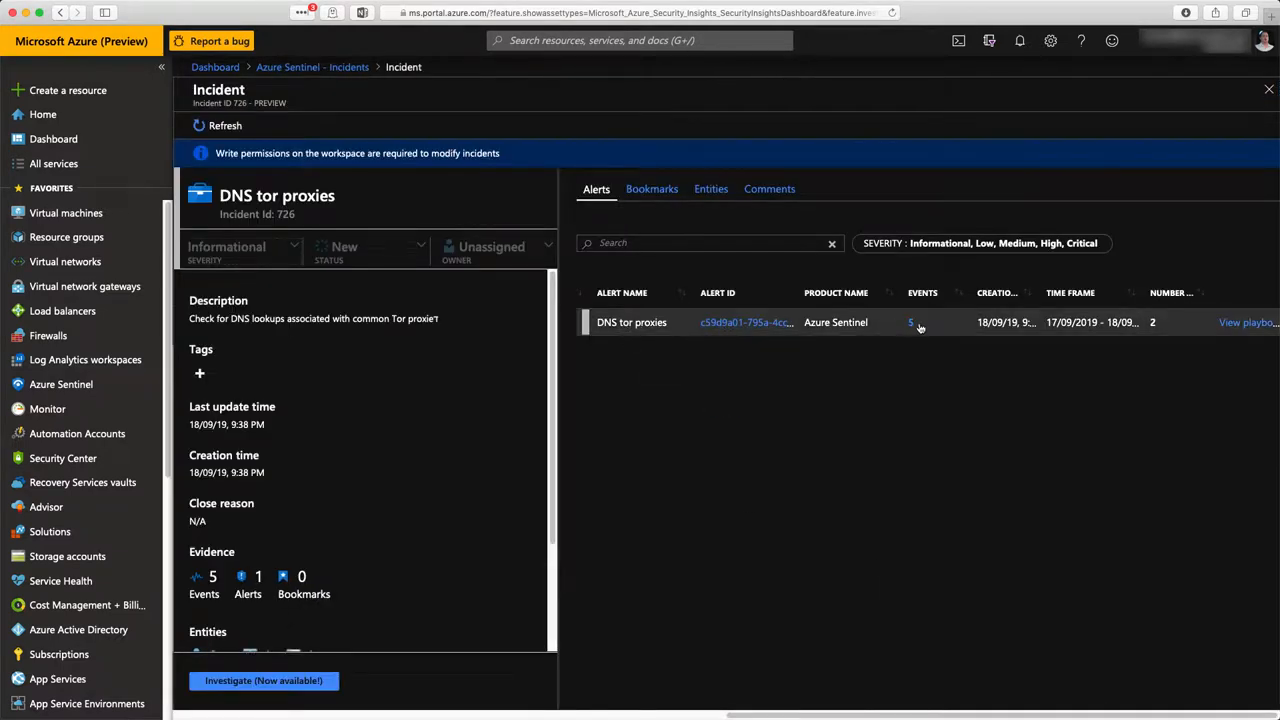
pyautogui.click(711, 188)
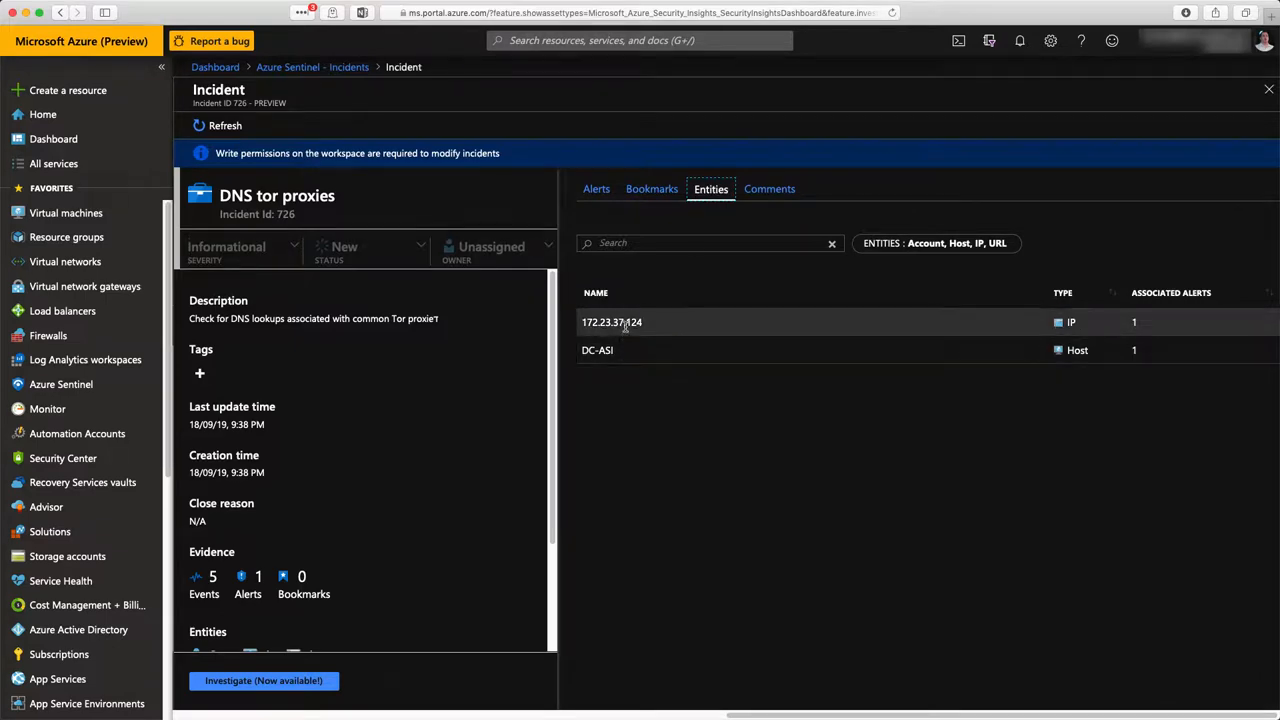
pyautogui.click(312, 67)
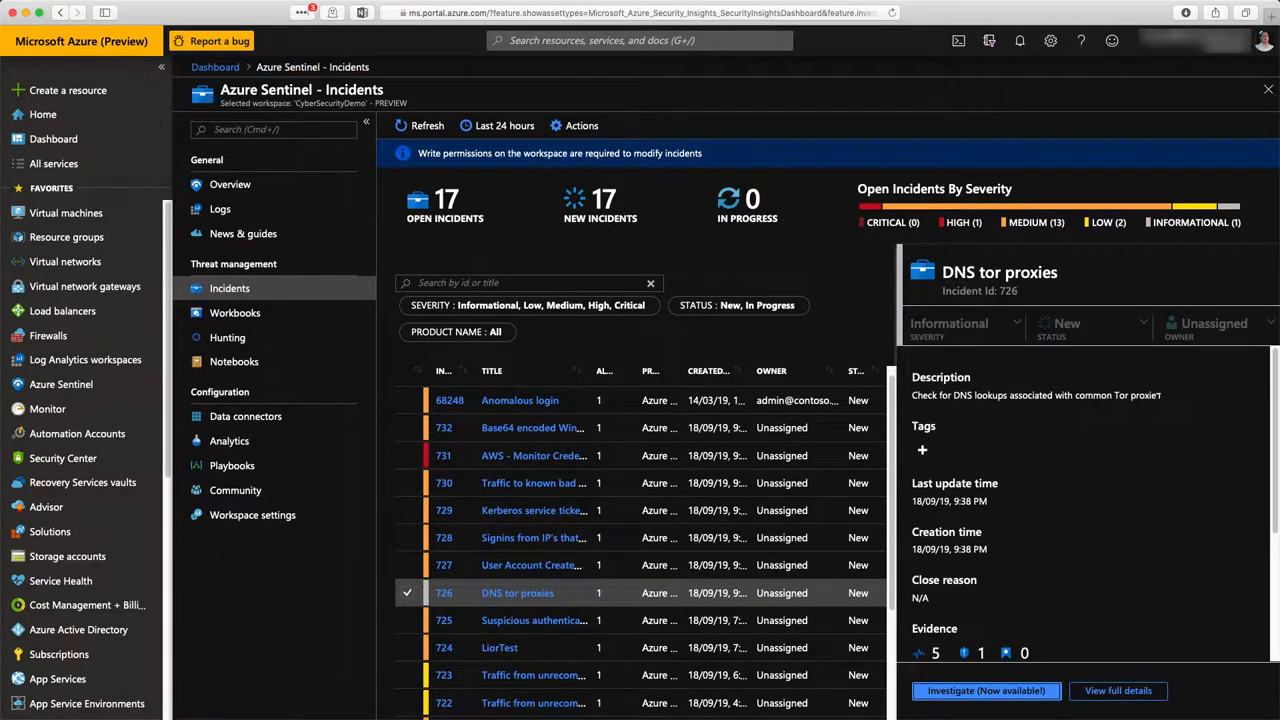
pyautogui.moveTo(229, 440)
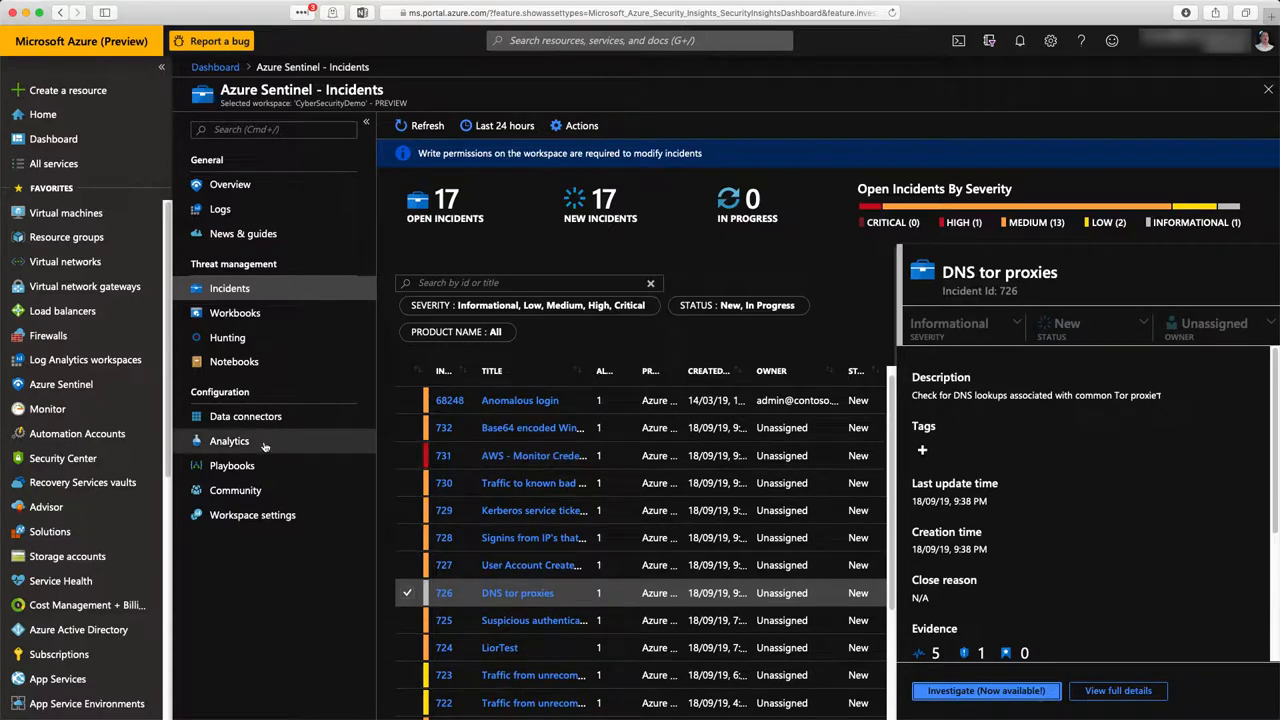
# Step: Browse rule templates: Known Phosphorus group domains, Azure AD Identity Protection, Advanced Multistage Attack Detection
pyautogui.click(229, 441)
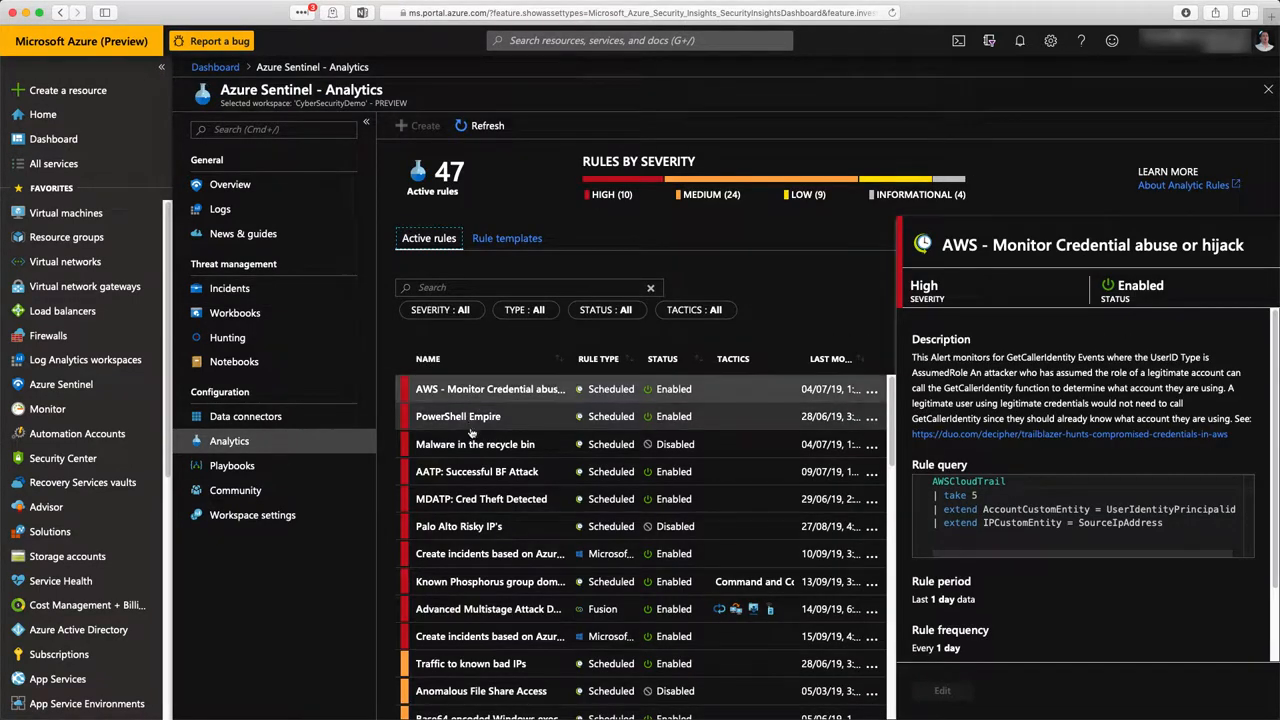
pyautogui.scroll(-3)
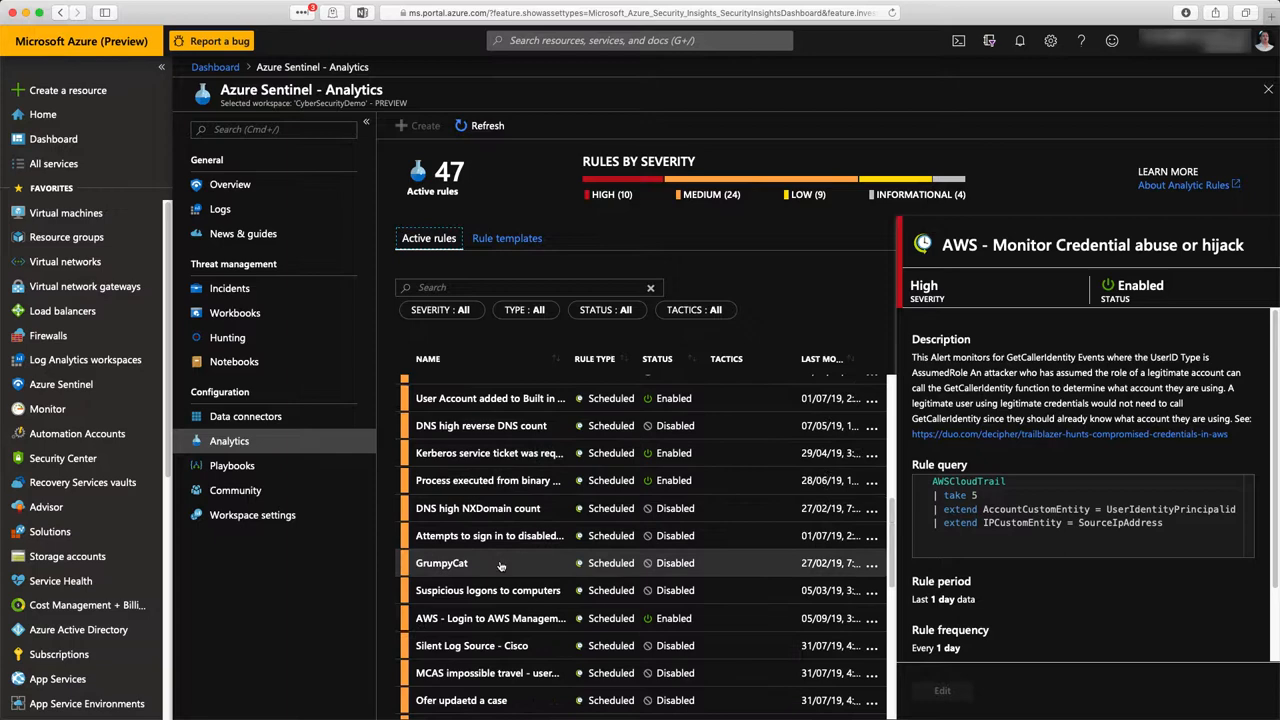
pyautogui.click(507, 238)
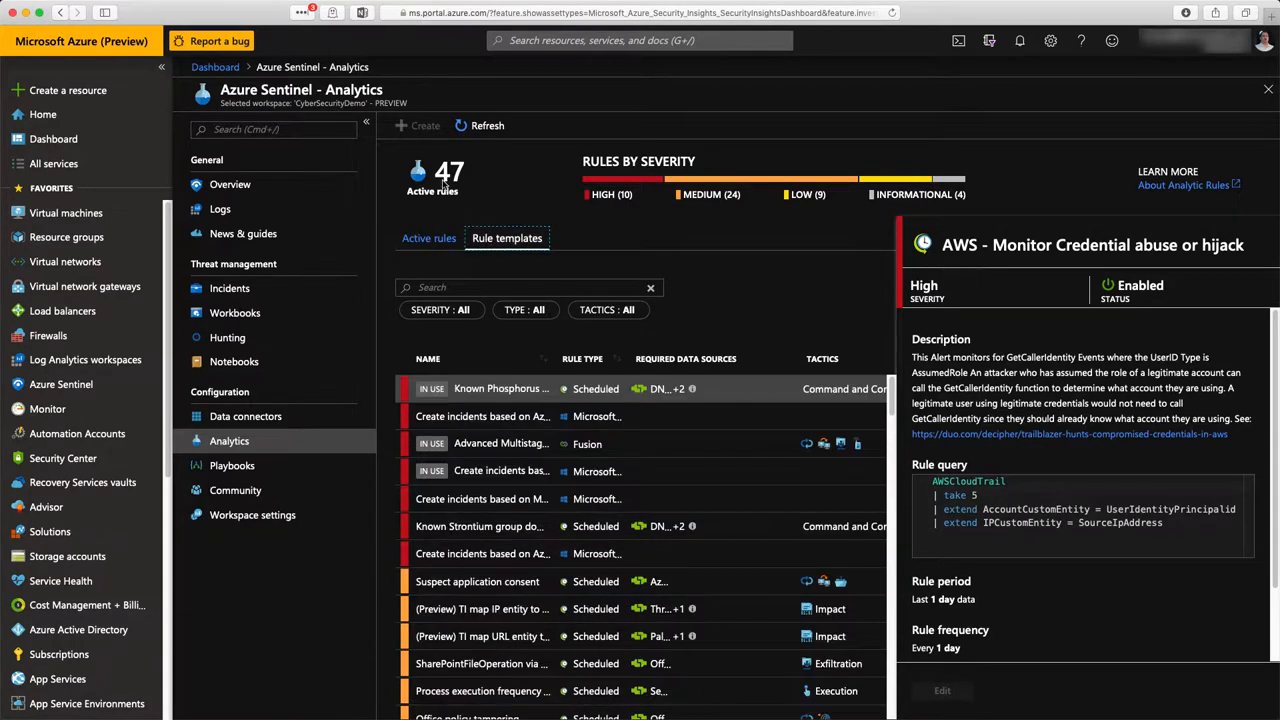
pyautogui.click(500, 388)
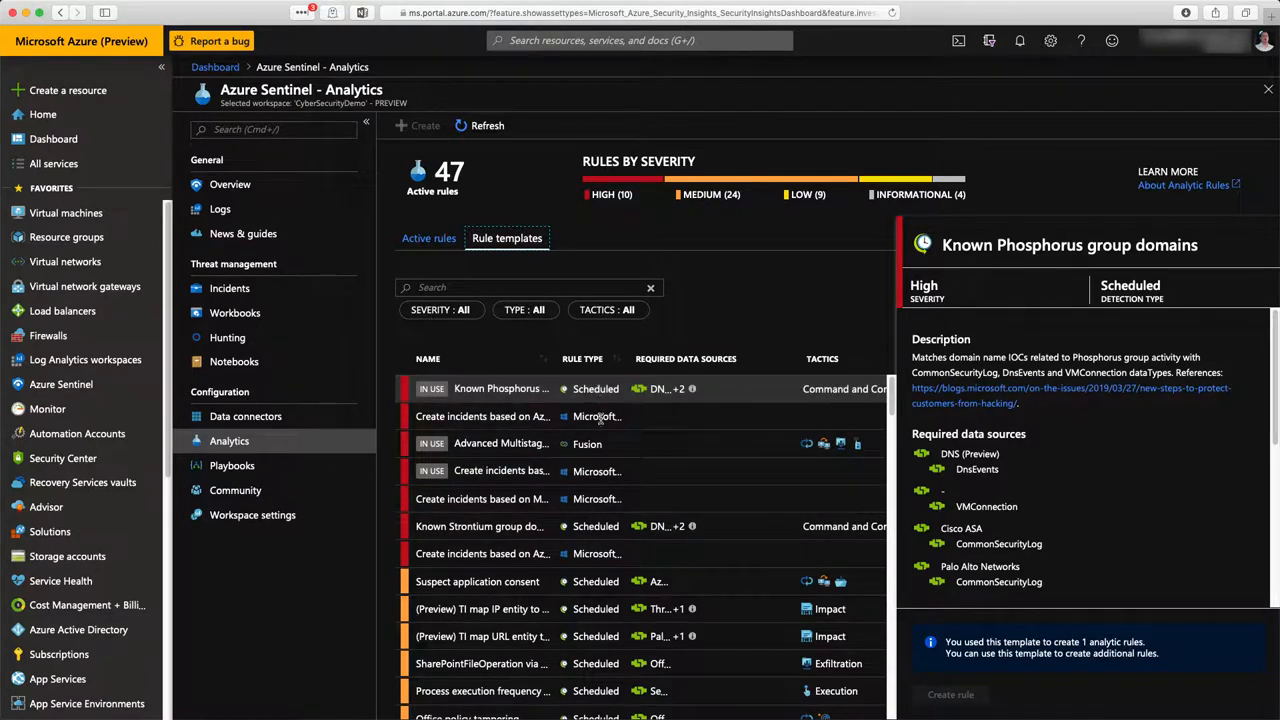
pyautogui.click(483, 416)
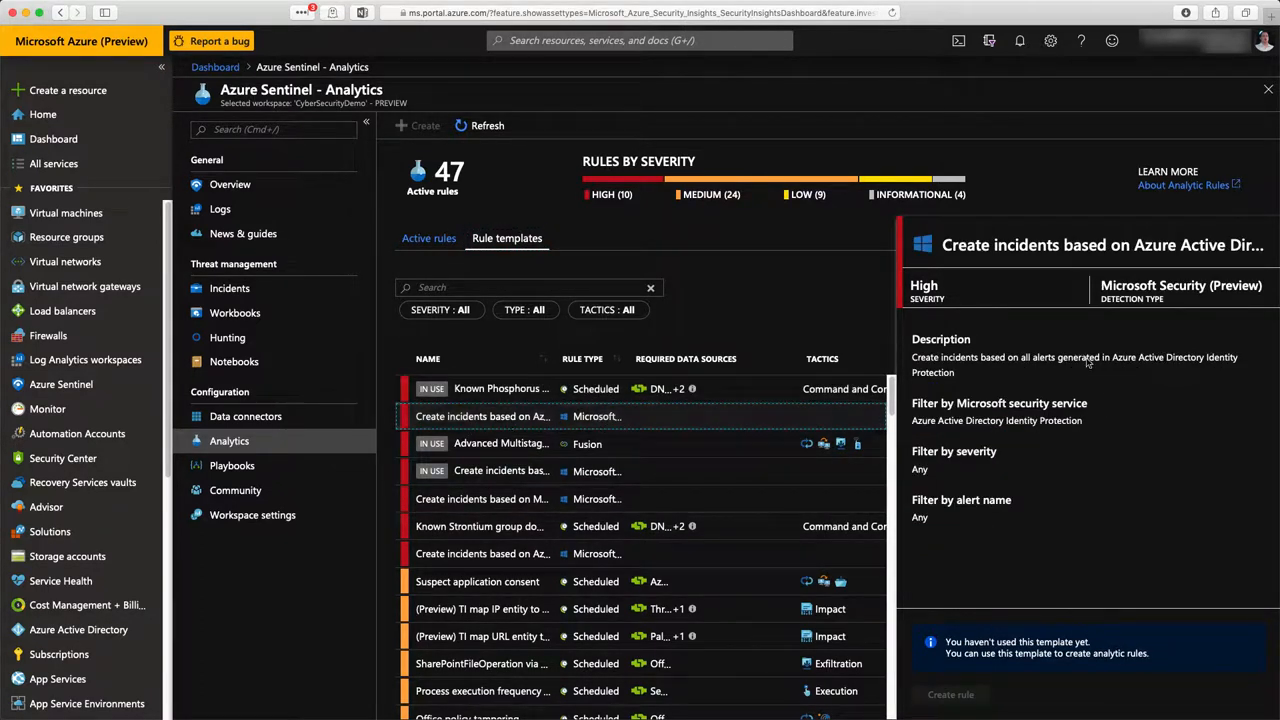
pyautogui.moveTo(980, 445)
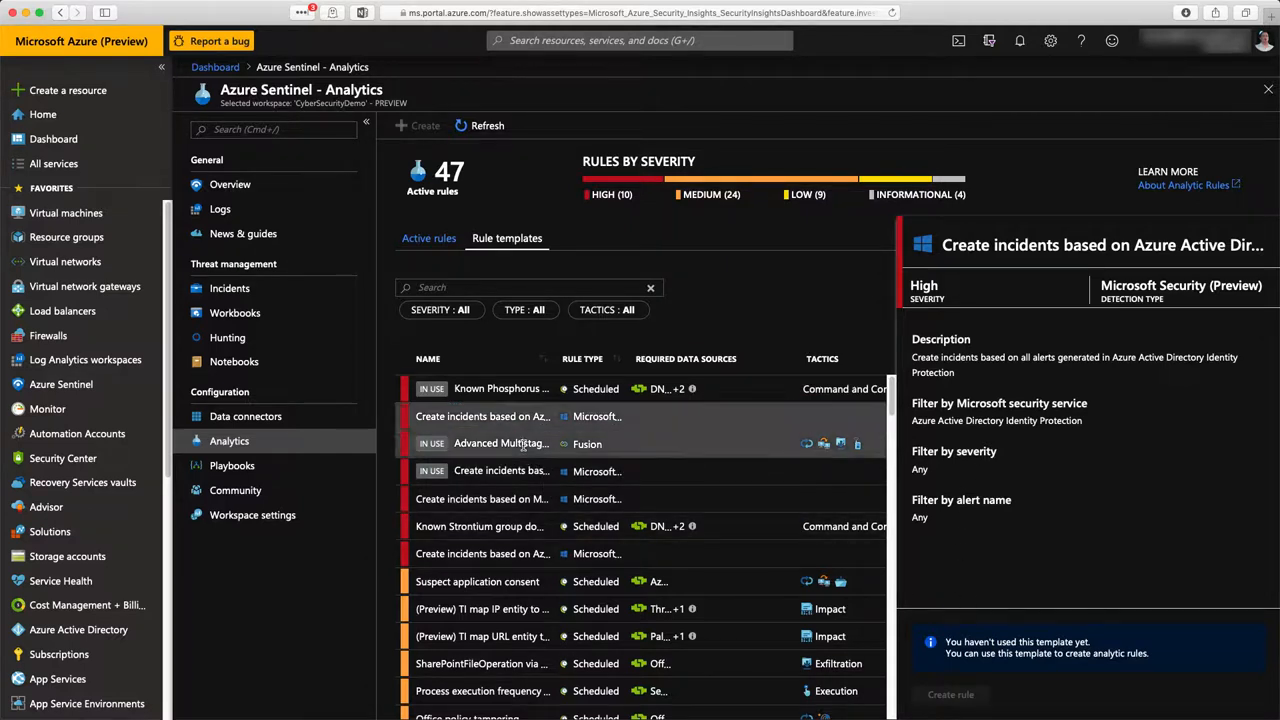
pyautogui.click(500, 443)
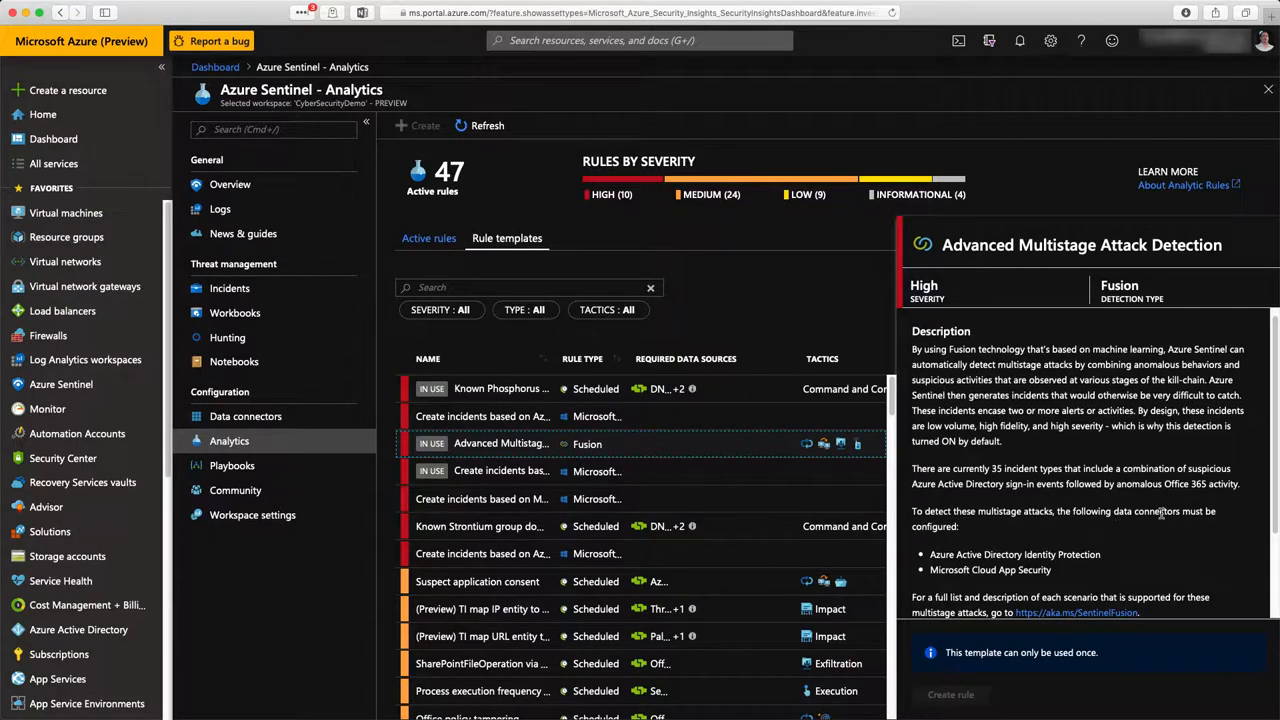
pyautogui.scroll(-3)
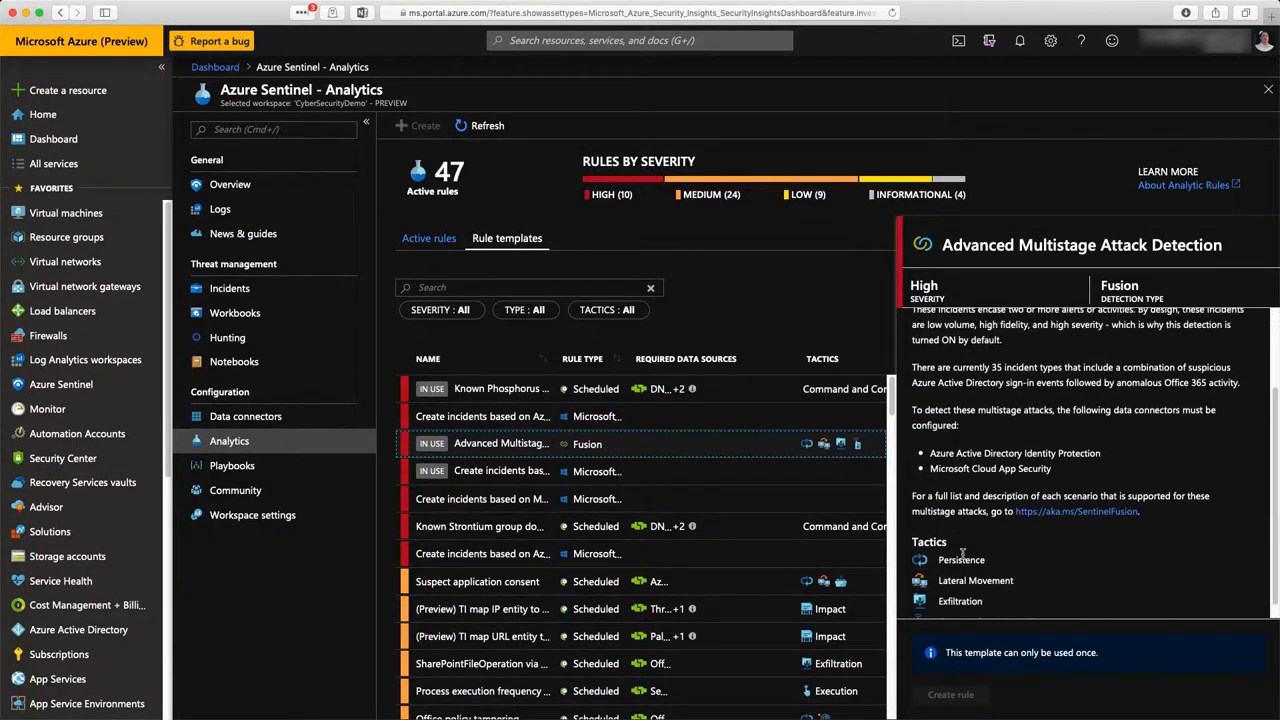
pyautogui.scroll(-3)
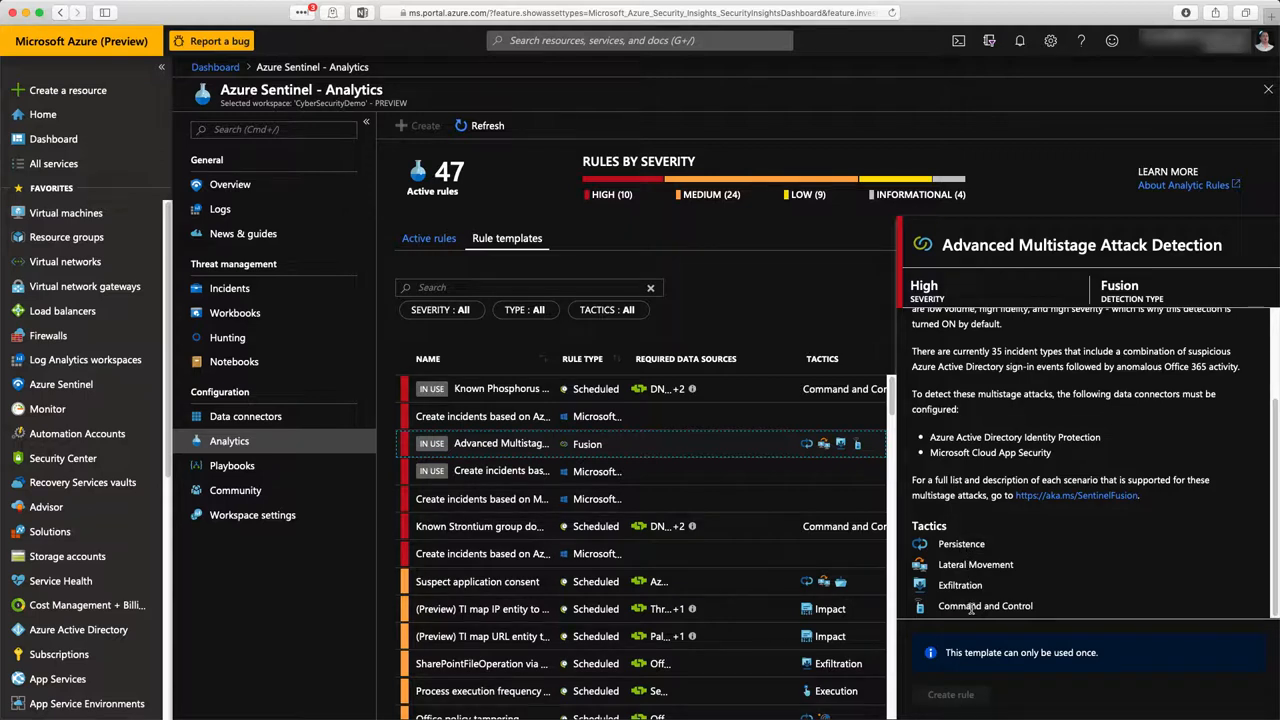
# Step: Revisit Known Phosphorus, review Office policy tampering, then show the active rules list
pyautogui.click(500, 388)
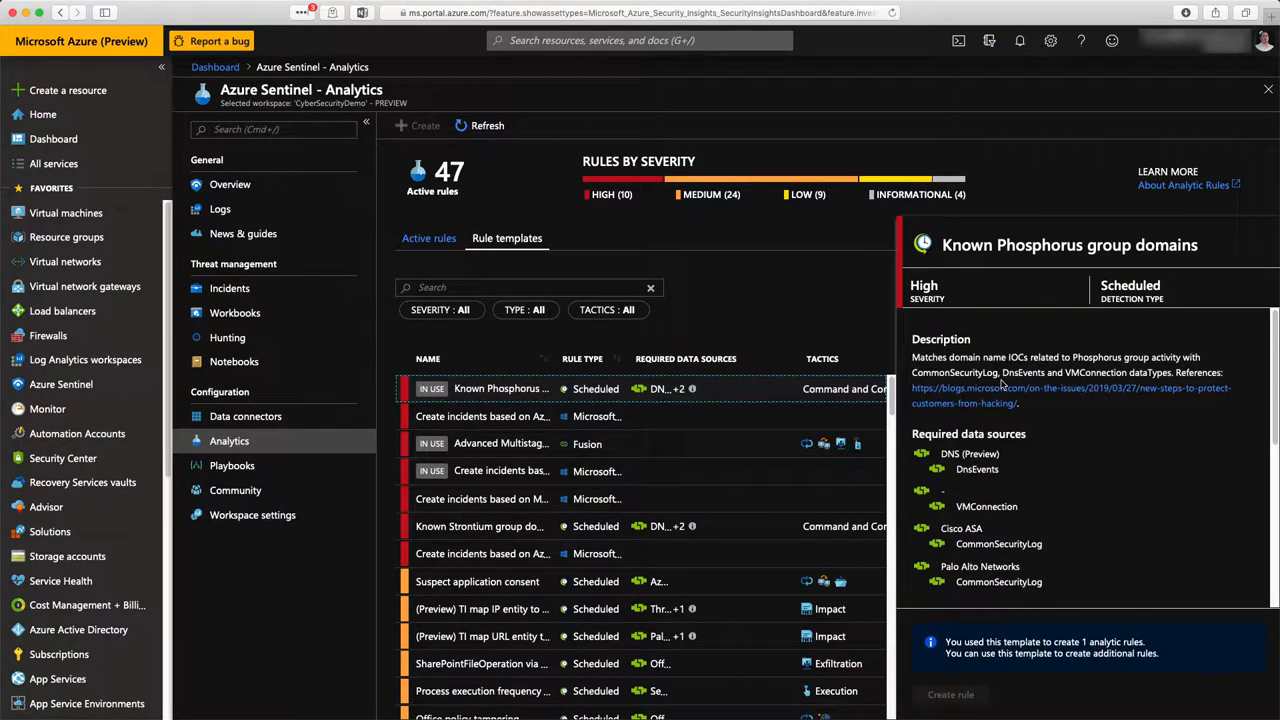
pyautogui.moveTo(1130, 372)
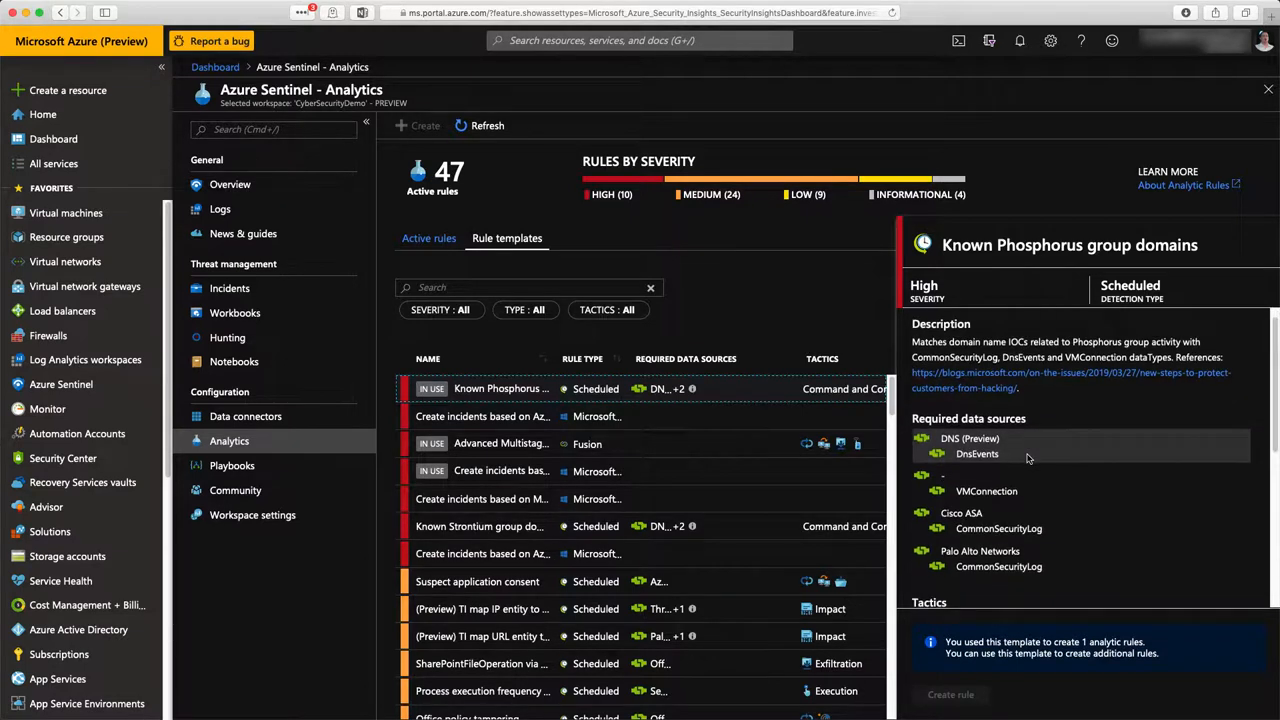
pyautogui.scroll(-3)
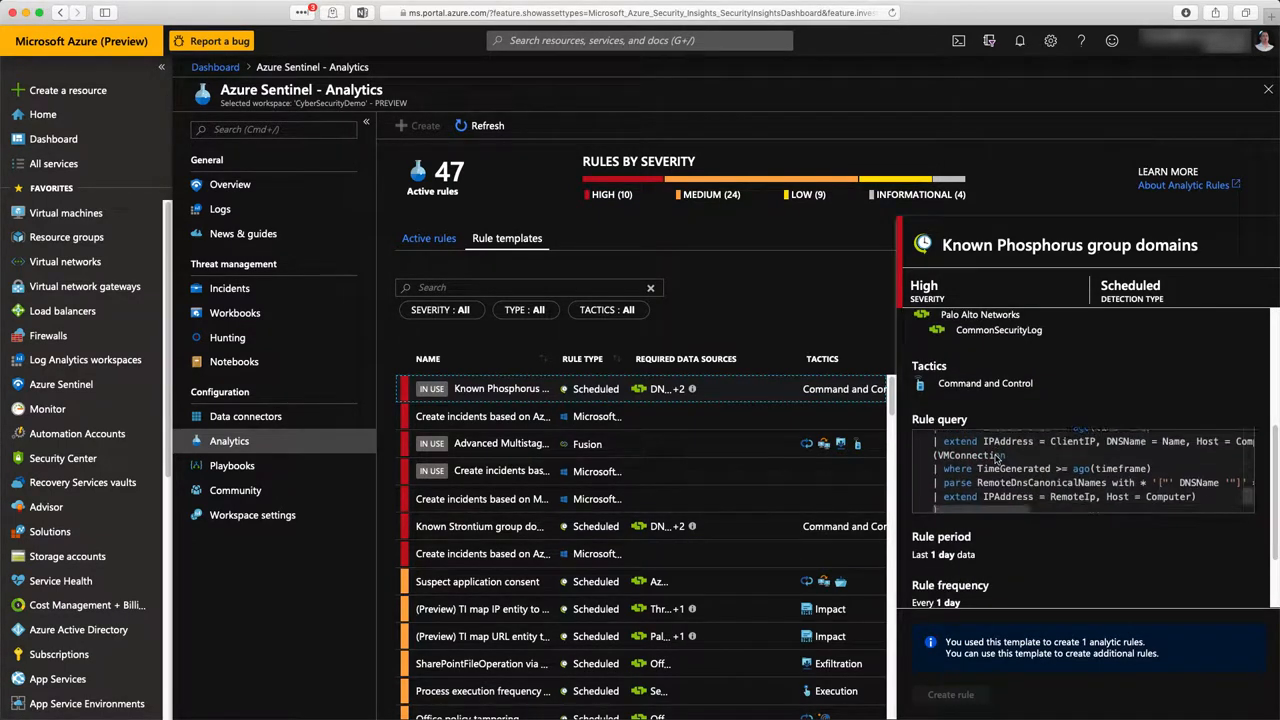
pyautogui.scroll(-3)
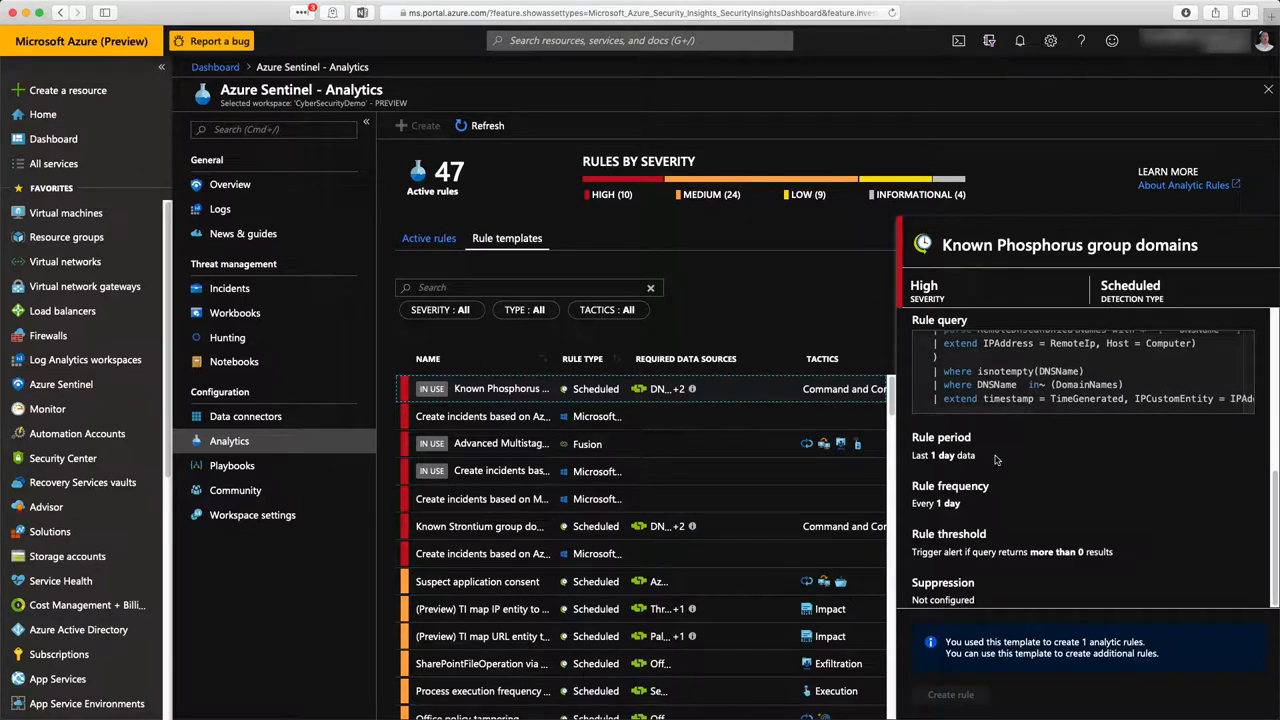
pyautogui.moveTo(977, 609)
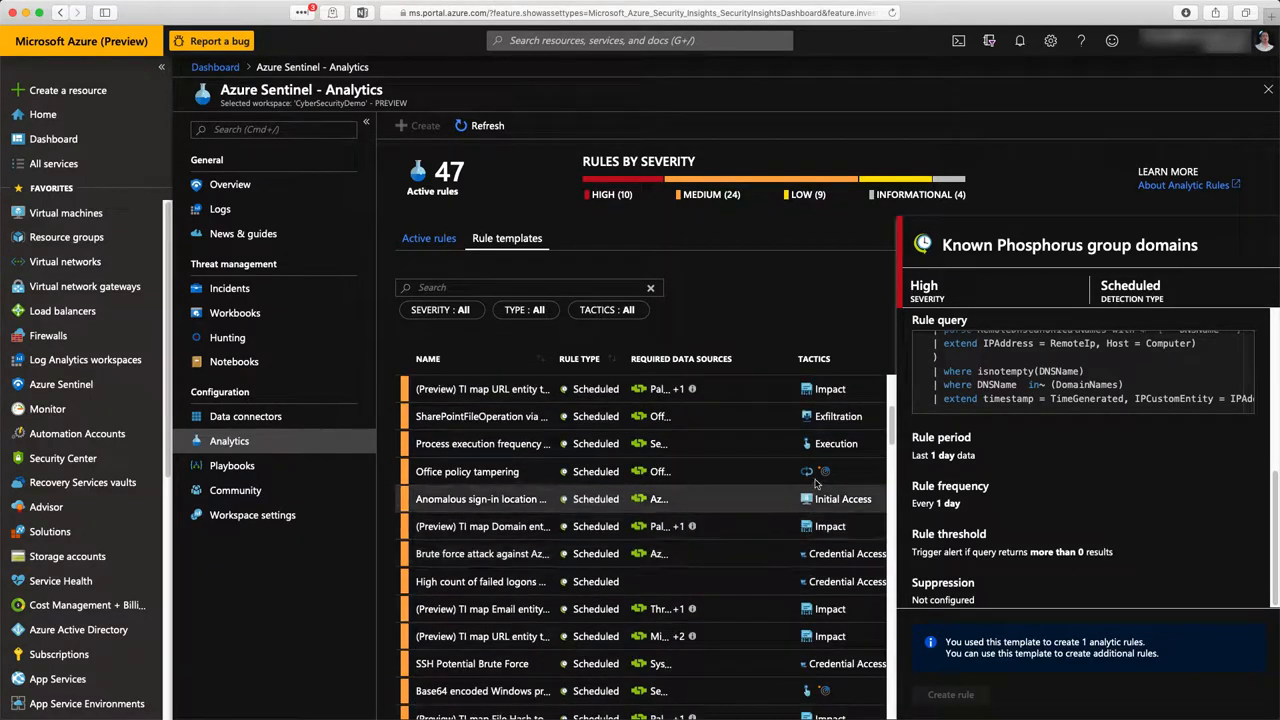
pyautogui.click(467, 471)
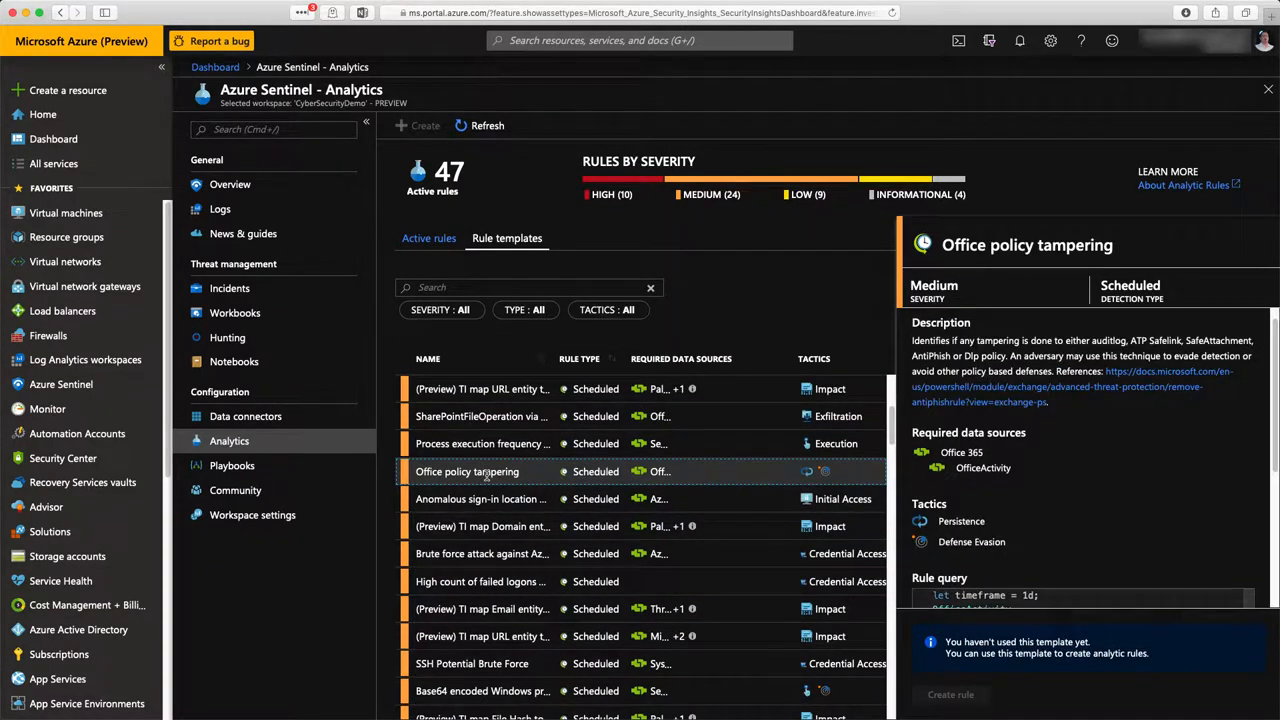
pyautogui.scroll(-3)
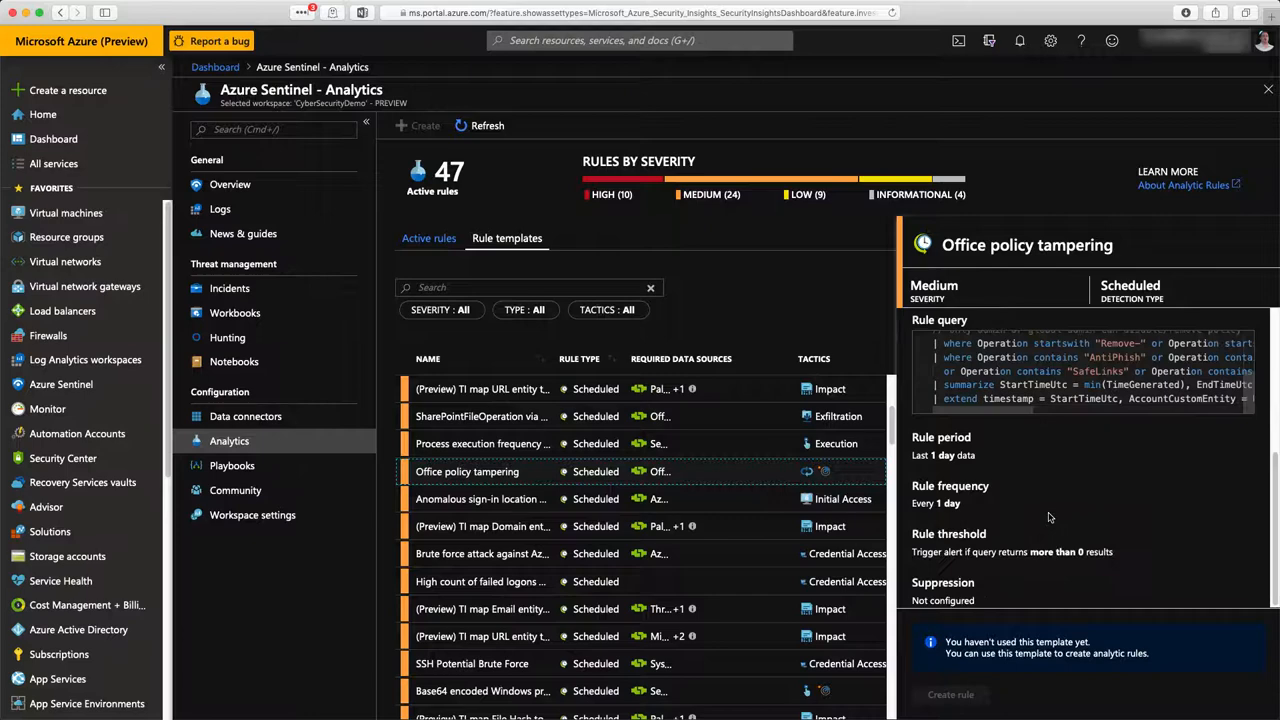
pyautogui.click(429, 238)
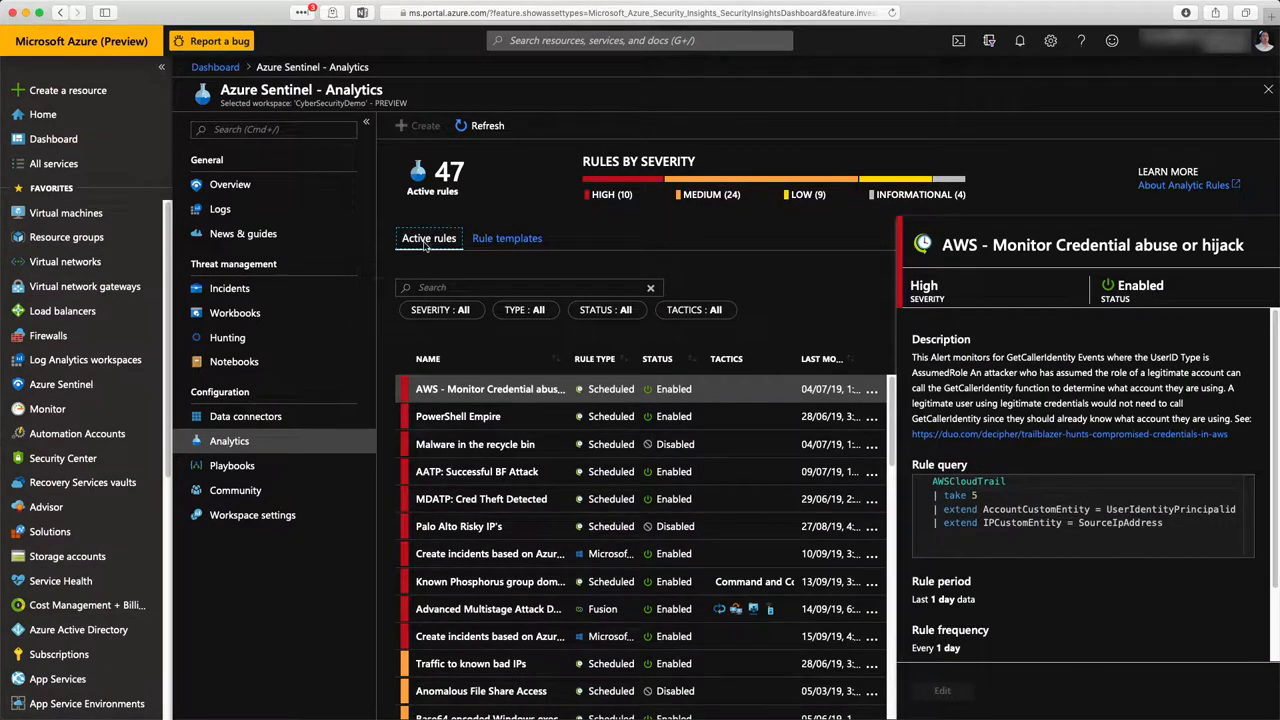
# Step: Open the PostInSlack_SendEmail playbook from Playbooks and launch its Logic app designer
pyautogui.click(232, 465)
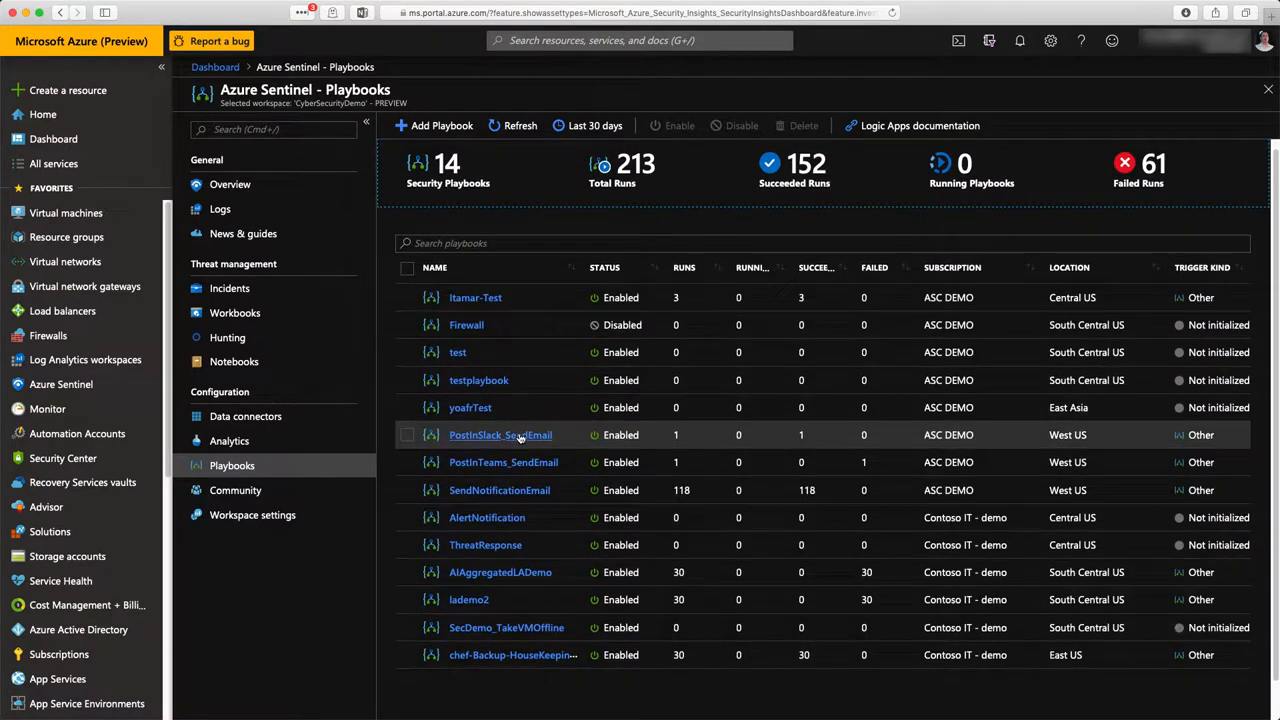
pyautogui.click(500, 434)
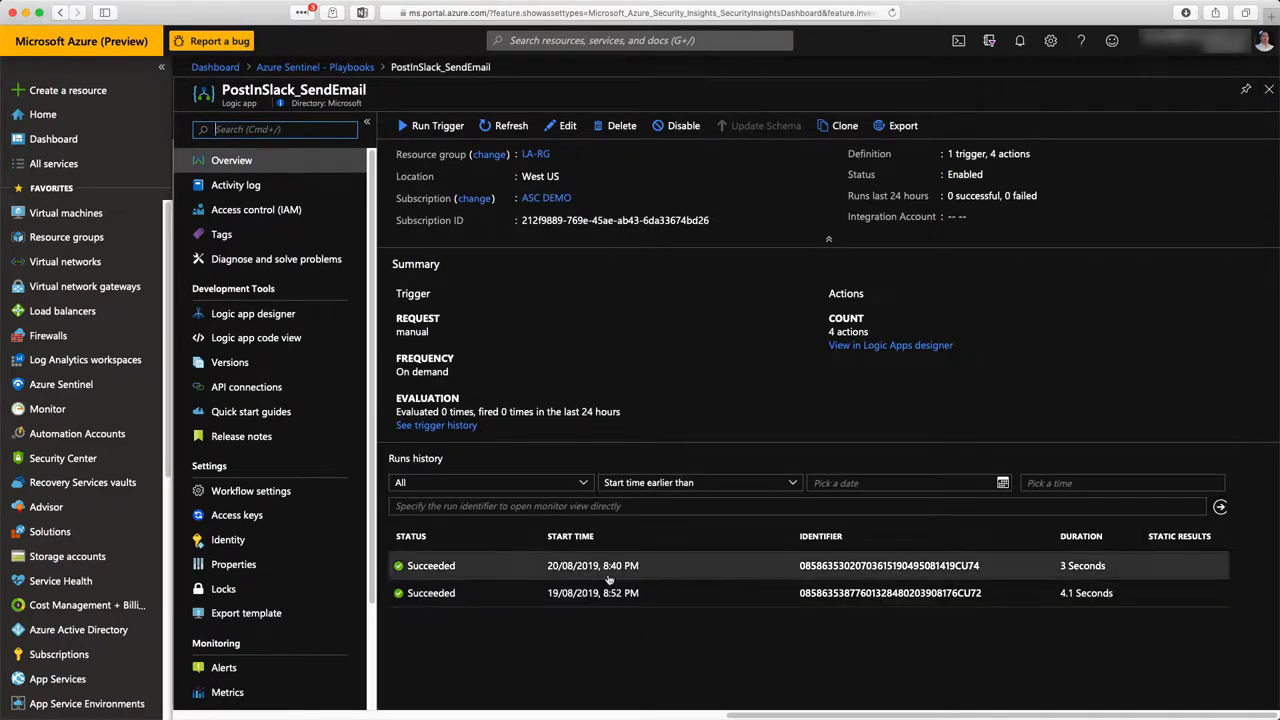
pyautogui.click(253, 313)
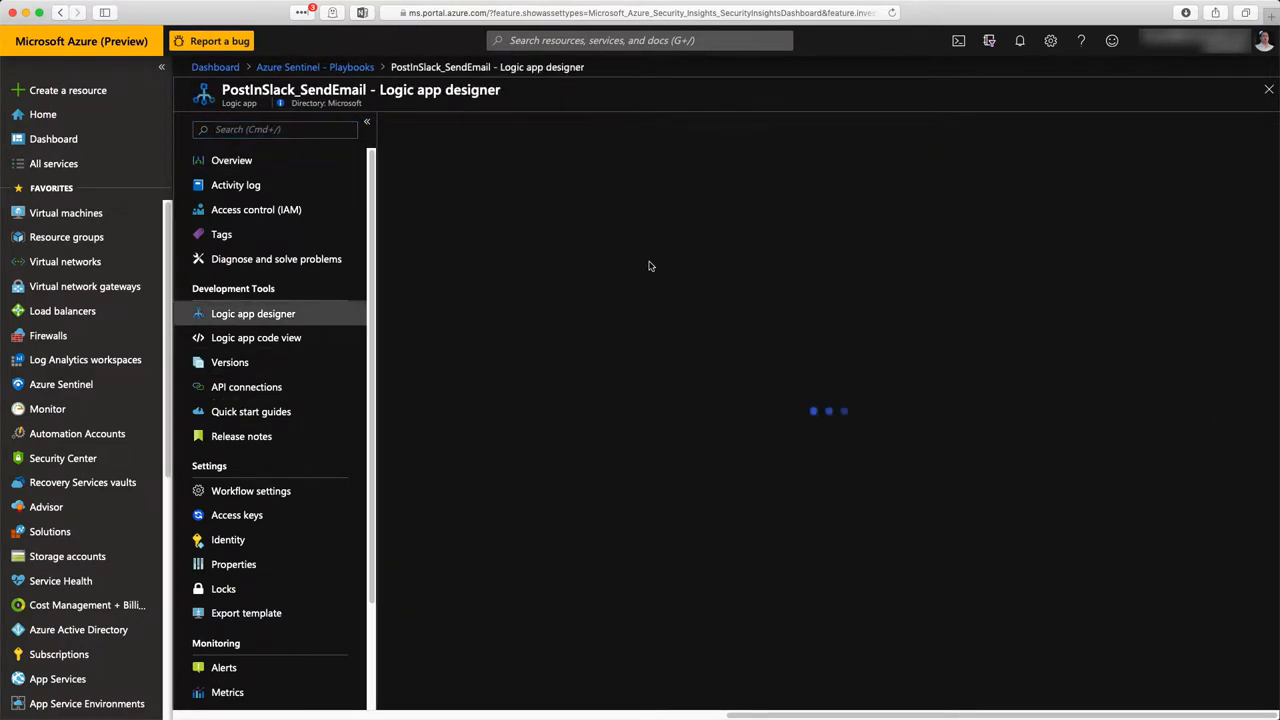
# Step: Expand the alert trigger, severity Condition and notification email cards, then return to Playbooks
pyautogui.click(253, 313)
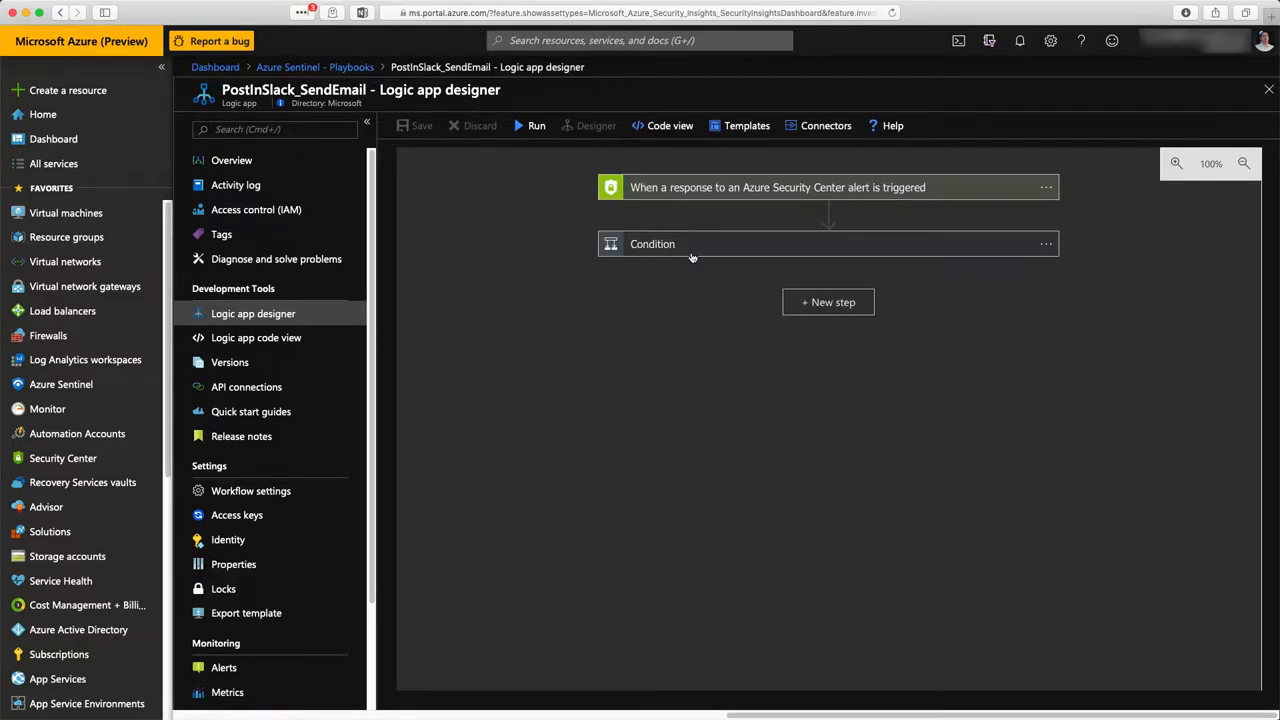
pyautogui.moveTo(713, 188)
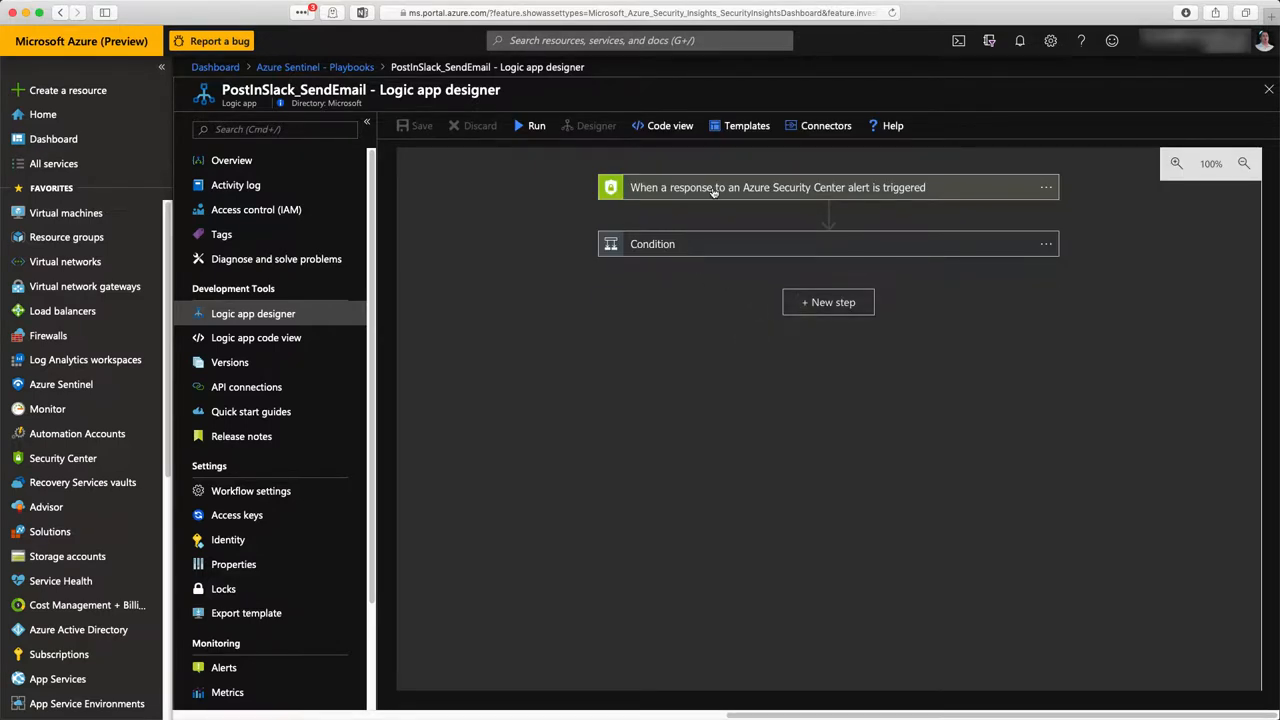
pyautogui.click(778, 187)
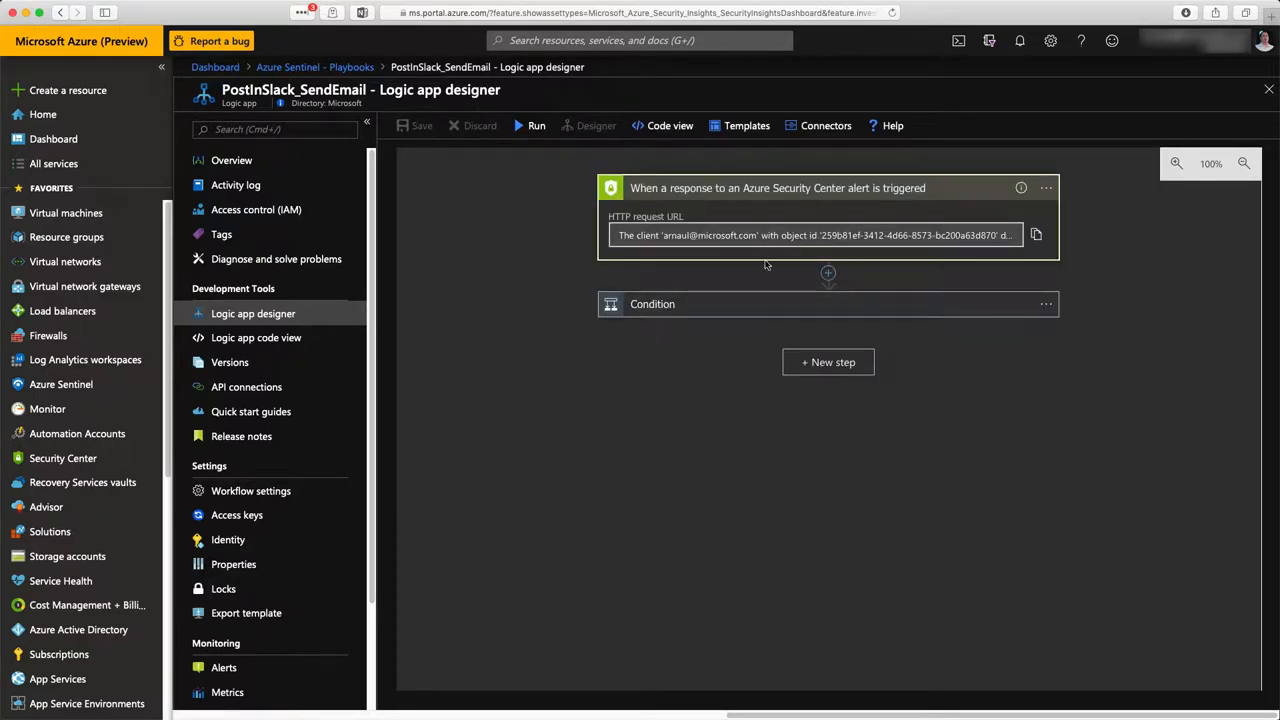
pyautogui.click(652, 304)
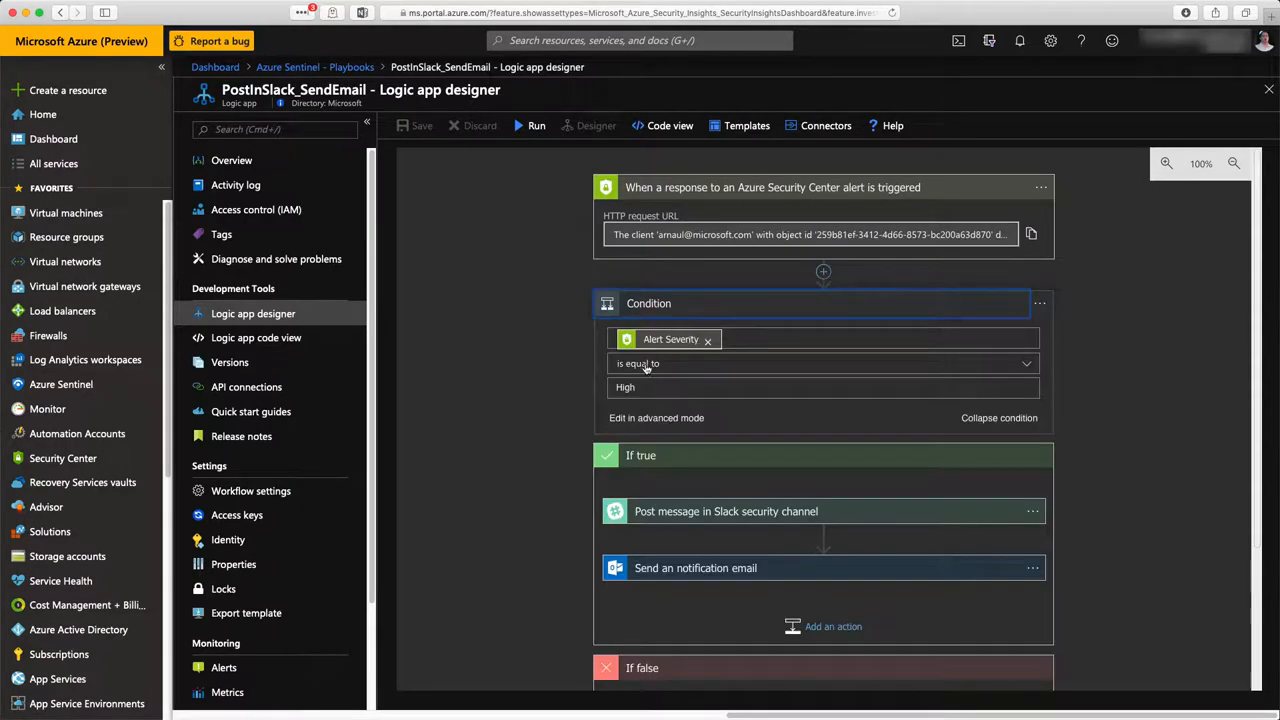
pyautogui.scroll(-3)
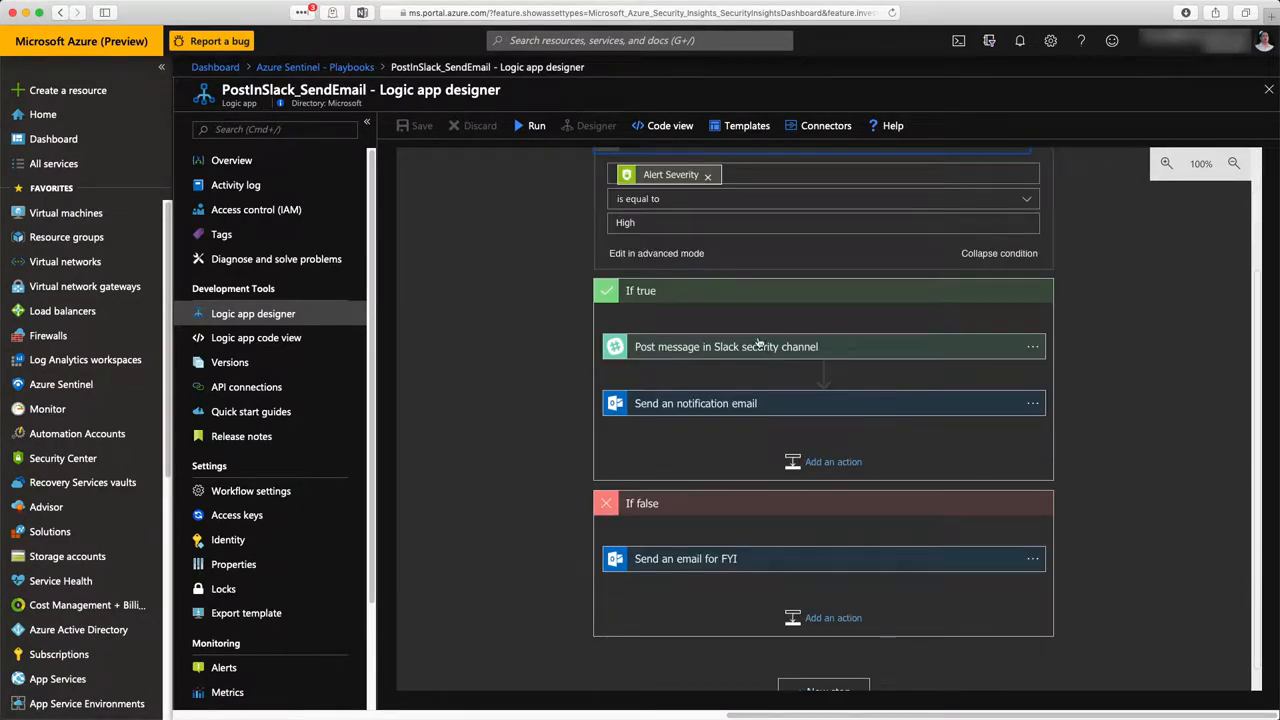
pyautogui.scroll(-3)
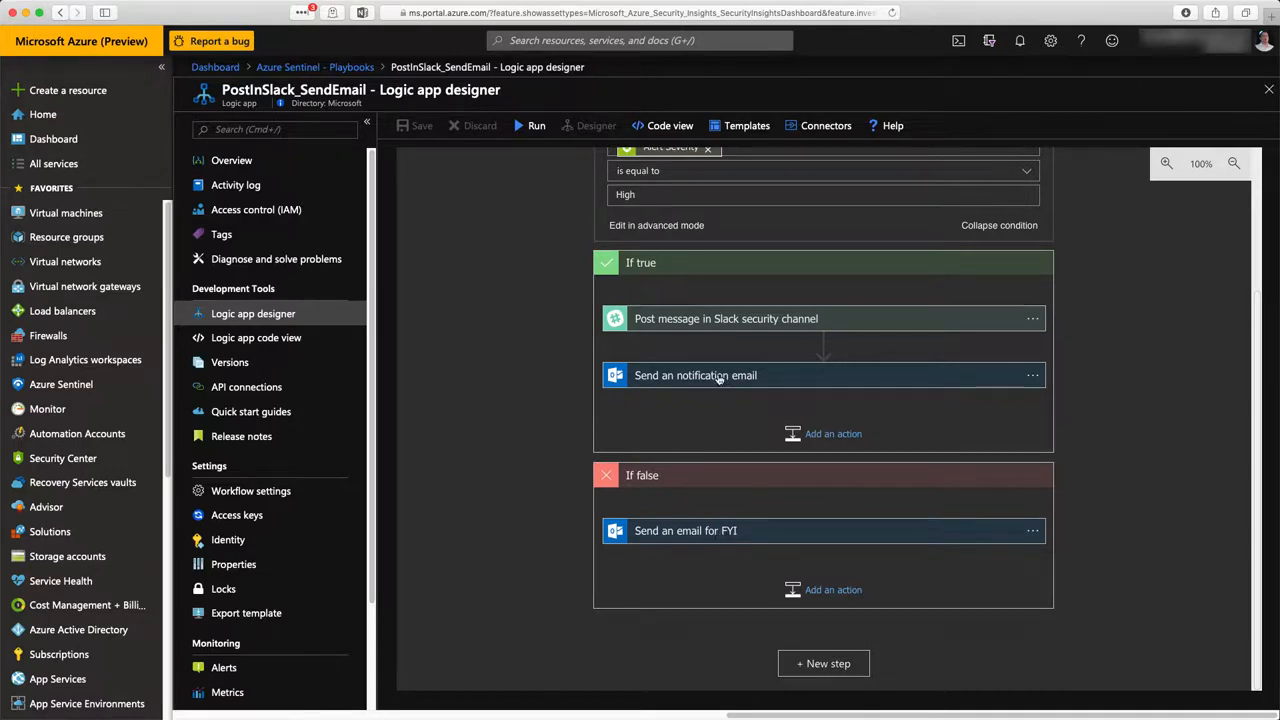
pyautogui.click(695, 375)
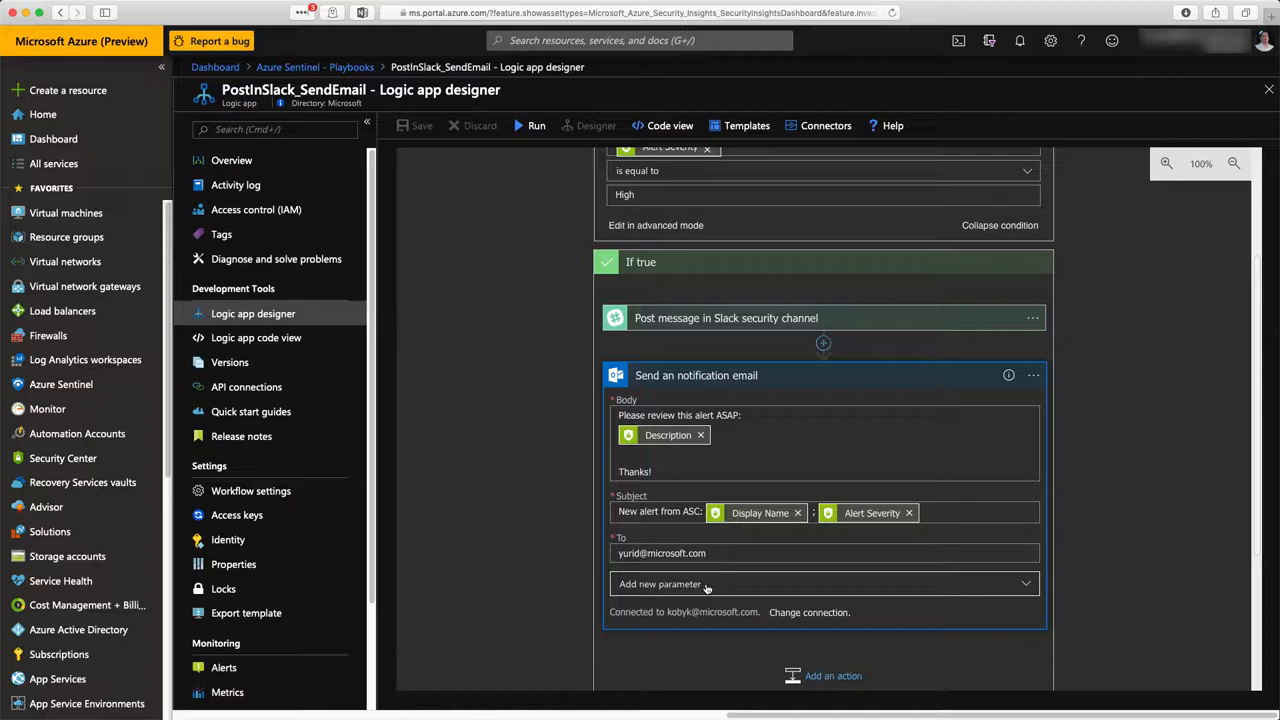
pyautogui.click(823, 584)
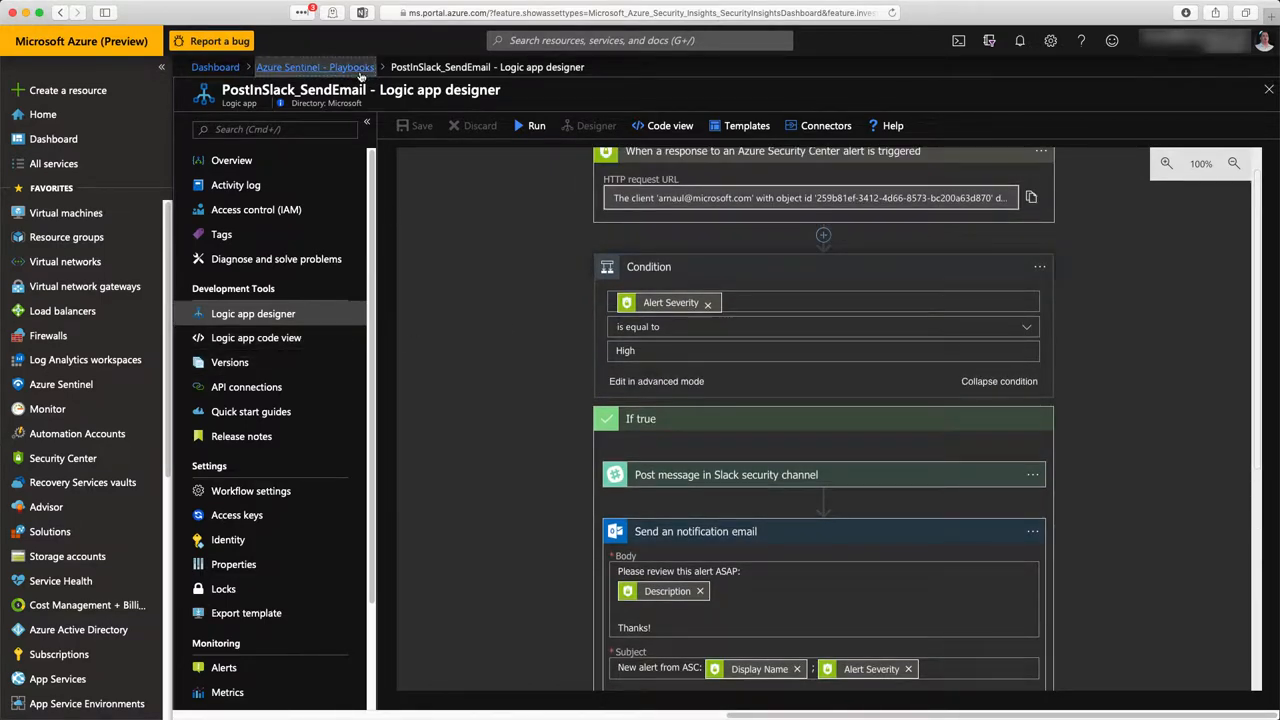
pyautogui.click(314, 67)
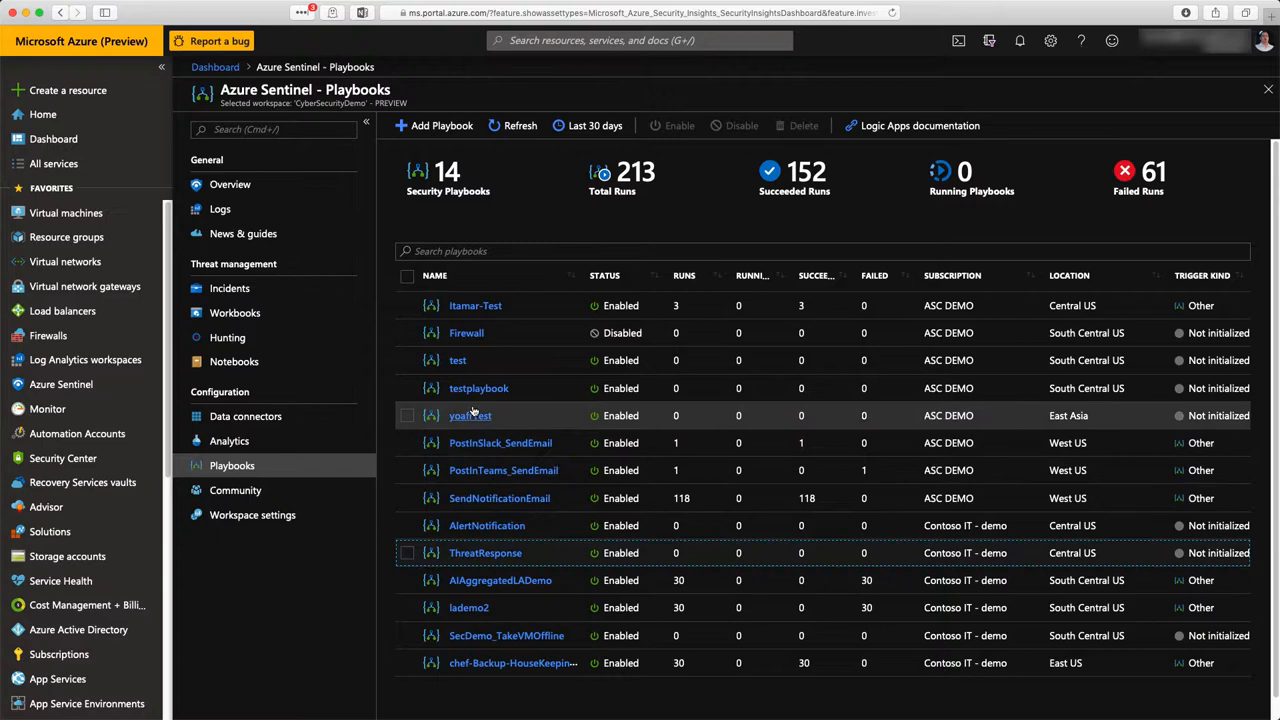
pyautogui.click(470, 415)
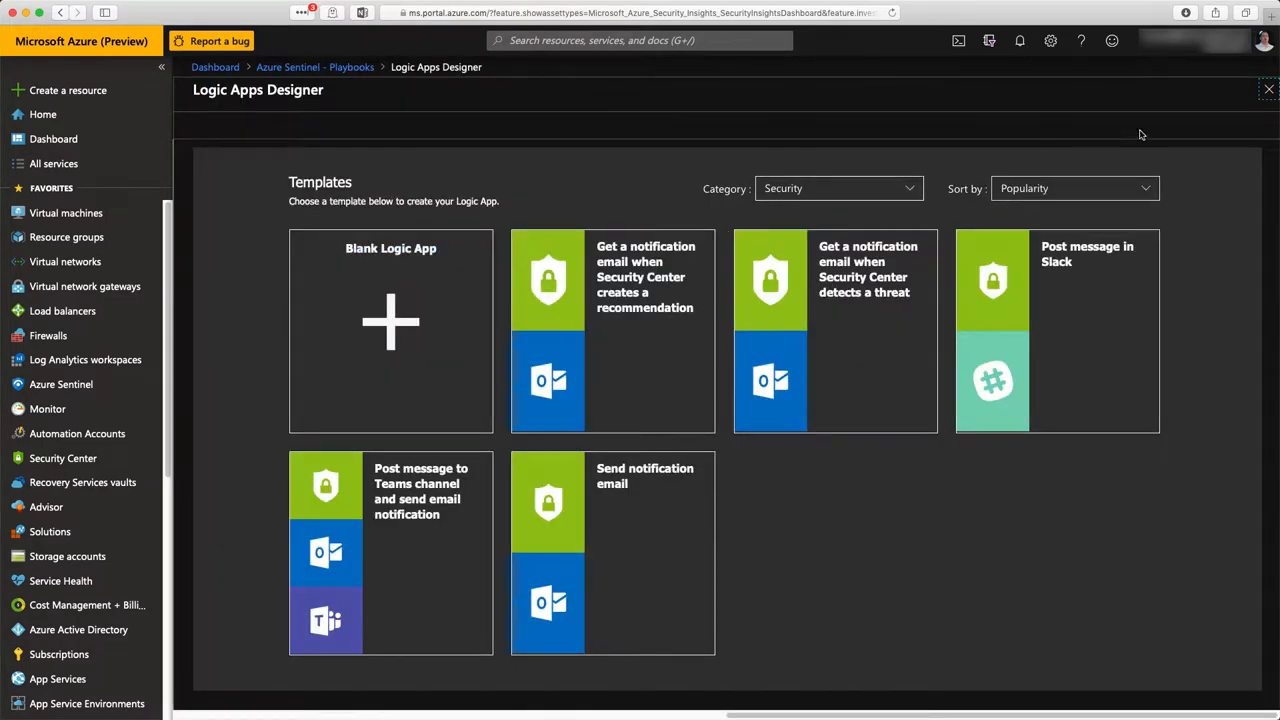
pyautogui.moveTo(1091, 314)
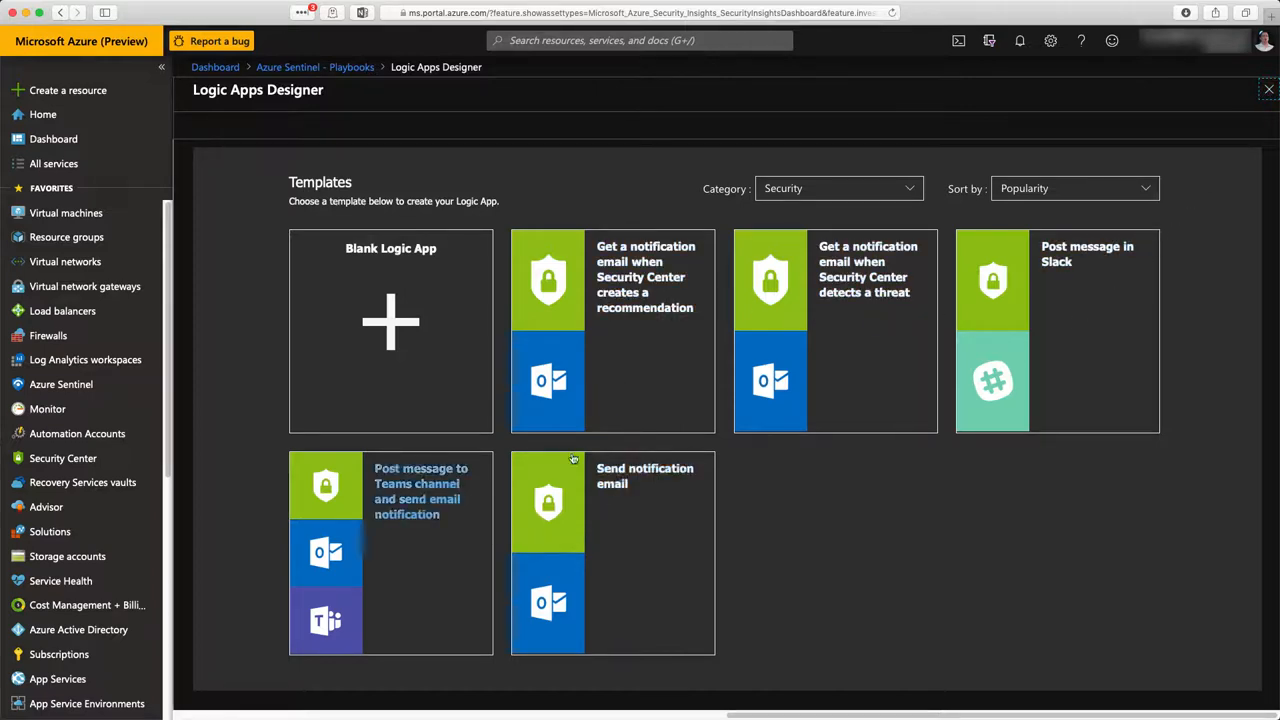
pyautogui.click(1269, 89)
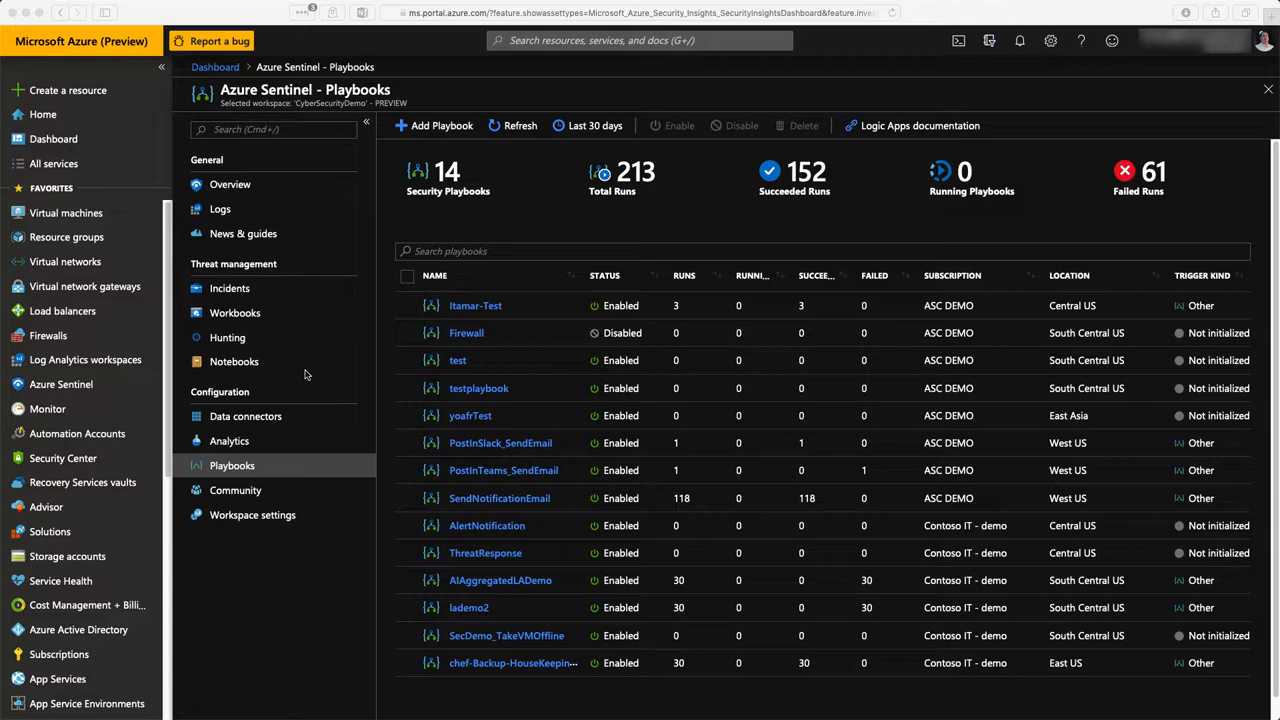
# Step: Run the 'User Account added to Built in Domain Local group' hunting query, returning 0 results
pyautogui.click(227, 337)
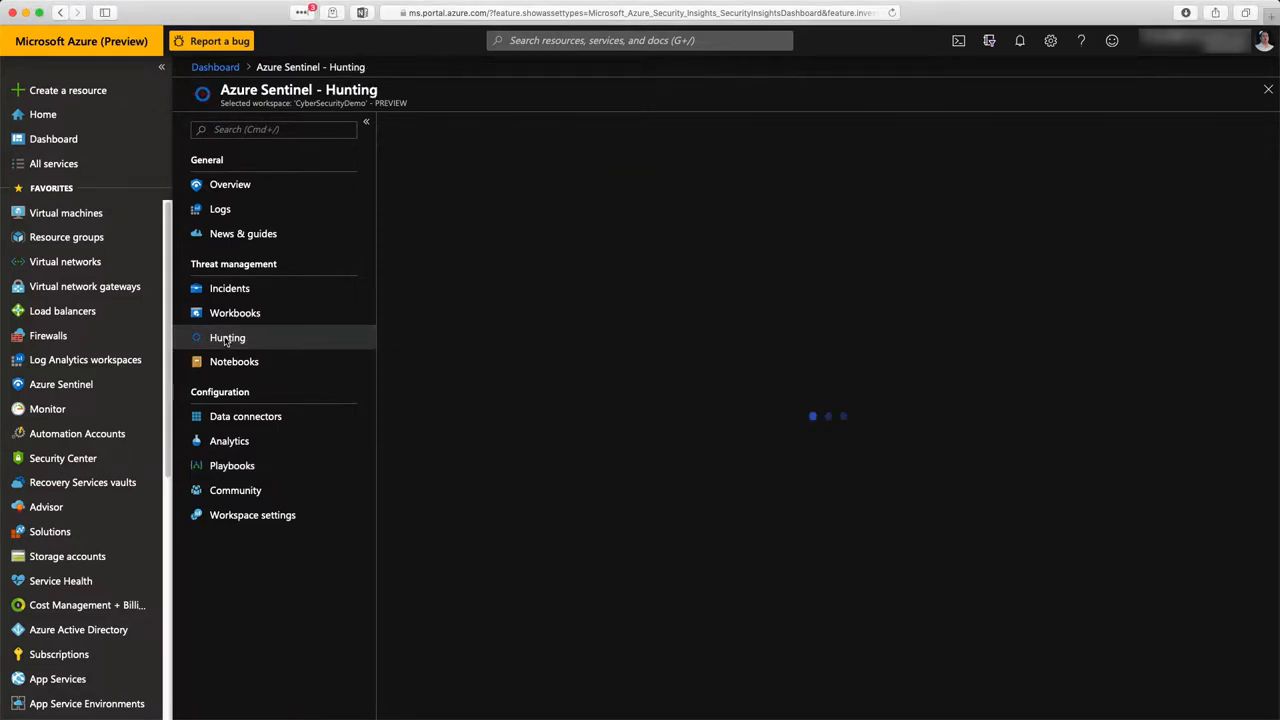
pyautogui.click(227, 337)
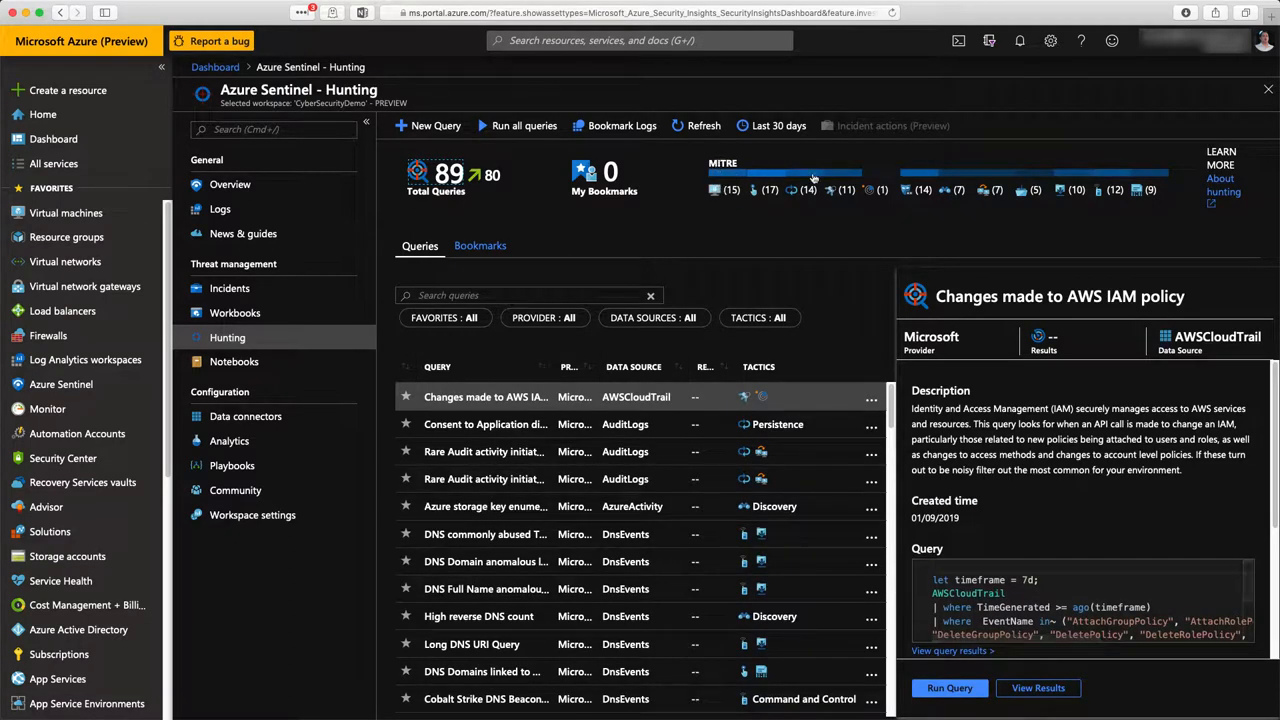
pyautogui.moveTo(1026, 482)
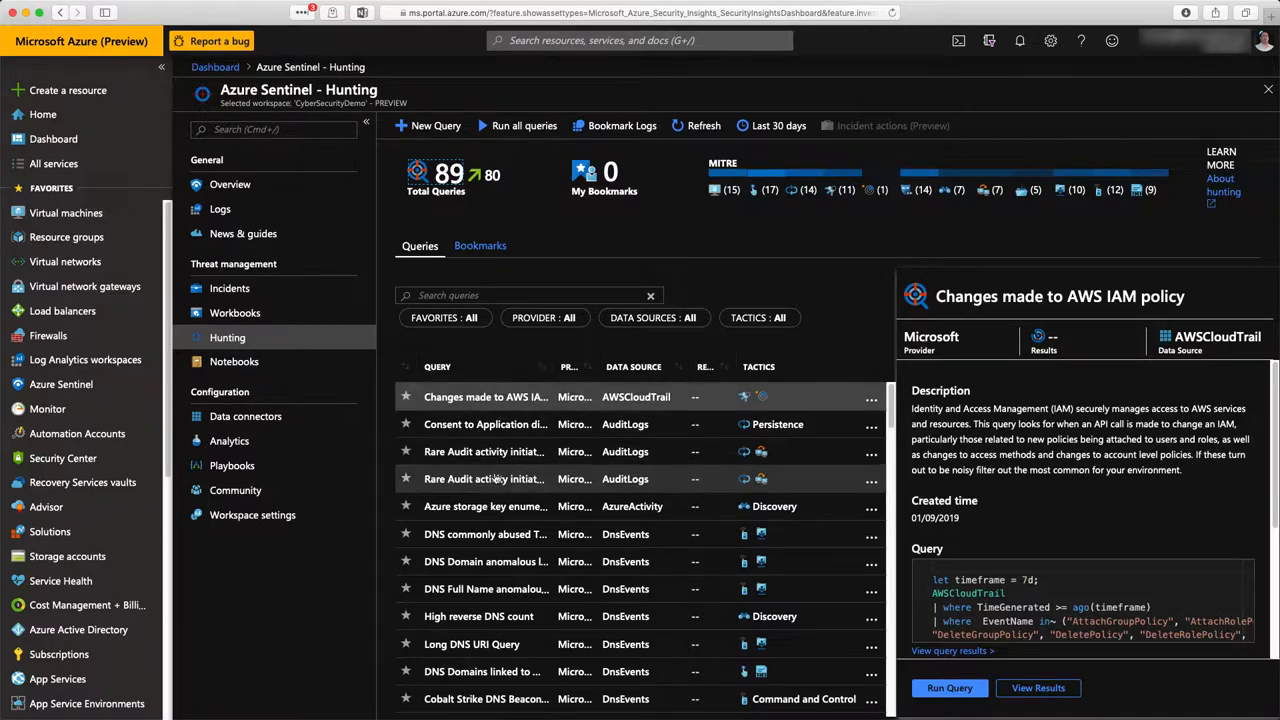
pyautogui.scroll(-3)
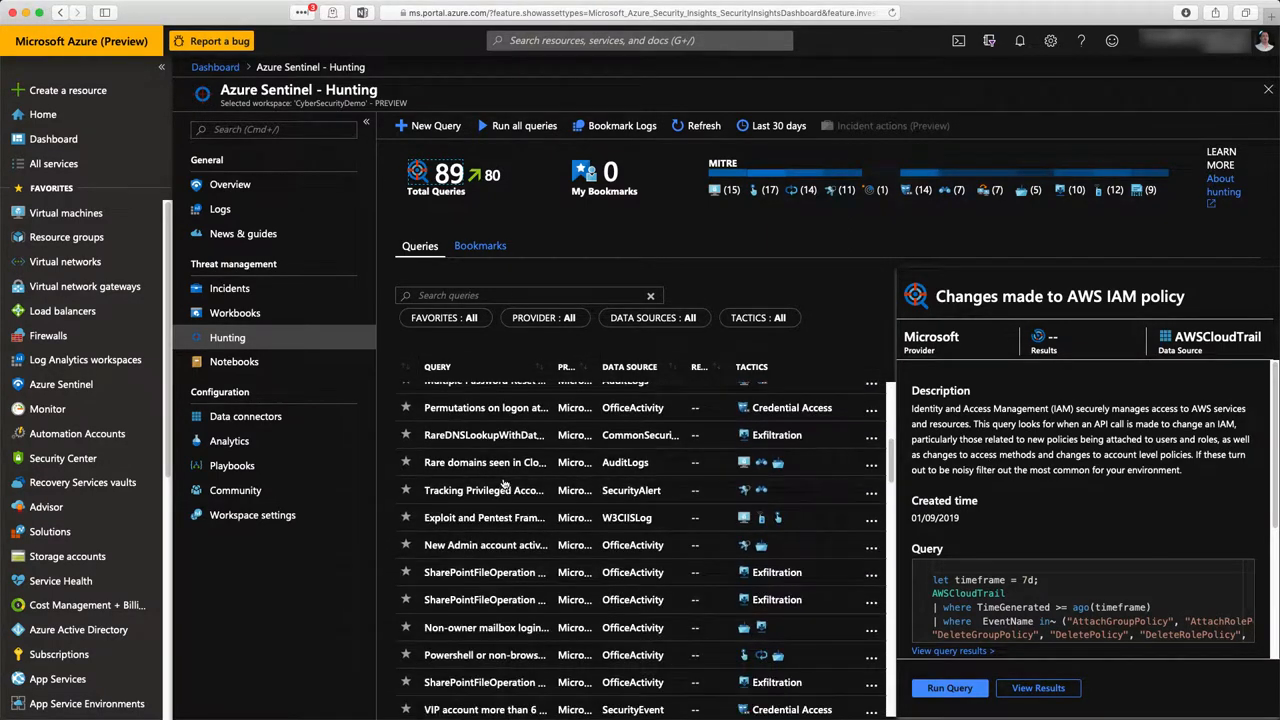
pyautogui.scroll(-3)
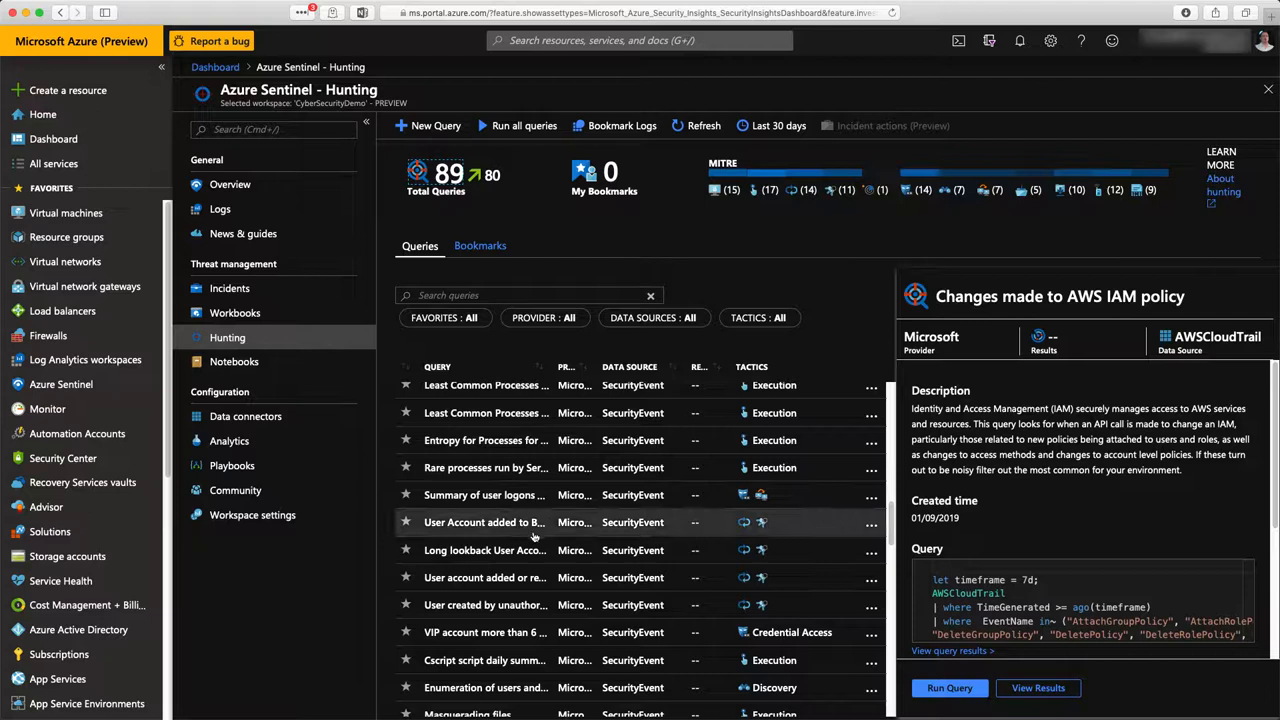
pyautogui.click(485, 522)
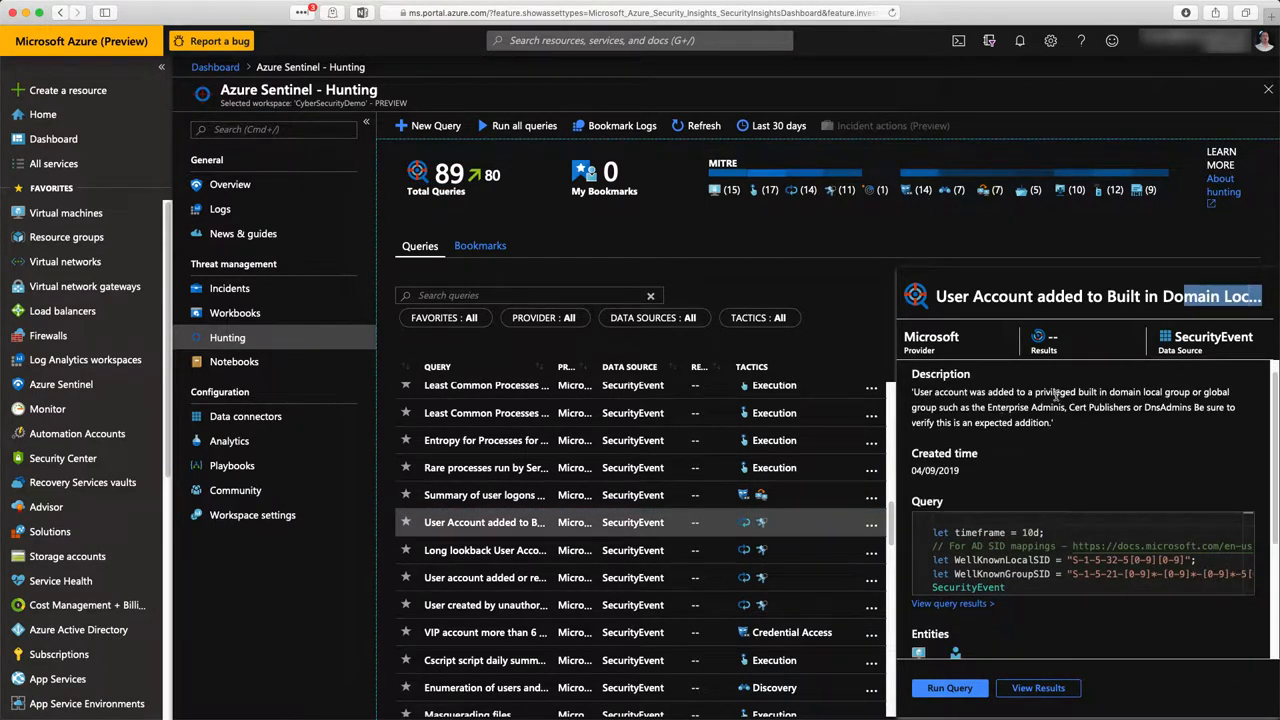
pyautogui.scroll(-3)
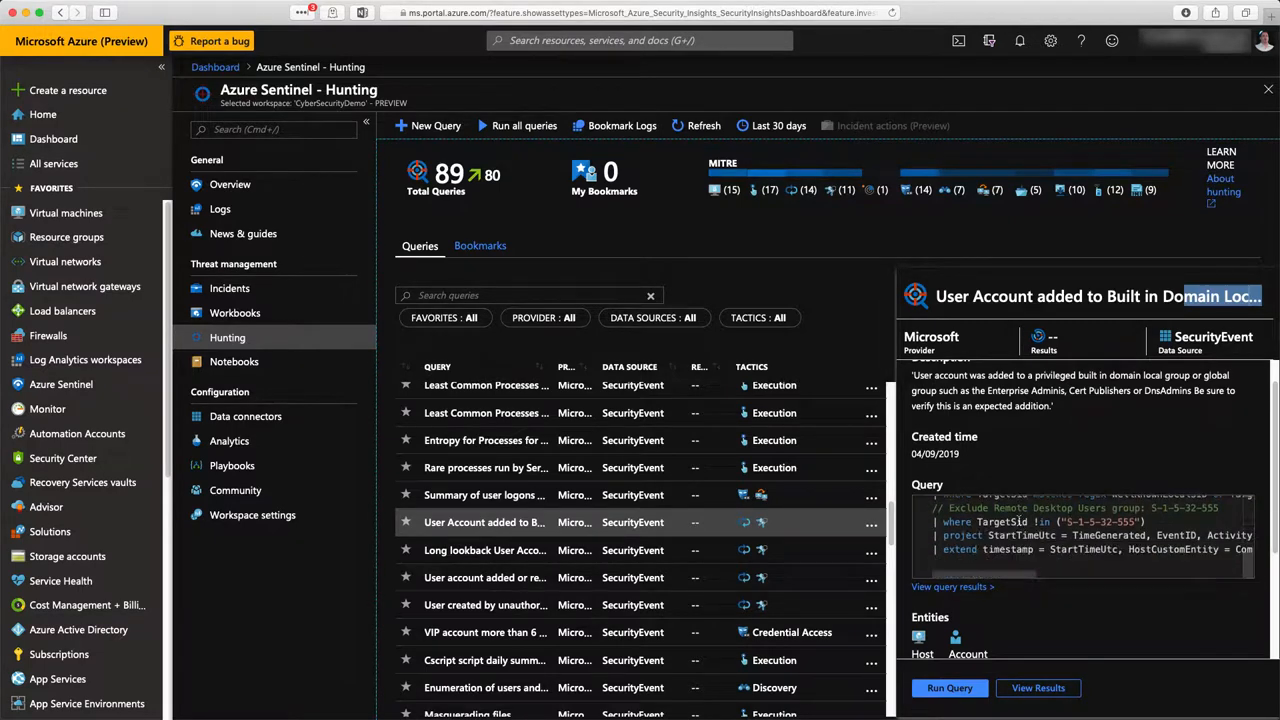
pyautogui.scroll(-3)
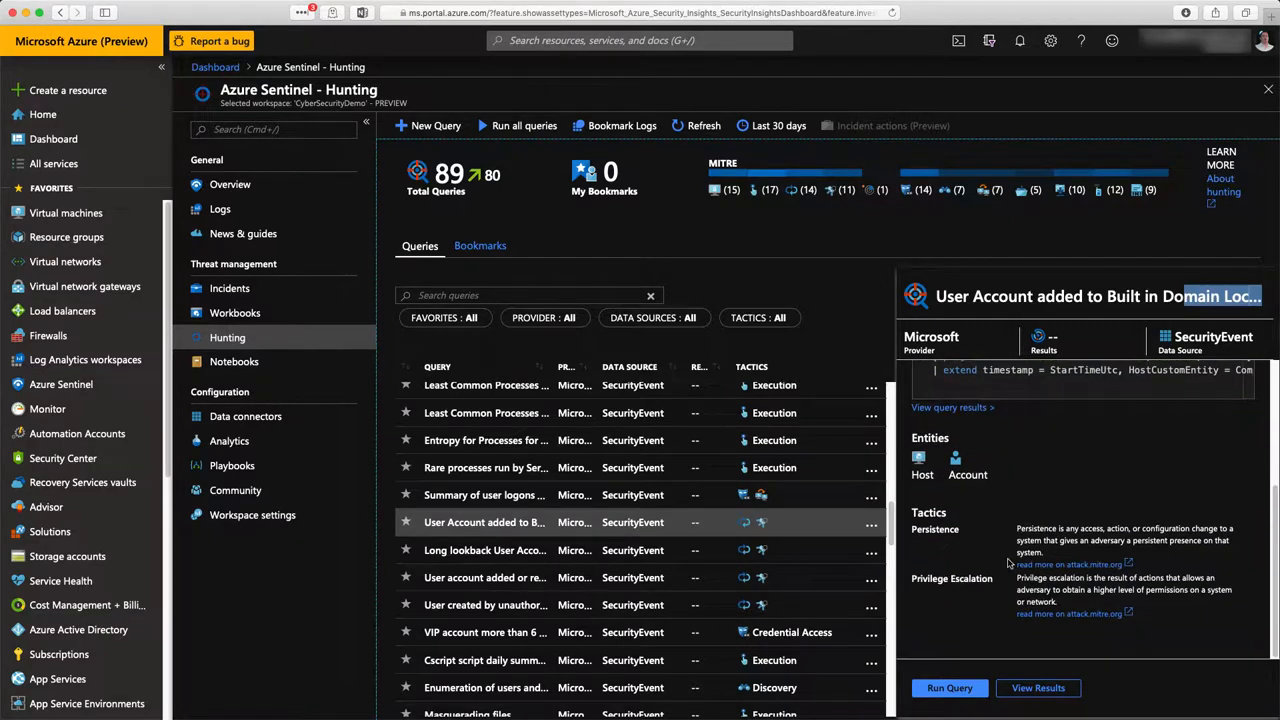
pyautogui.click(949, 687)
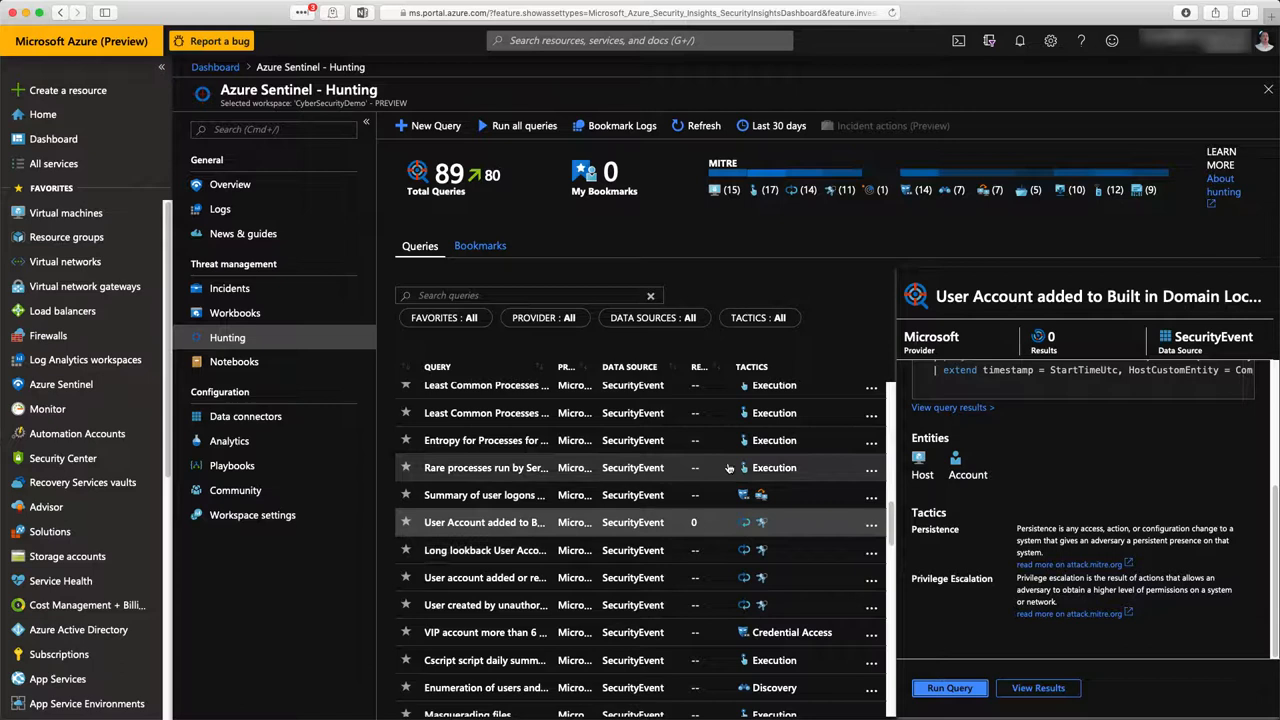
pyautogui.moveTo(524, 125)
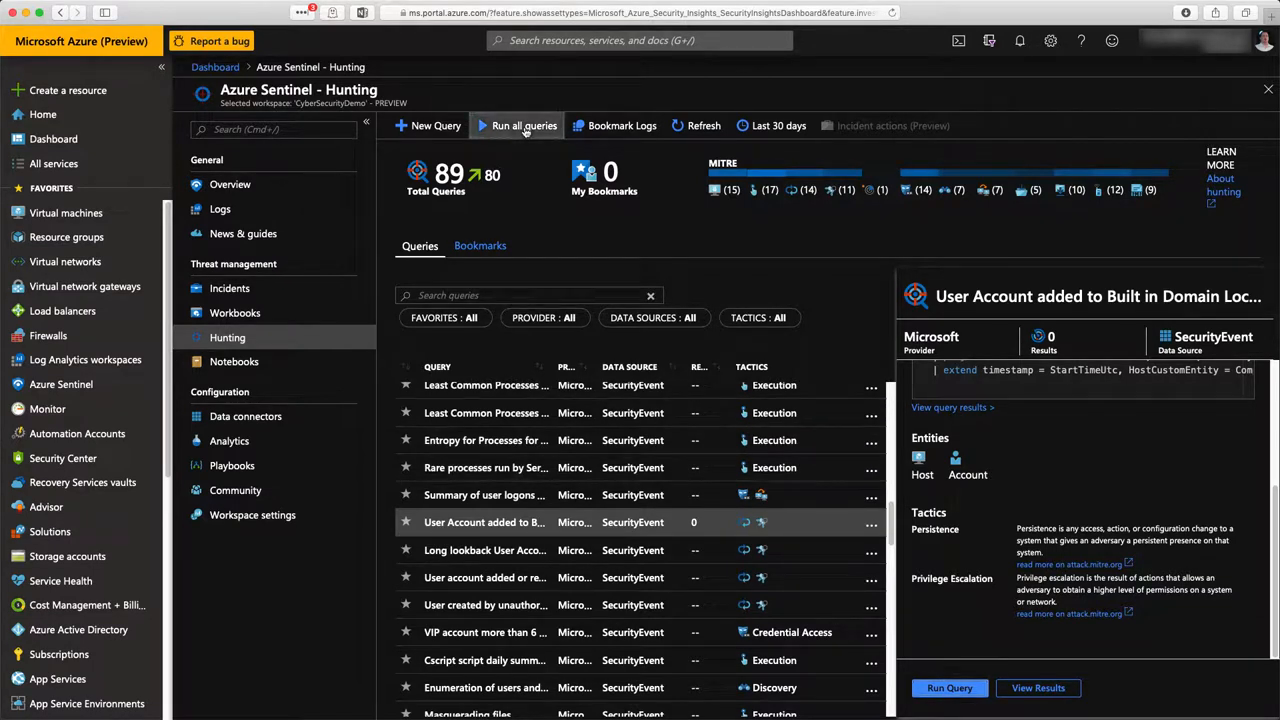
# Step: Run all hunting queries and select 'Failed attempt to access Azure Portal' with 11 results
pyautogui.click(524, 125)
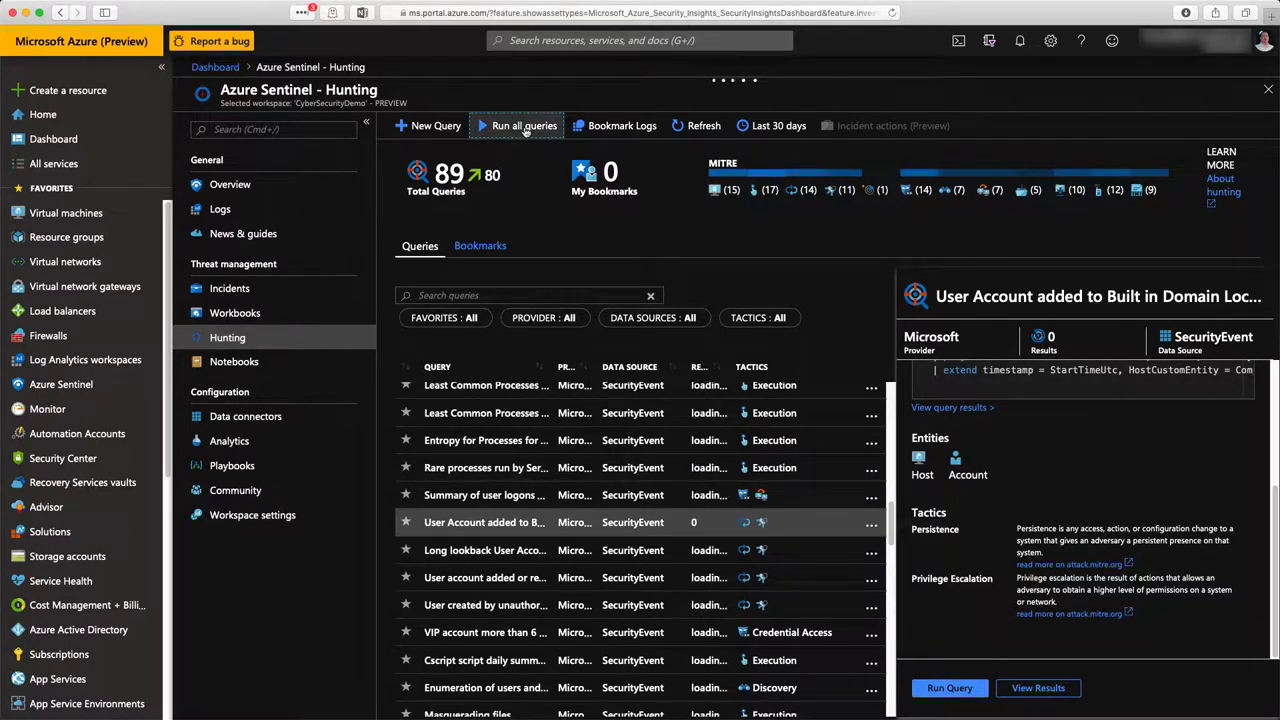
pyautogui.click(524, 125)
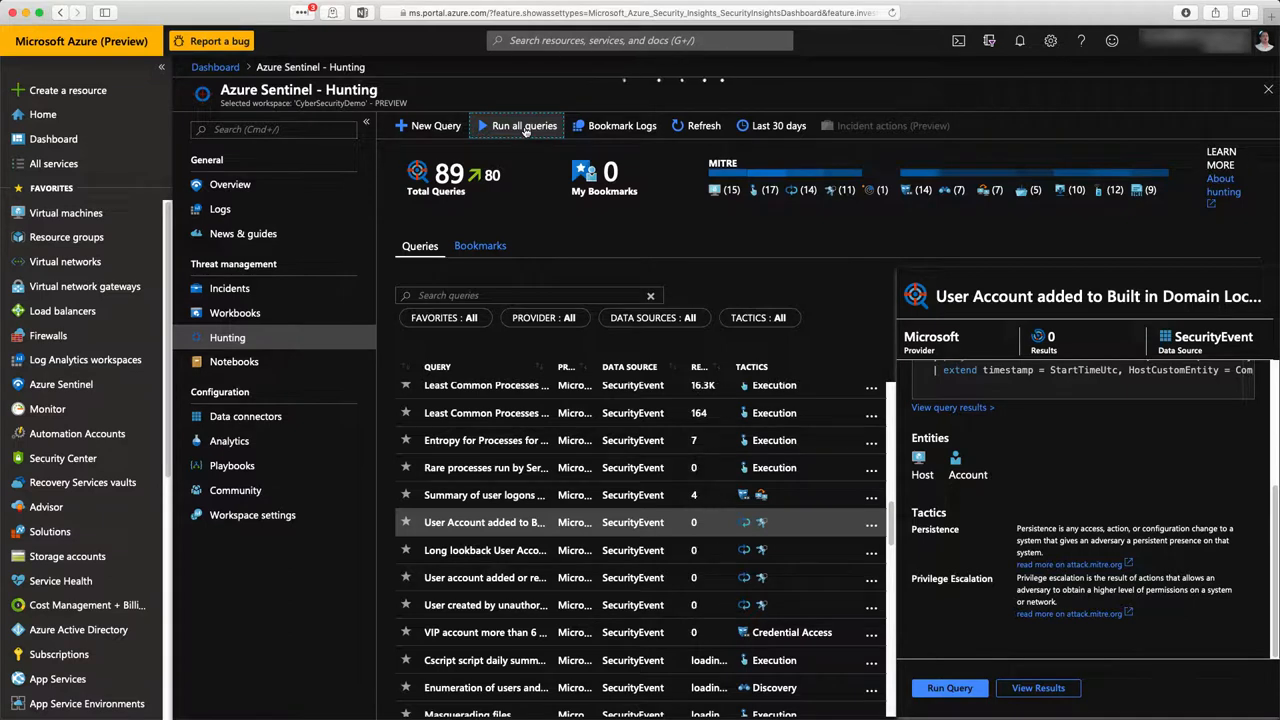
pyautogui.click(516, 125)
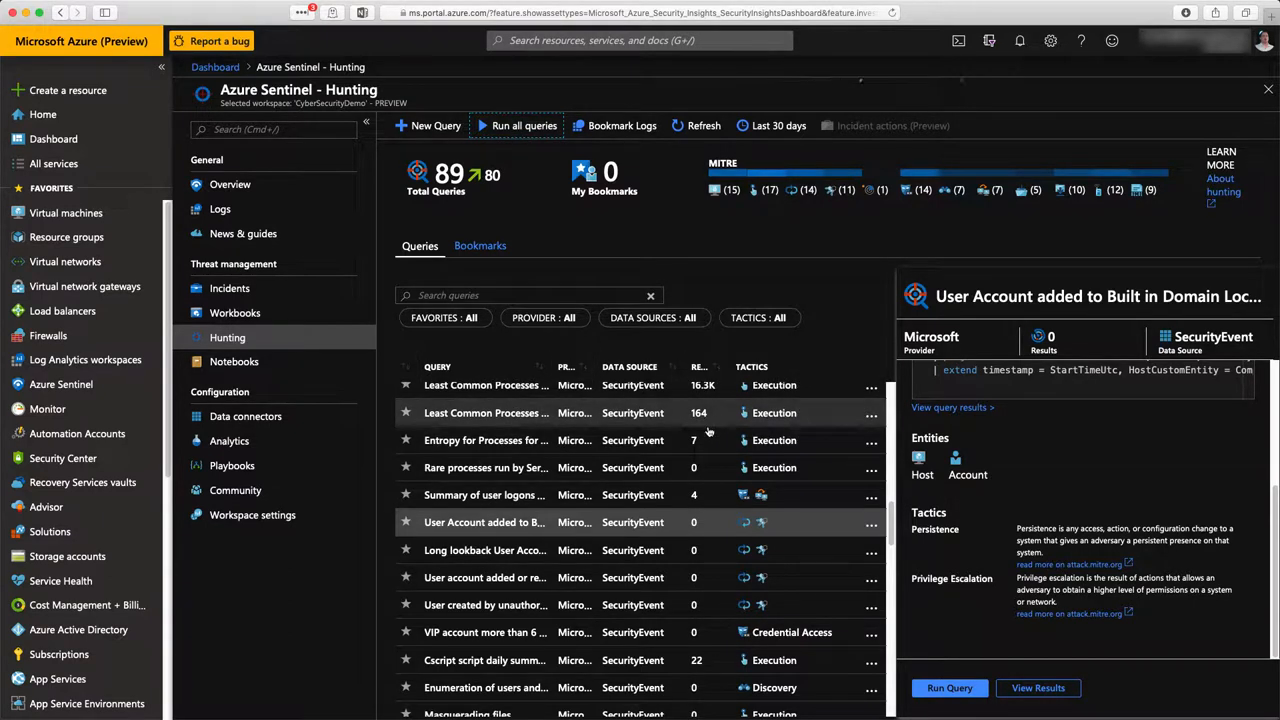
pyautogui.scroll(-3)
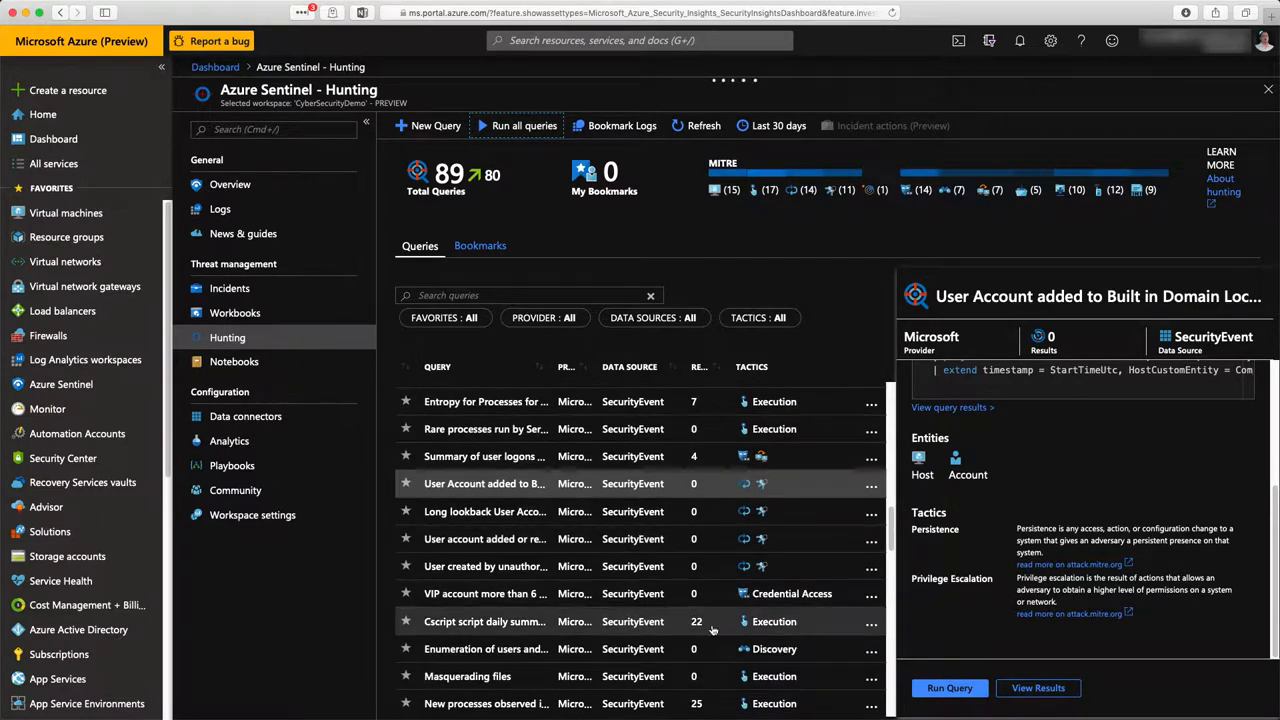
pyautogui.moveTo(493, 628)
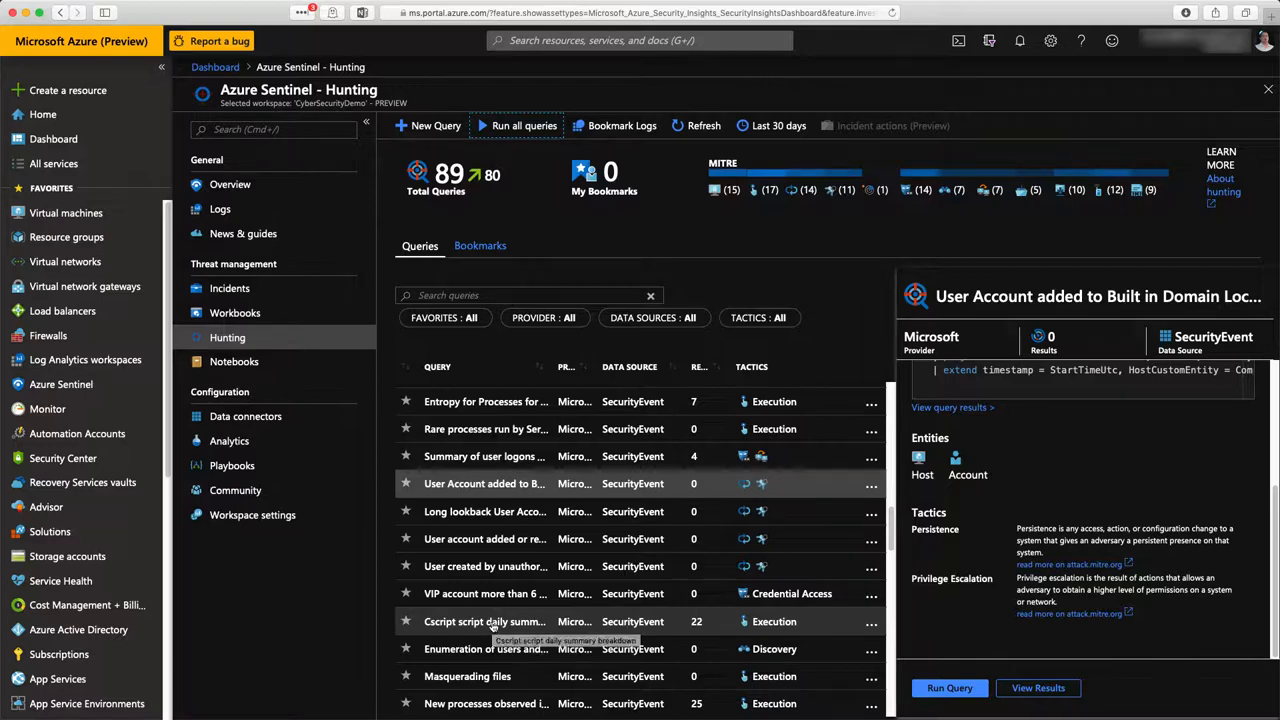
pyautogui.scroll(-3)
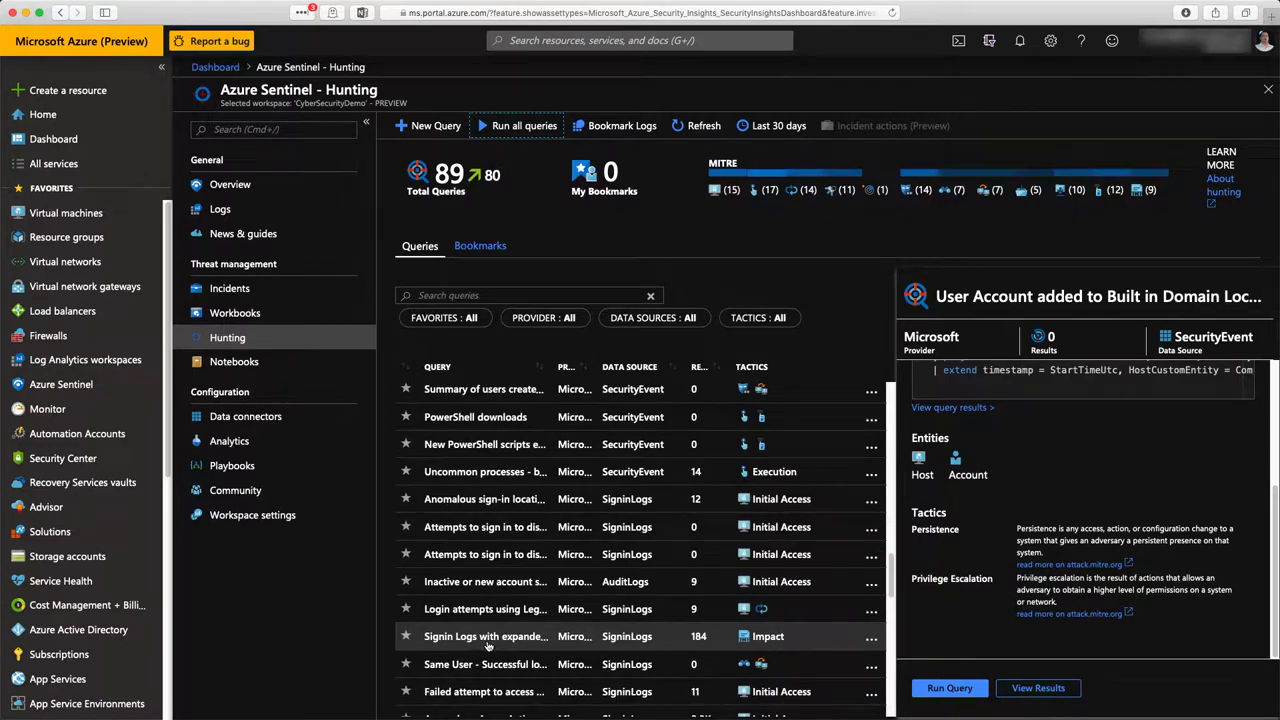
pyautogui.click(485, 681)
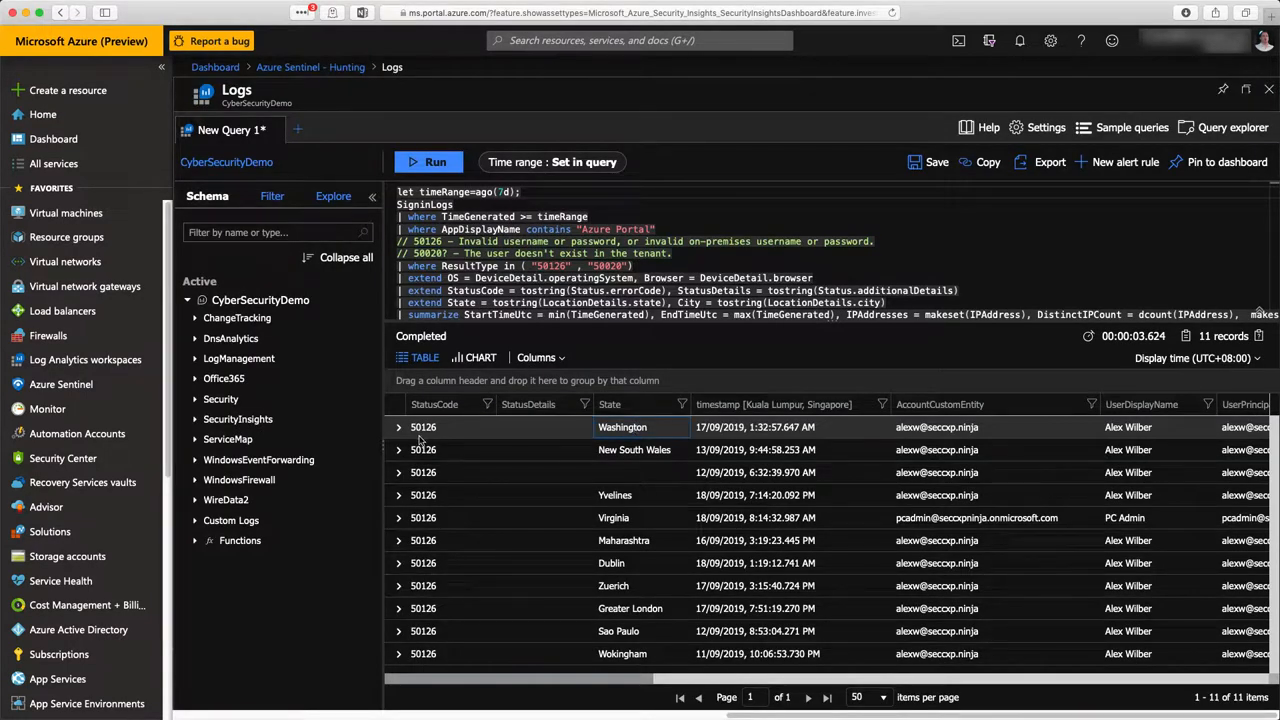
# Step: Expand the Washington and Yvelines failed sign-in records, then go back to Hunting
pyautogui.click(398, 427)
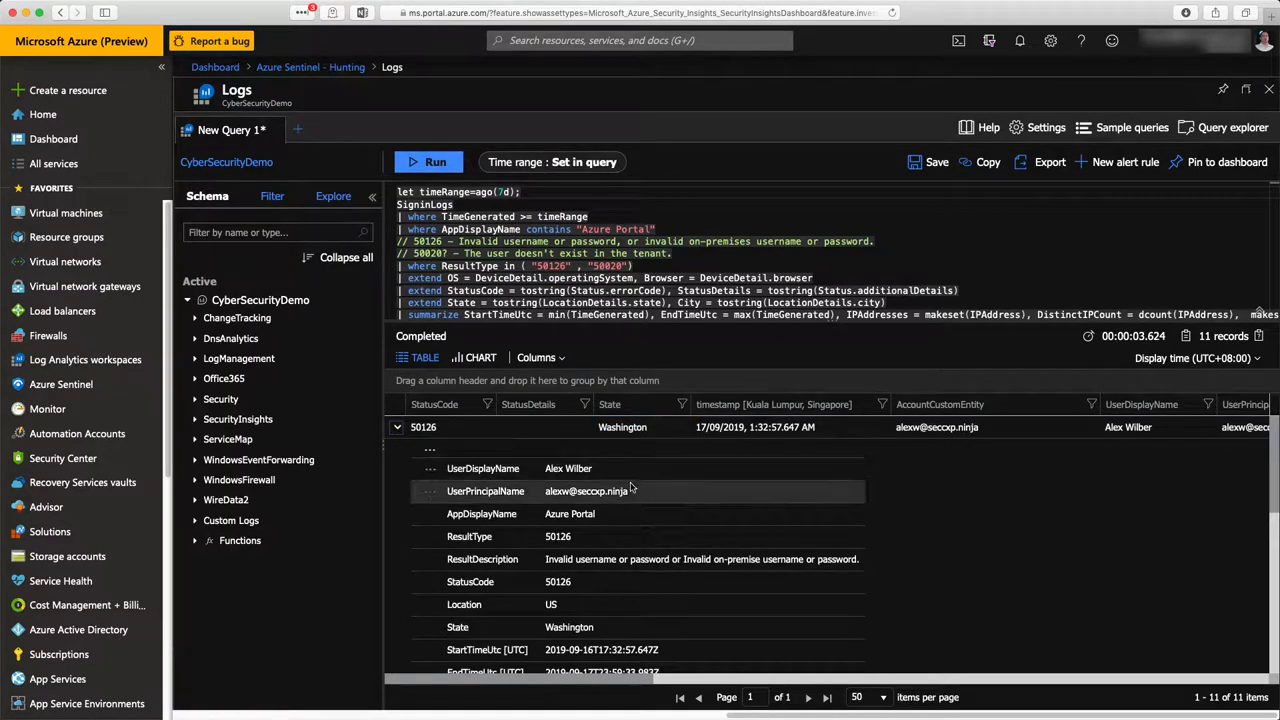
pyautogui.scroll(-3)
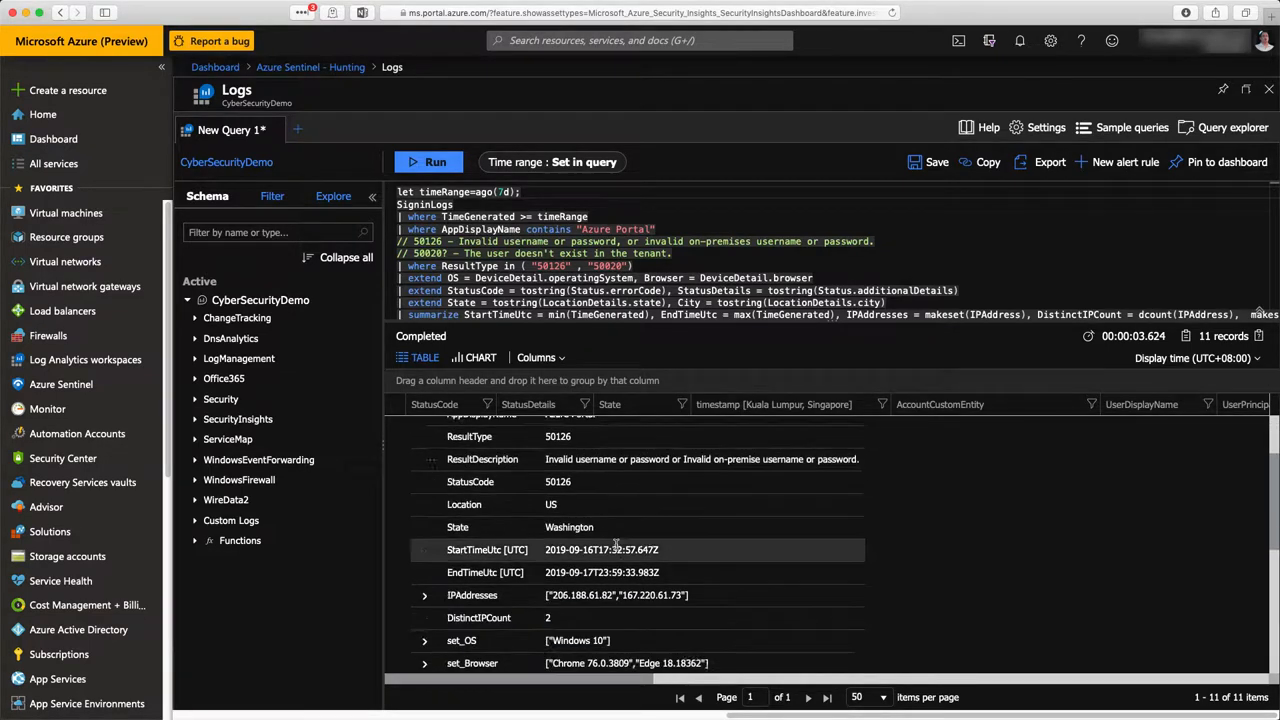
pyautogui.scroll(-3)
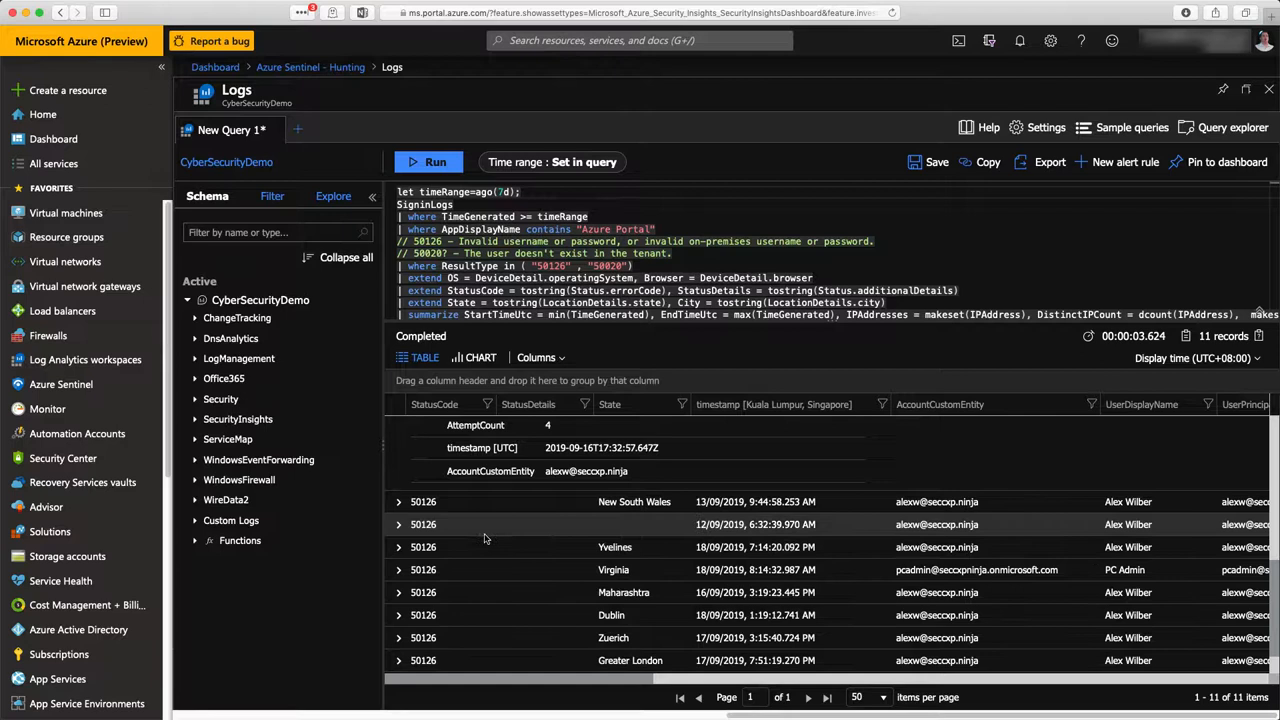
pyautogui.click(398, 547)
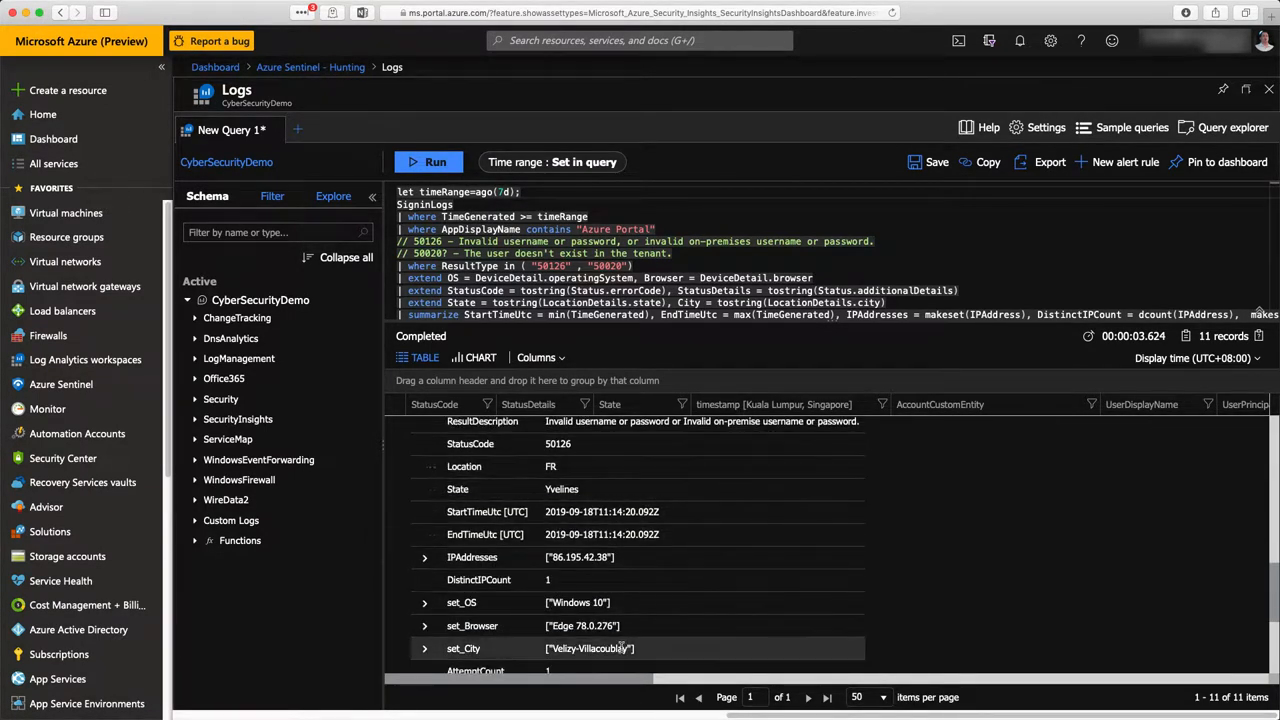
pyautogui.scroll(-3)
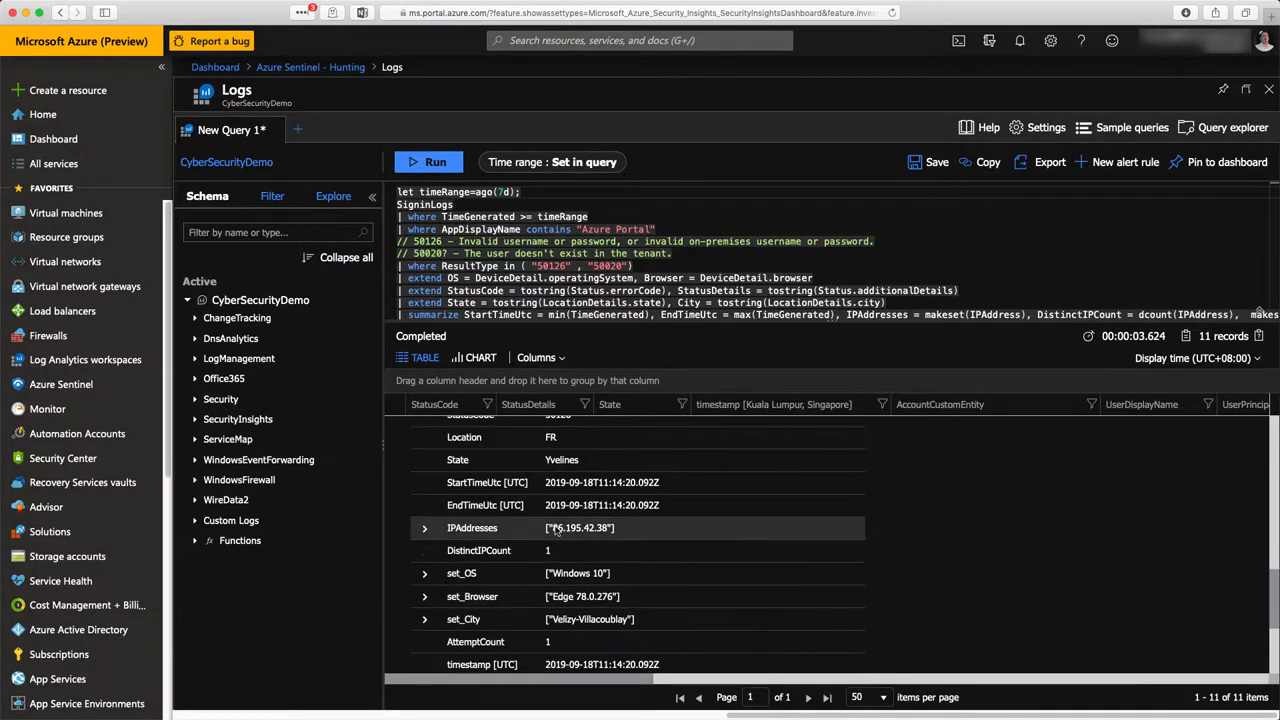
pyautogui.click(310, 67)
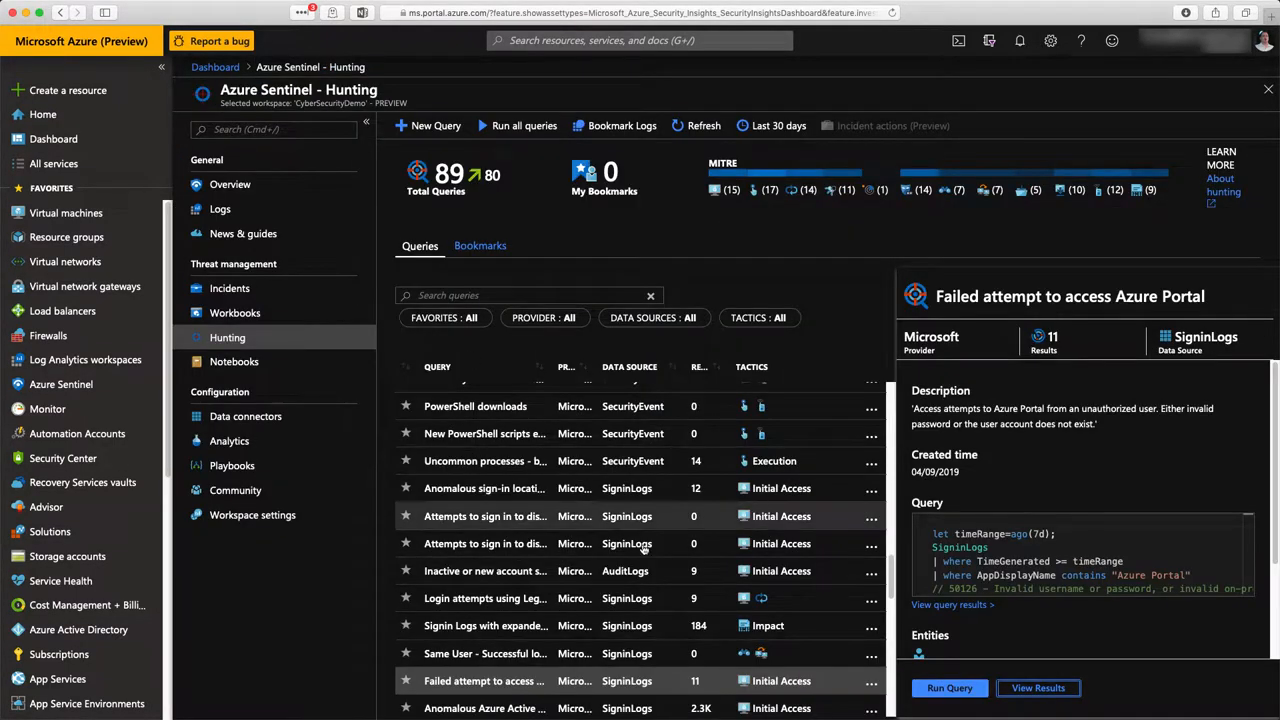
# Step: Review the Azure AD sign-in burst query, then show Bookmarks with 'Asia TZ GBB demo bookmark'
pyautogui.scroll(-3)
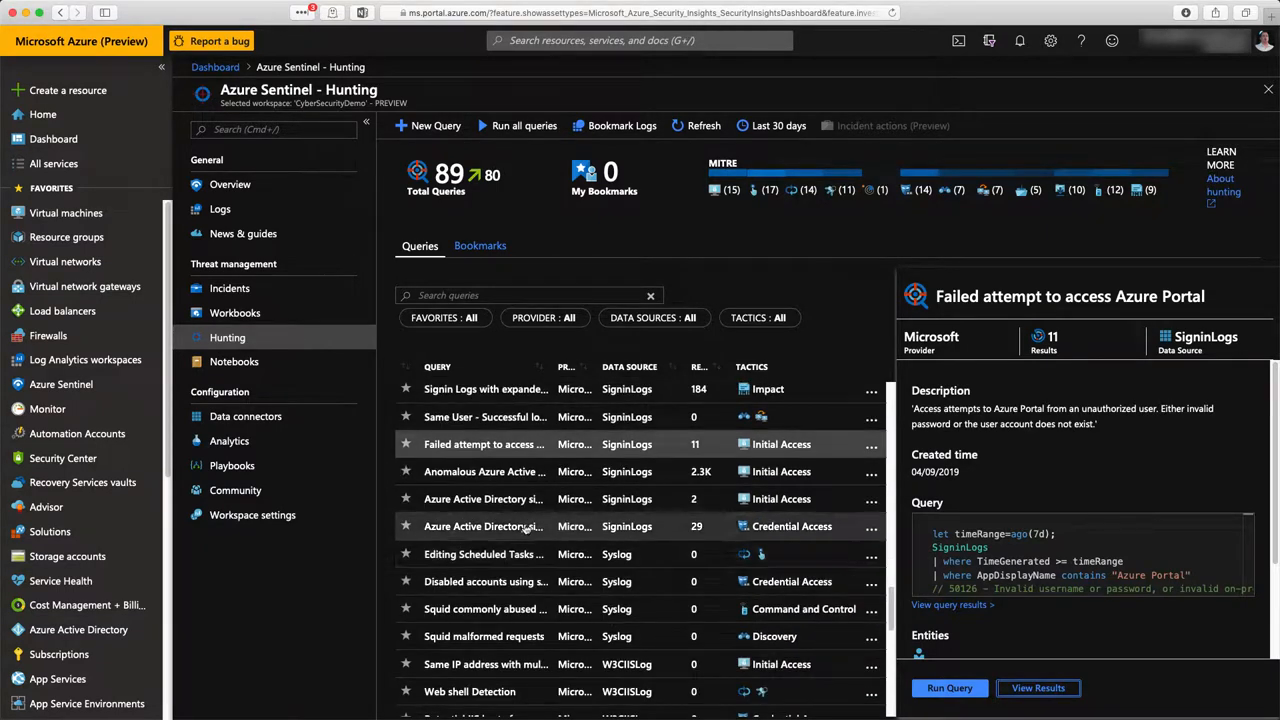
pyautogui.click(485, 526)
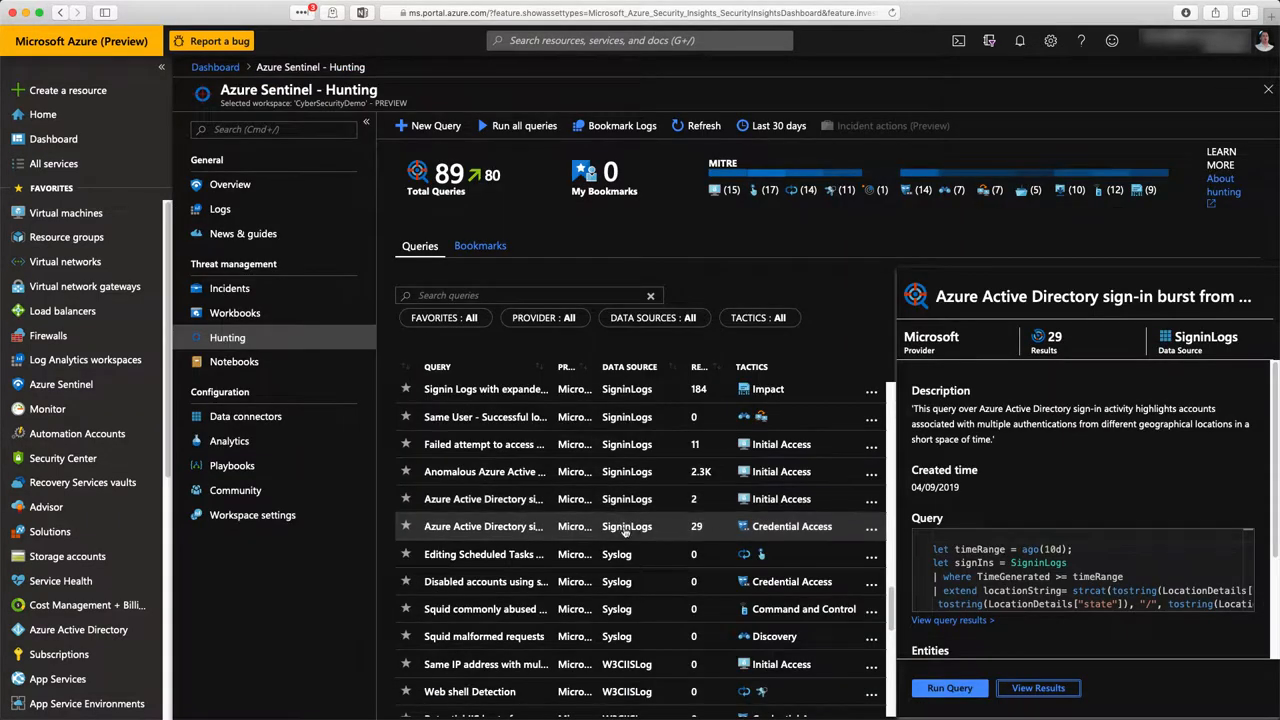
pyautogui.scroll(-3)
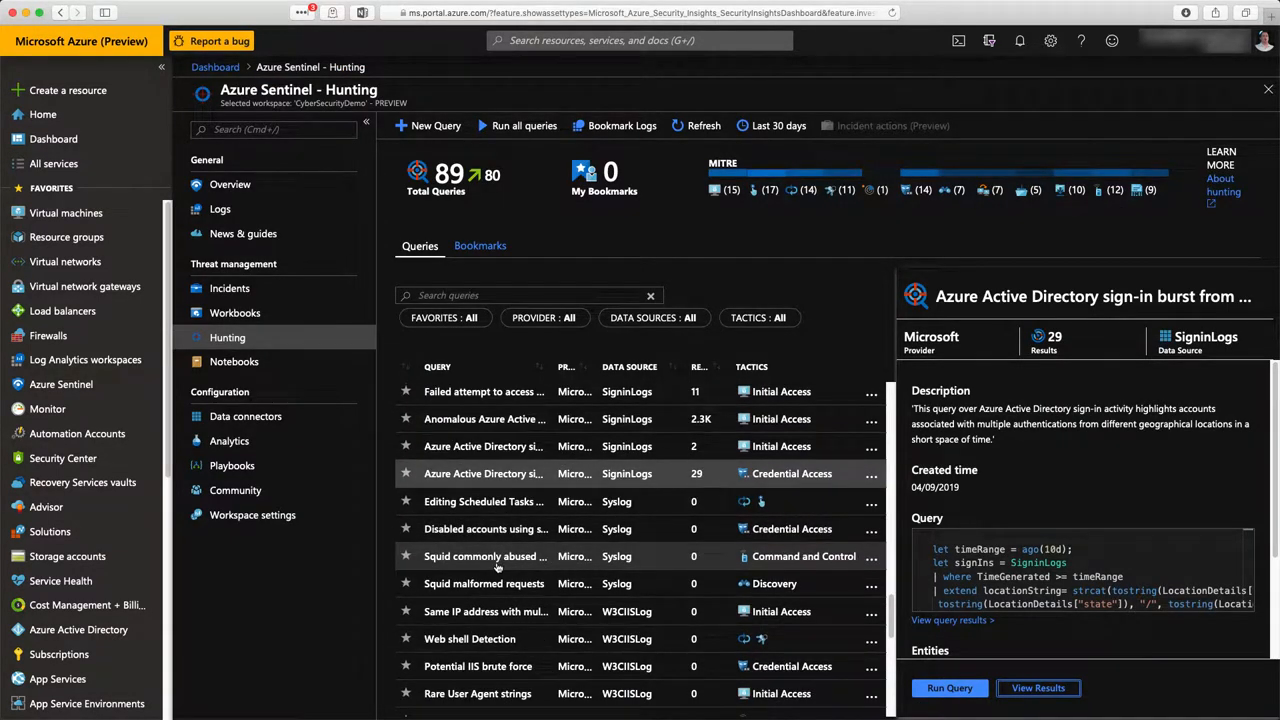
pyautogui.click(480, 245)
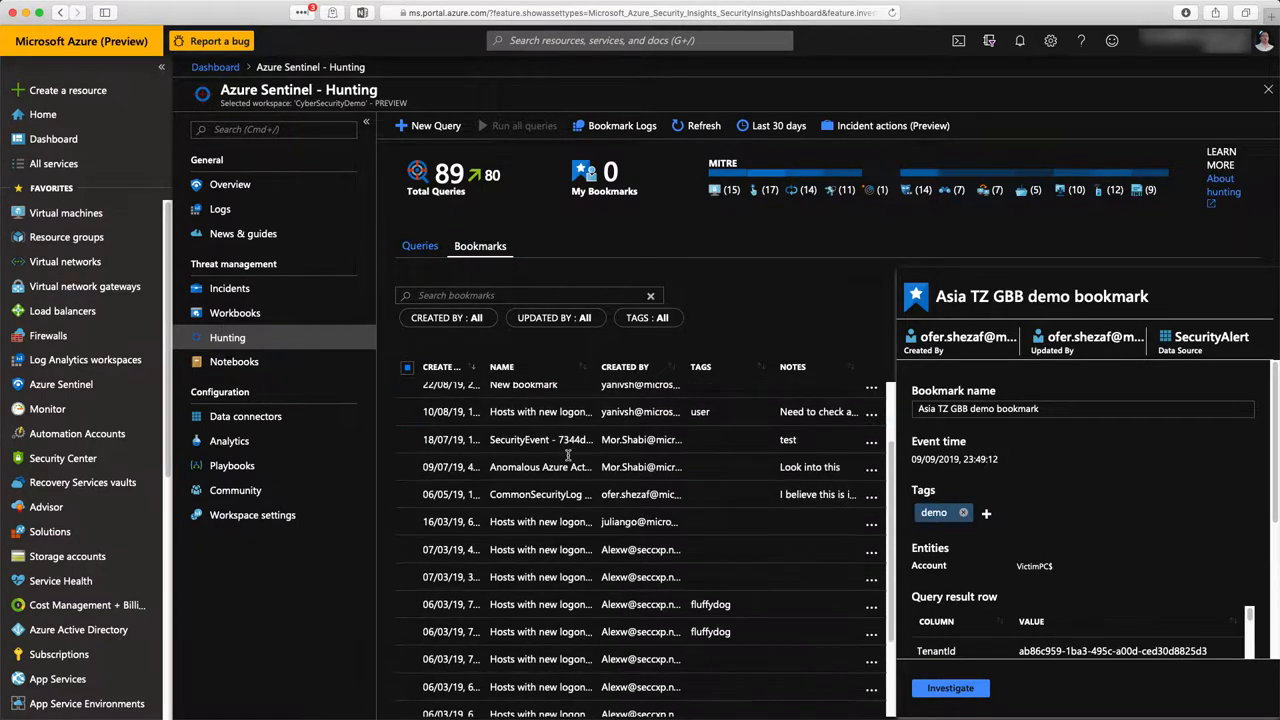
# Step: View the SecurityEvent - 7344d47a8821 and Hosts with new logons bookmark details
pyautogui.click(540, 439)
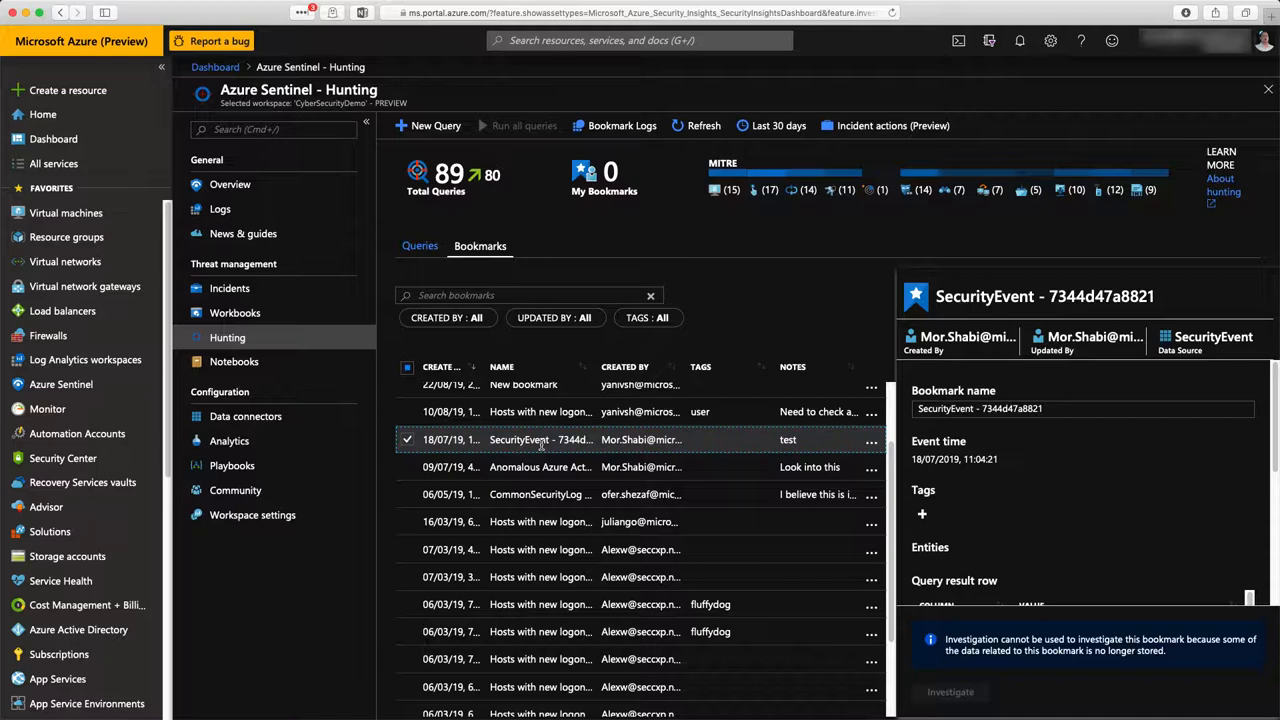
pyautogui.click(540, 411)
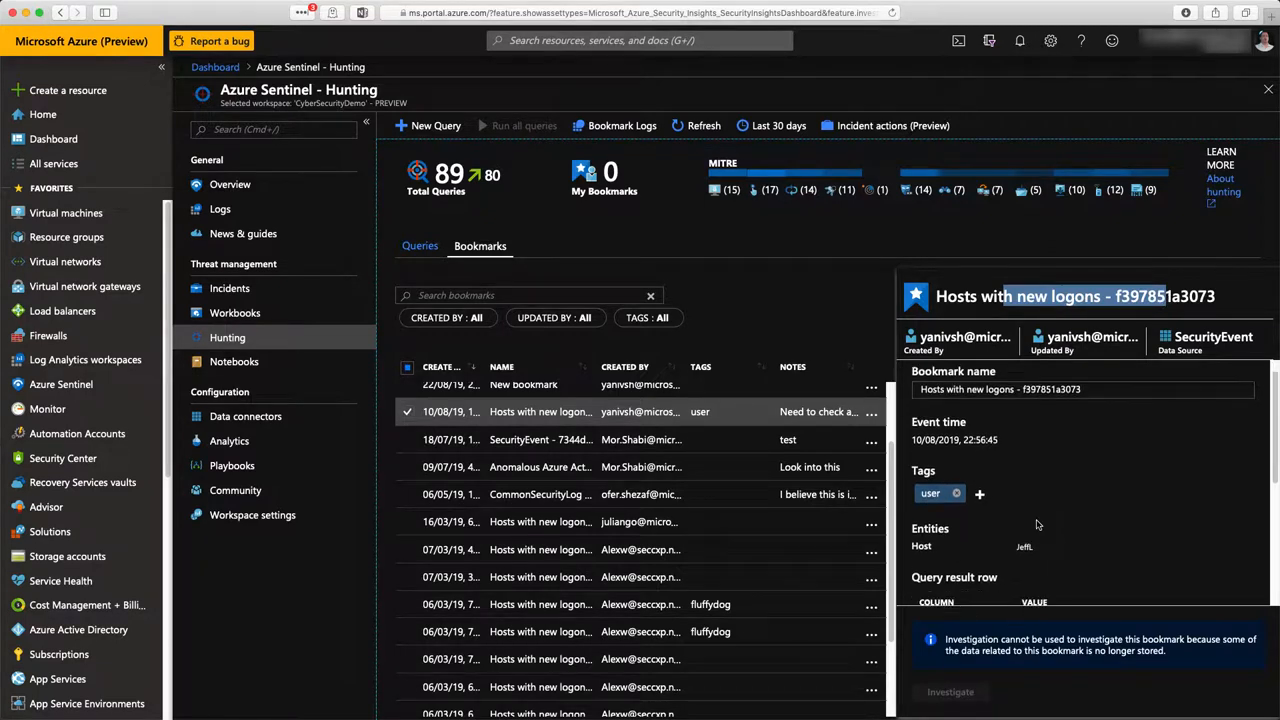
pyautogui.scroll(-3)
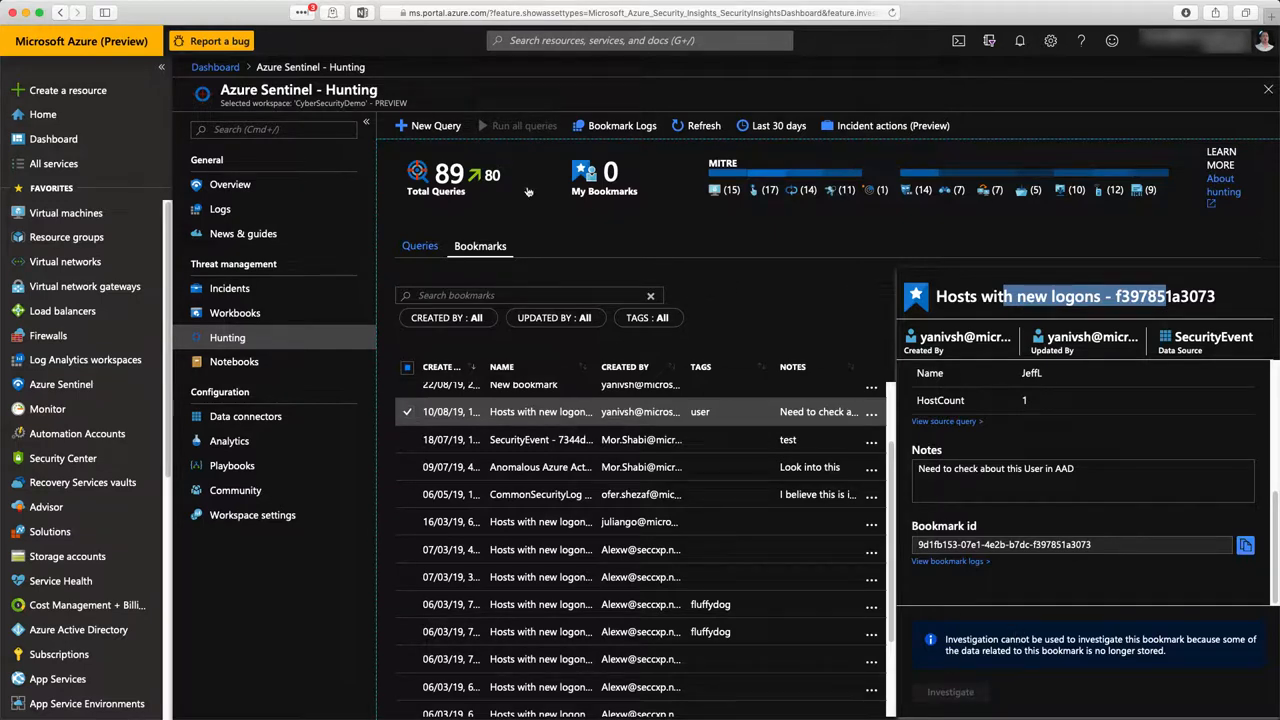
# Step: Visit the Notebooks page, then the Community page leading to the Azure-Sentinel GitHub repo
pyautogui.click(234, 361)
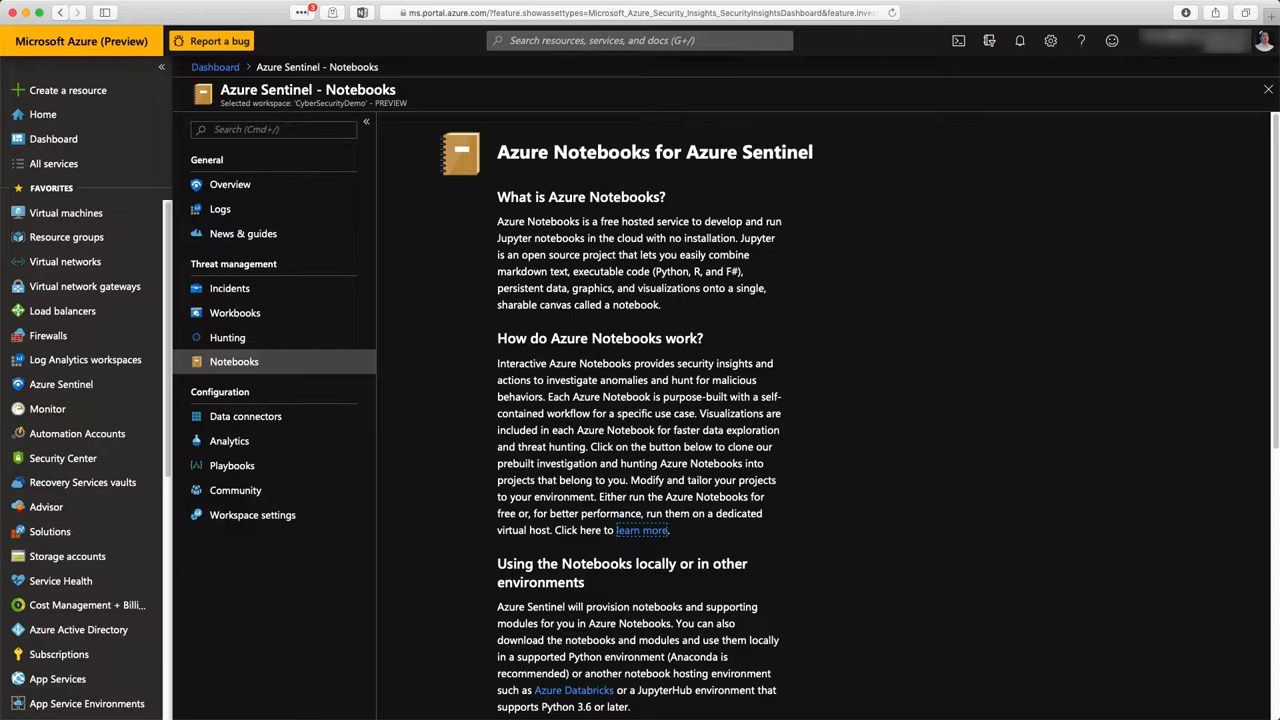
pyautogui.click(235, 490)
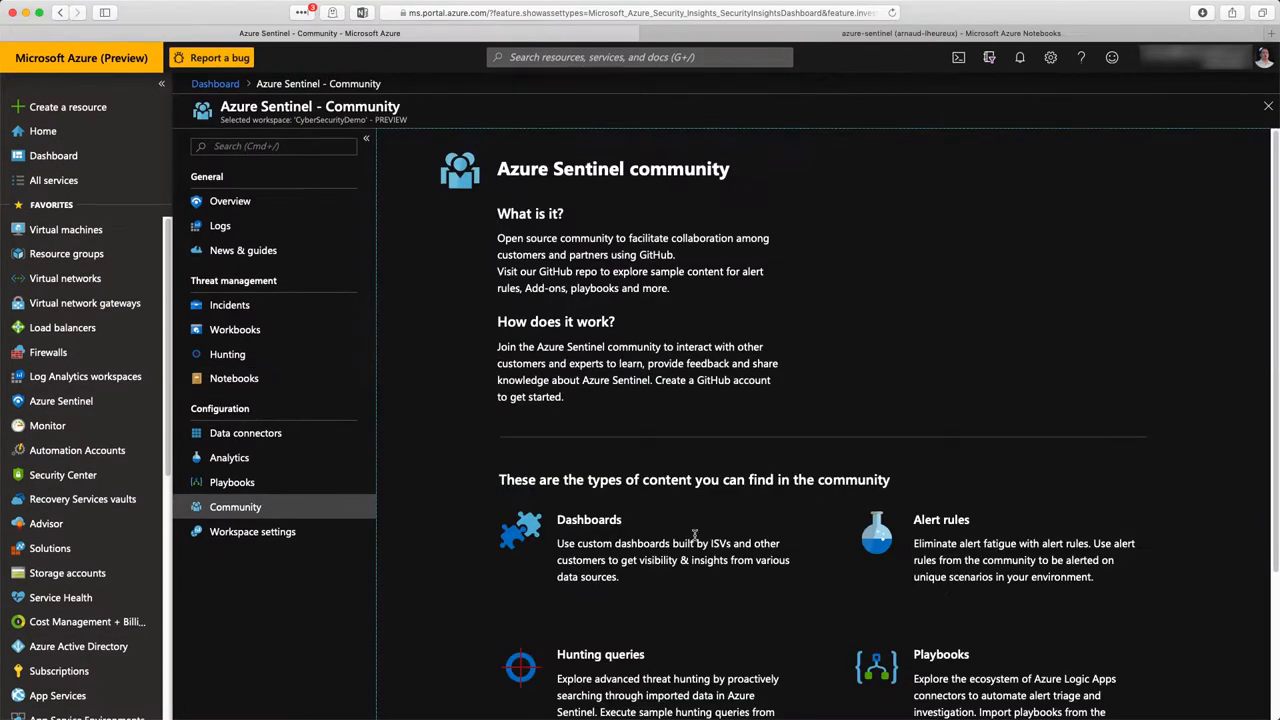
pyautogui.scroll(-3)
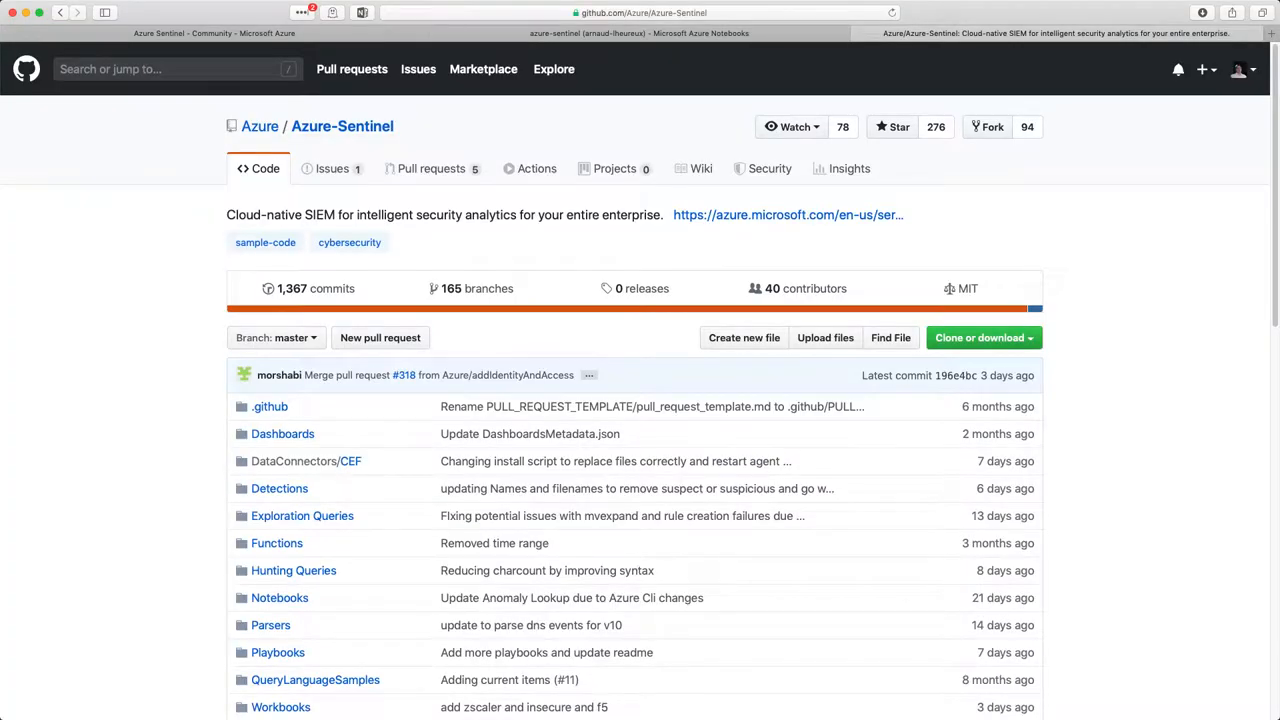
pyautogui.moveTo(460, 700)
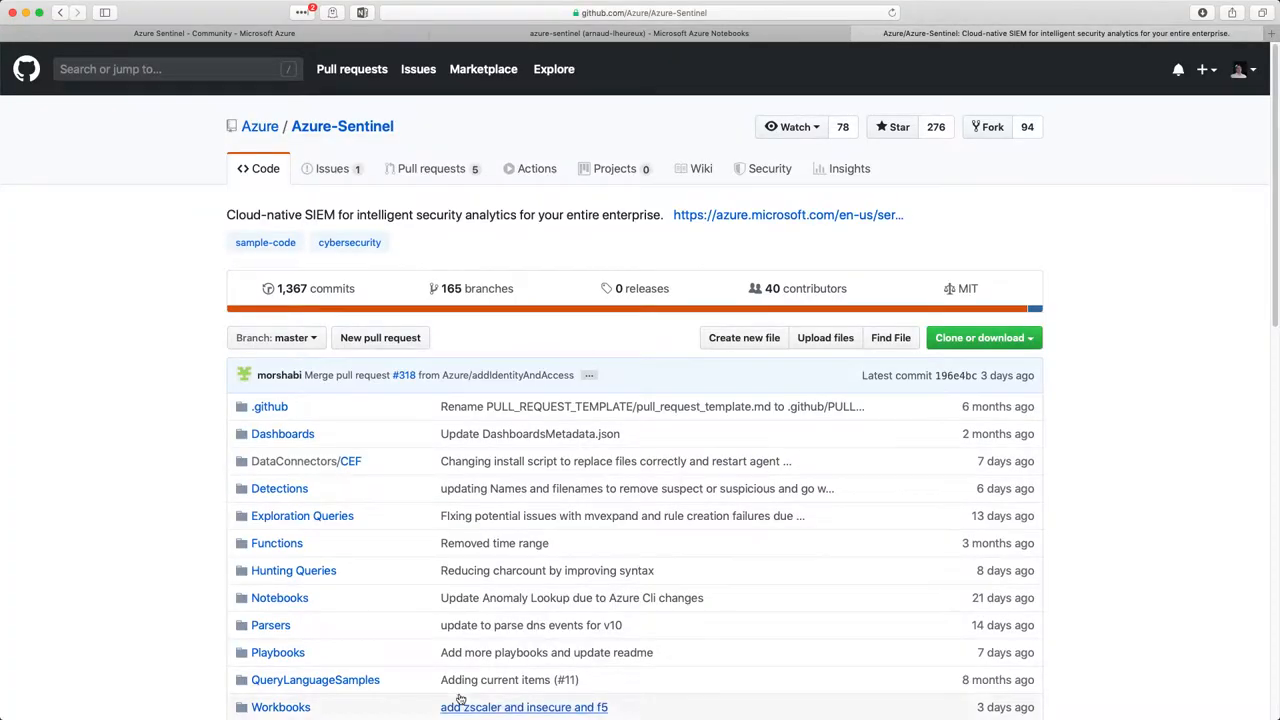
pyautogui.moveTo(293, 570)
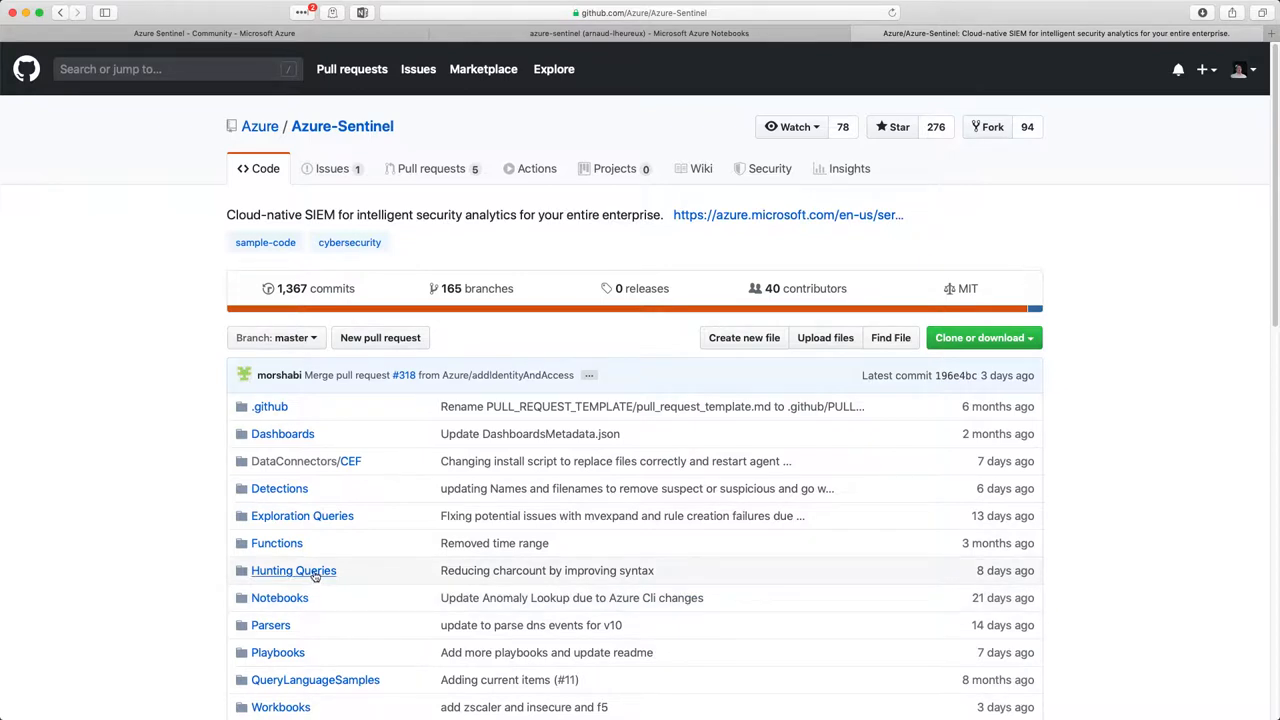
# Step: Browse Hunting Queries > DnsEvents and open the DNS_WannaCry.yaml query file
pyautogui.click(293, 570)
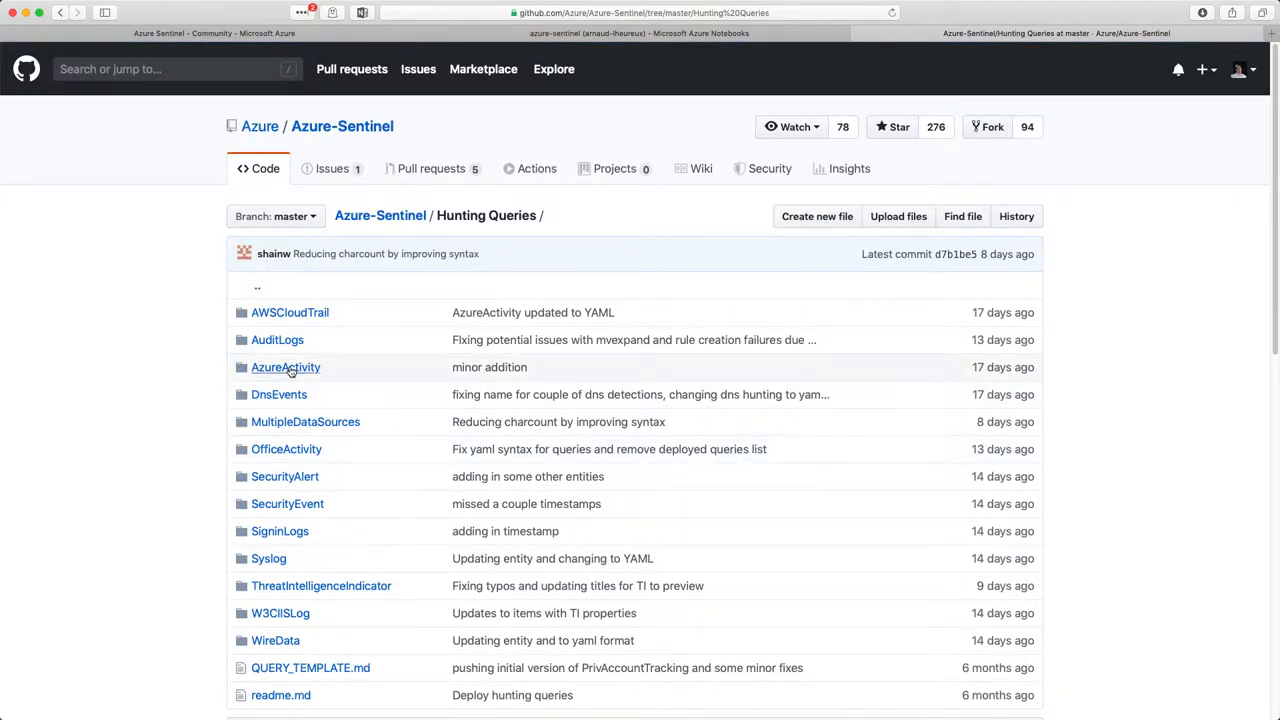
pyautogui.click(278, 394)
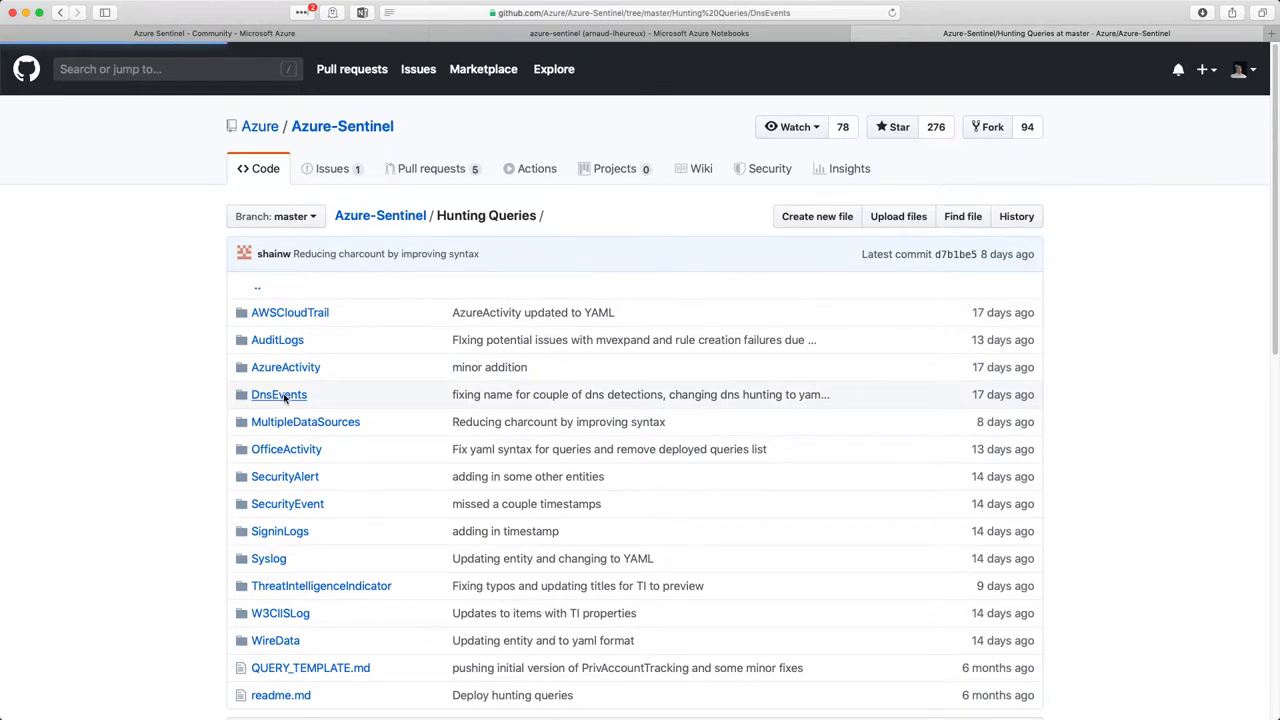
pyautogui.click(278, 394)
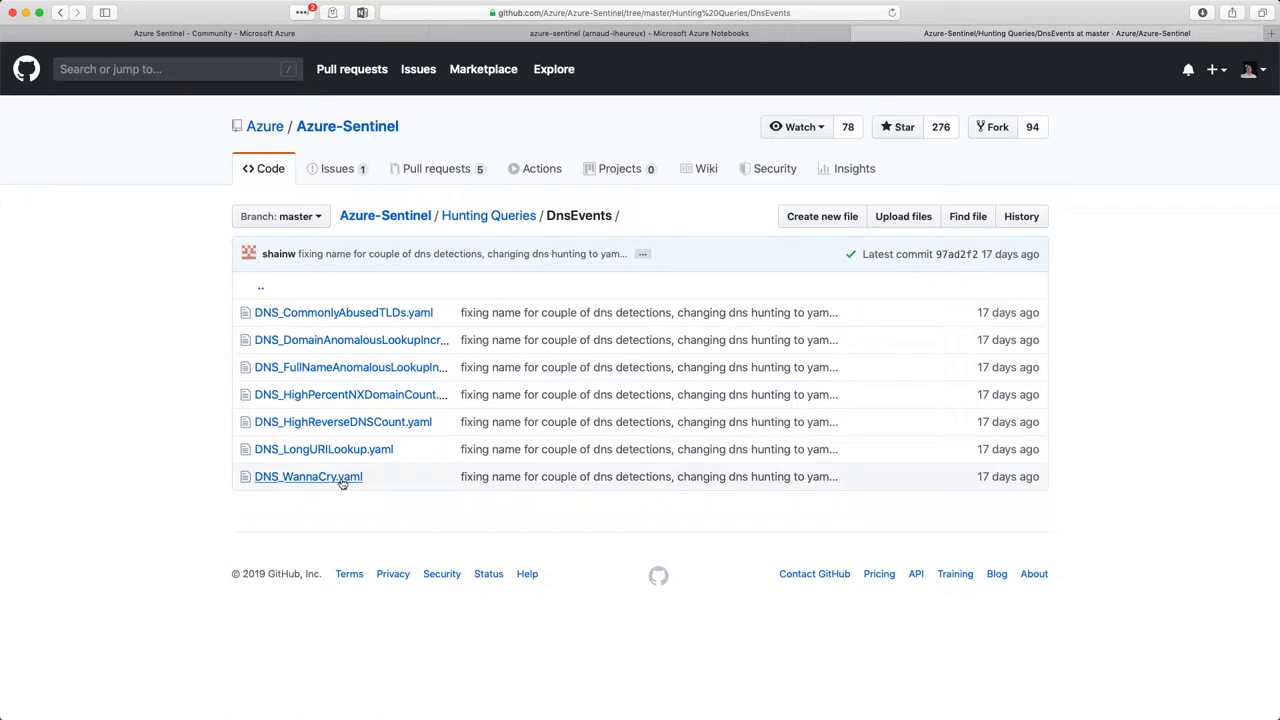
pyautogui.click(308, 476)
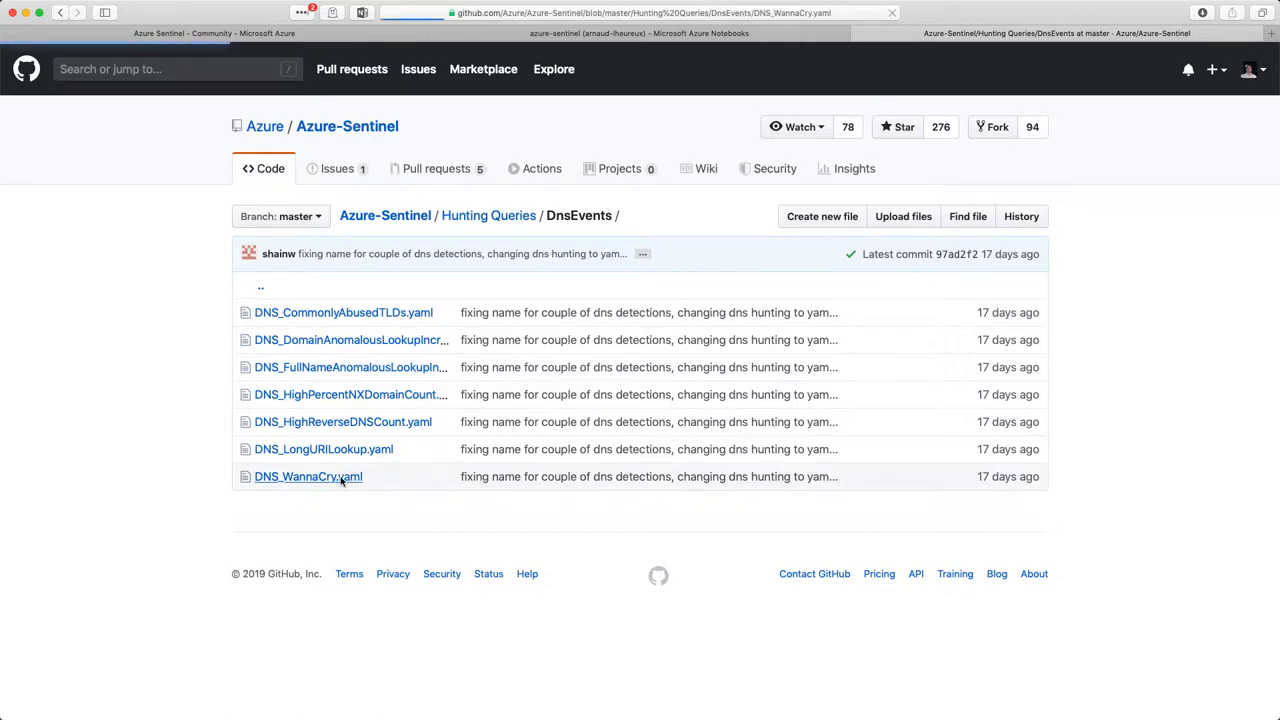
pyautogui.click(308, 476)
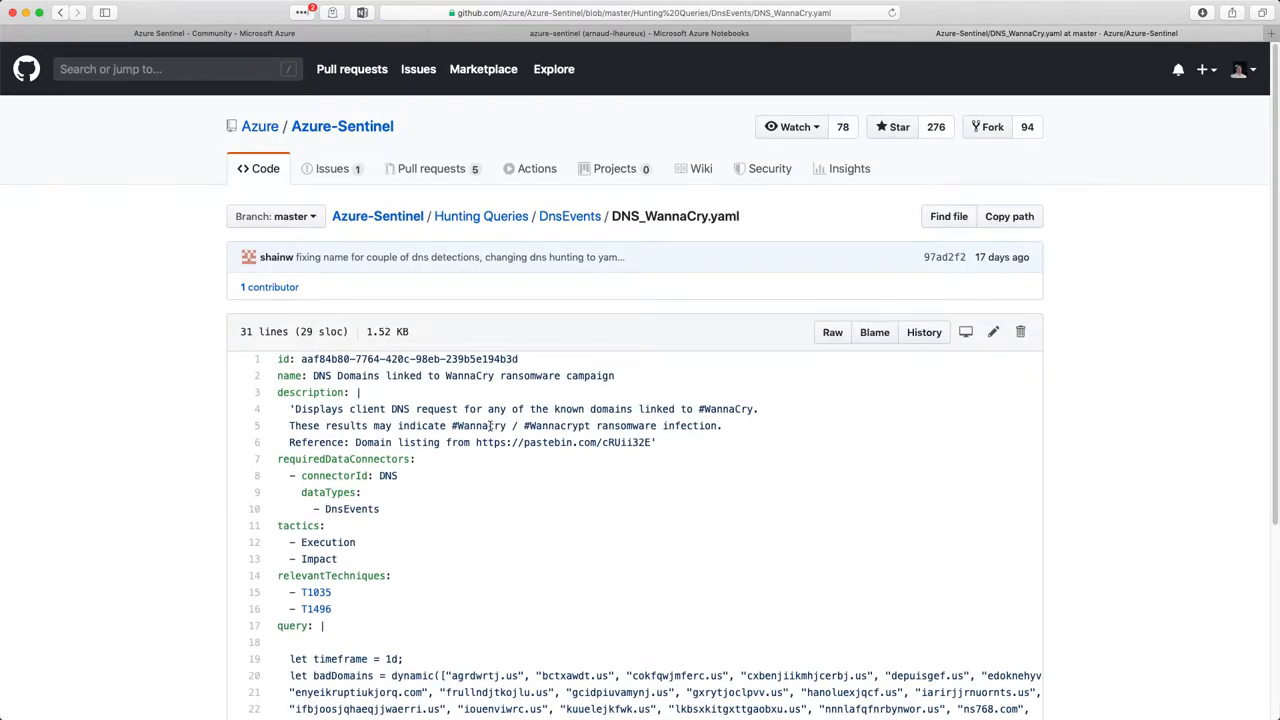
# Step: Scroll the Azure-Sentinel repository main page down to its README.md section
pyautogui.scroll(-3)
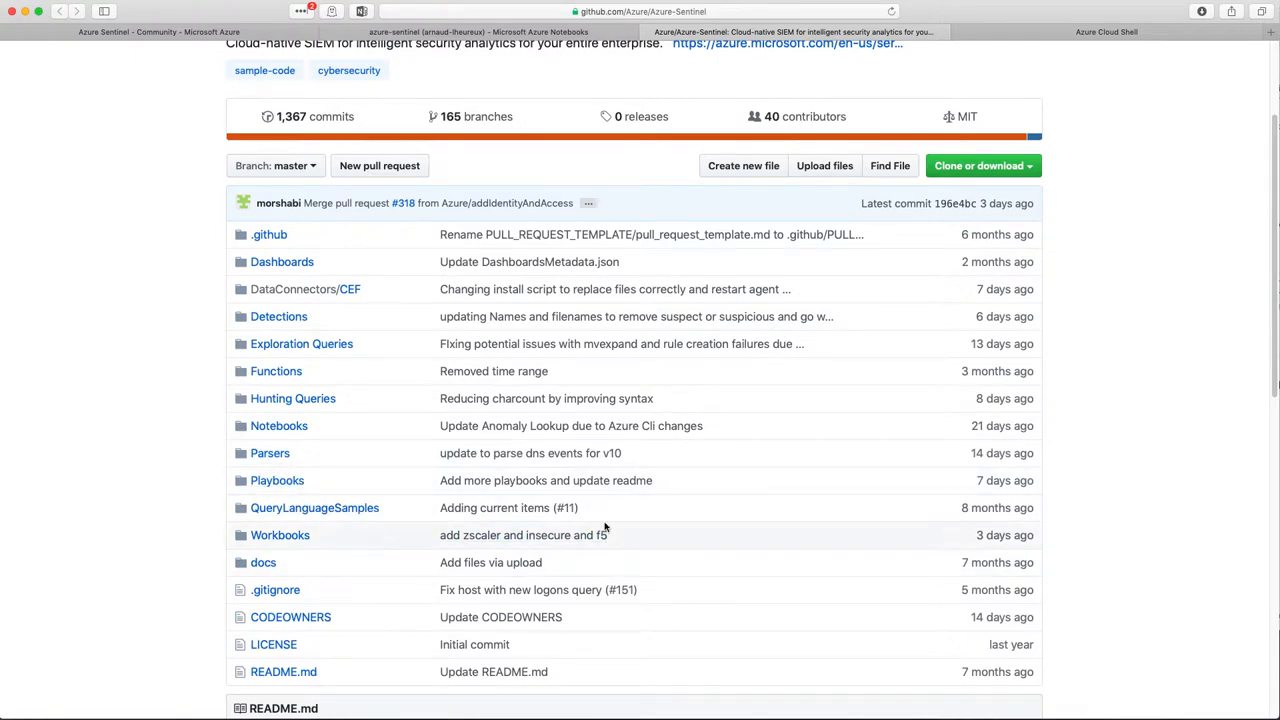
pyautogui.scroll(-3)
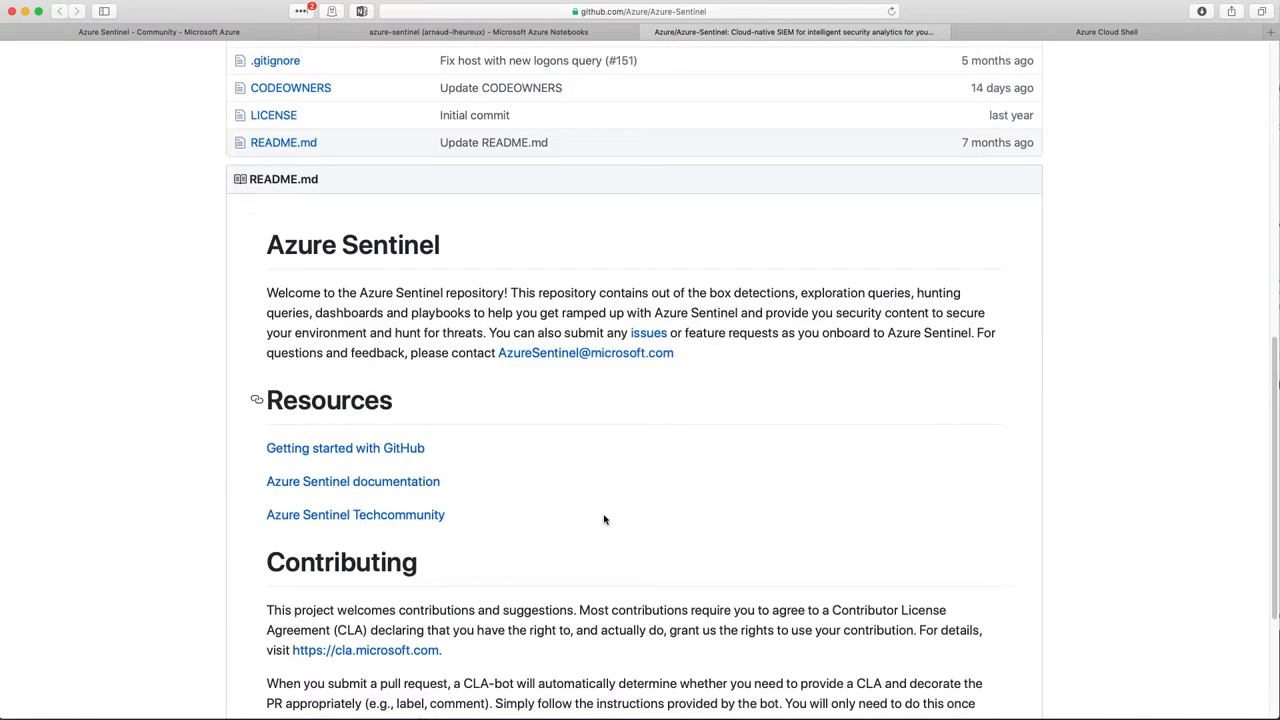
pyautogui.moveTo(883, 145)
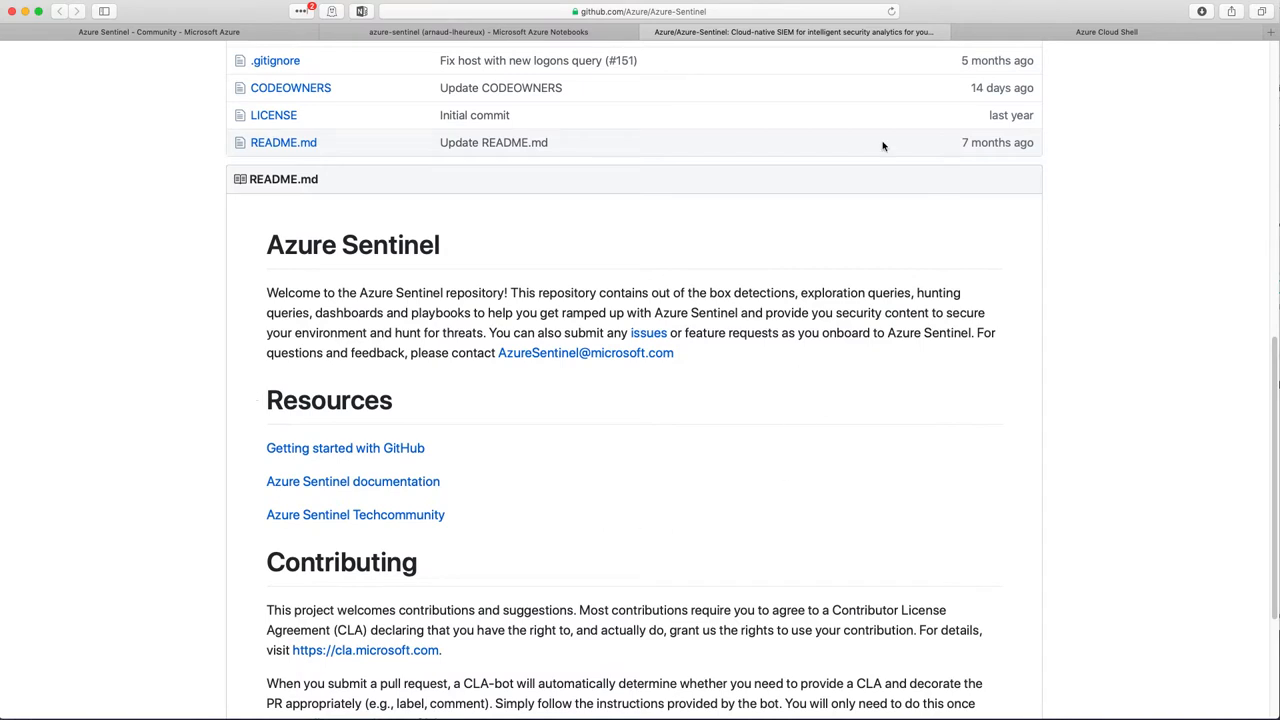